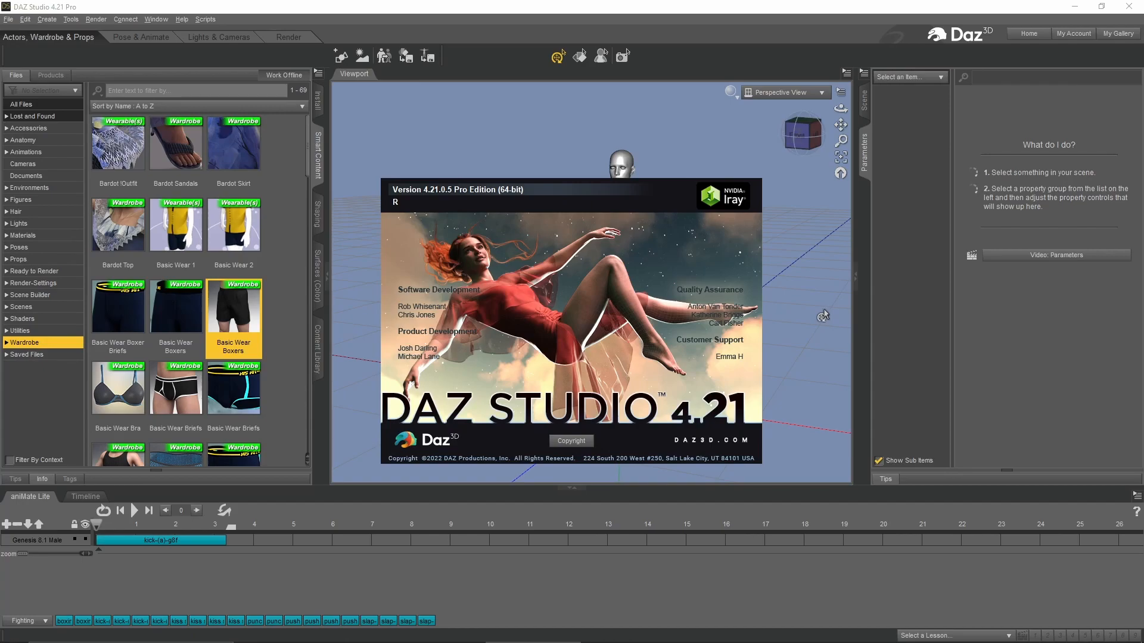
mouse_move(763, 304)
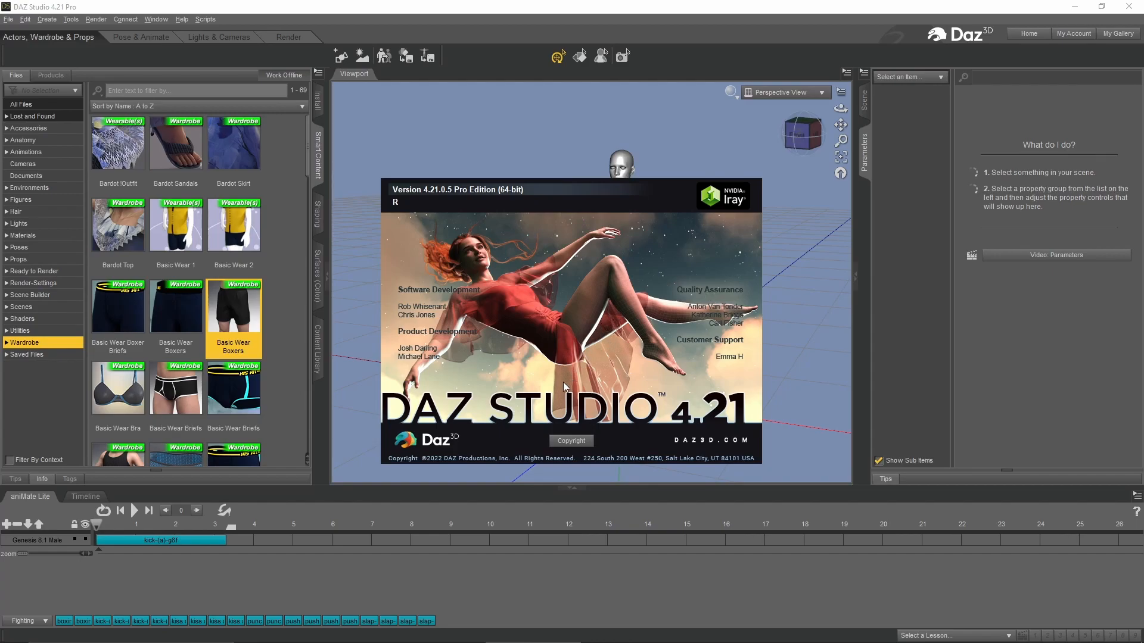
mouse_move(536, 392)
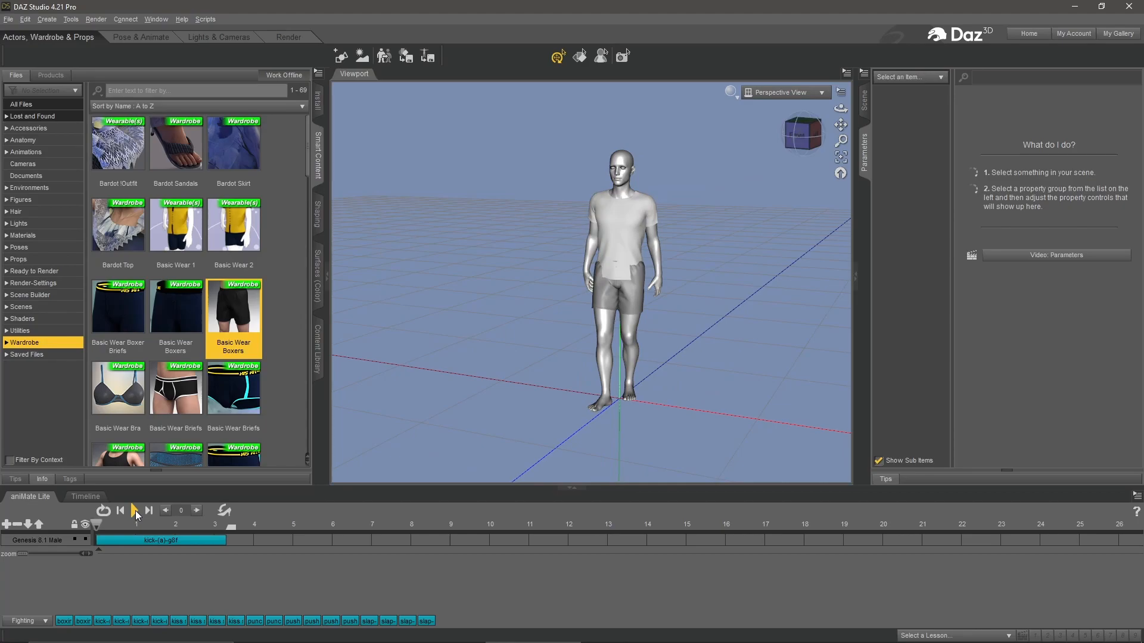
Play the figure's kick animation on the timeline, then stop playback
left_click(135, 510)
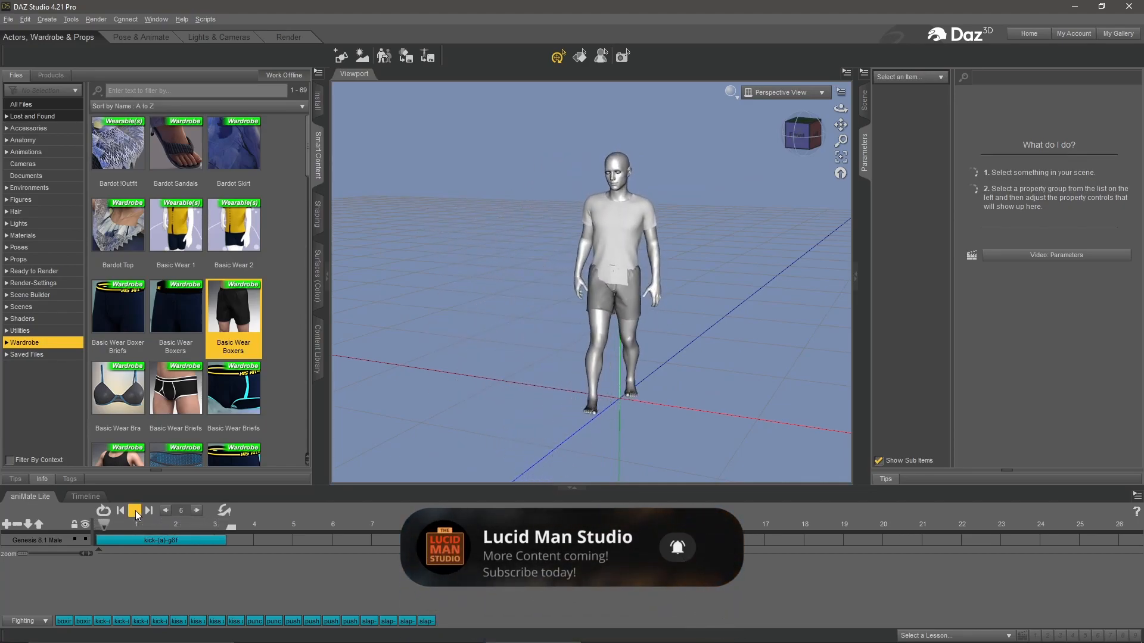
left_click(135, 510)
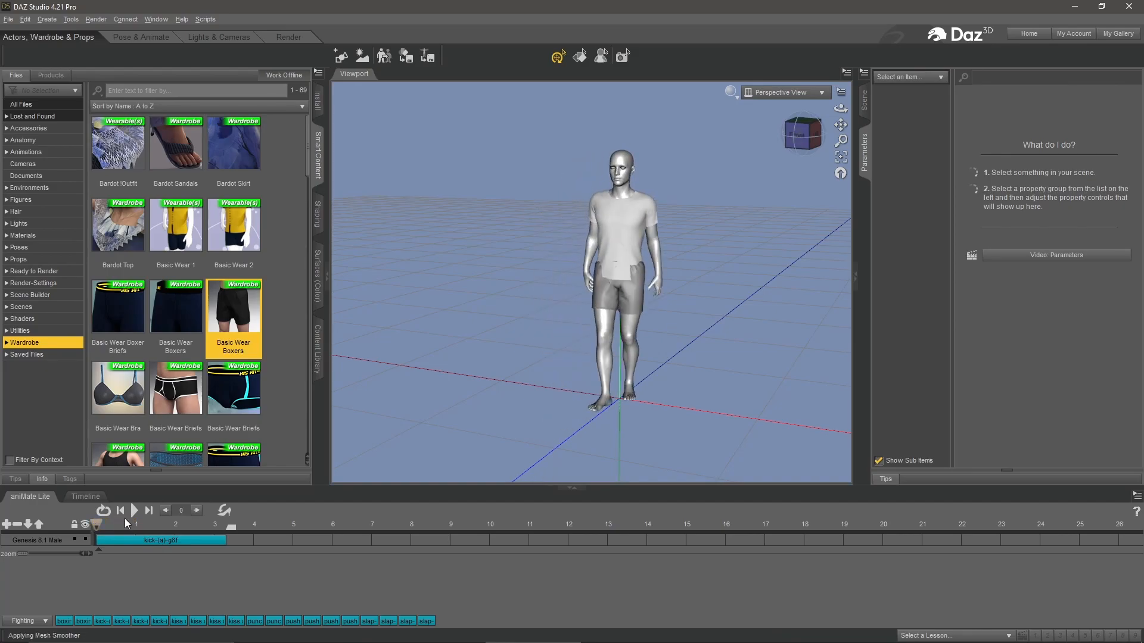
mouse_move(268, 510)
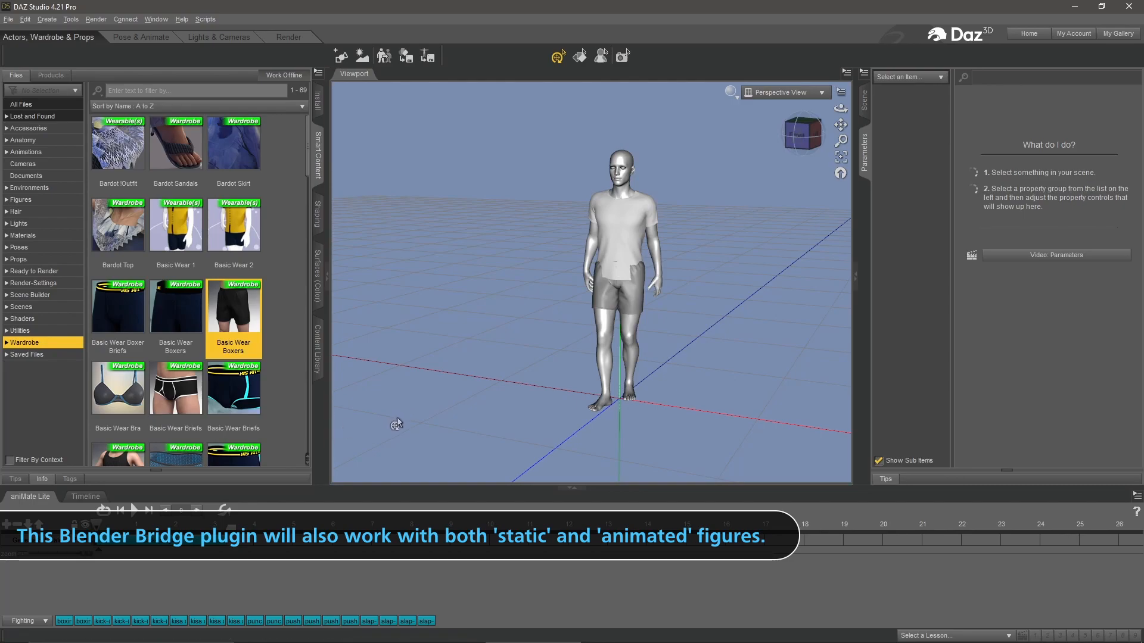
mouse_move(538, 347)
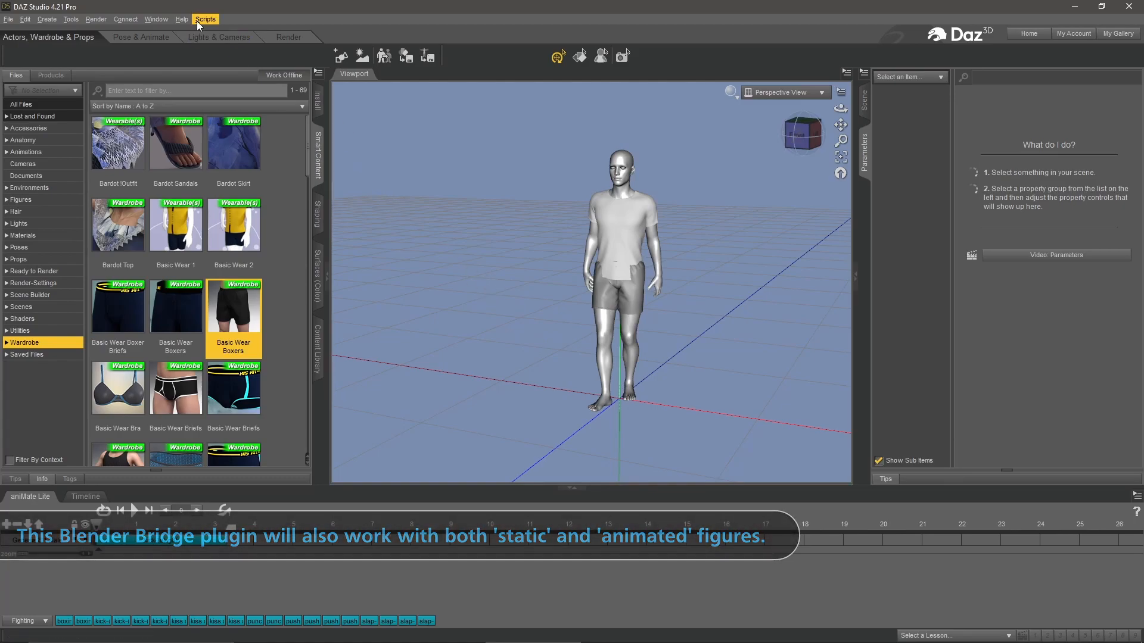
Show the About DAZ Studio window with version 4.21.0.5 Pro Edition
left_click(182, 19)
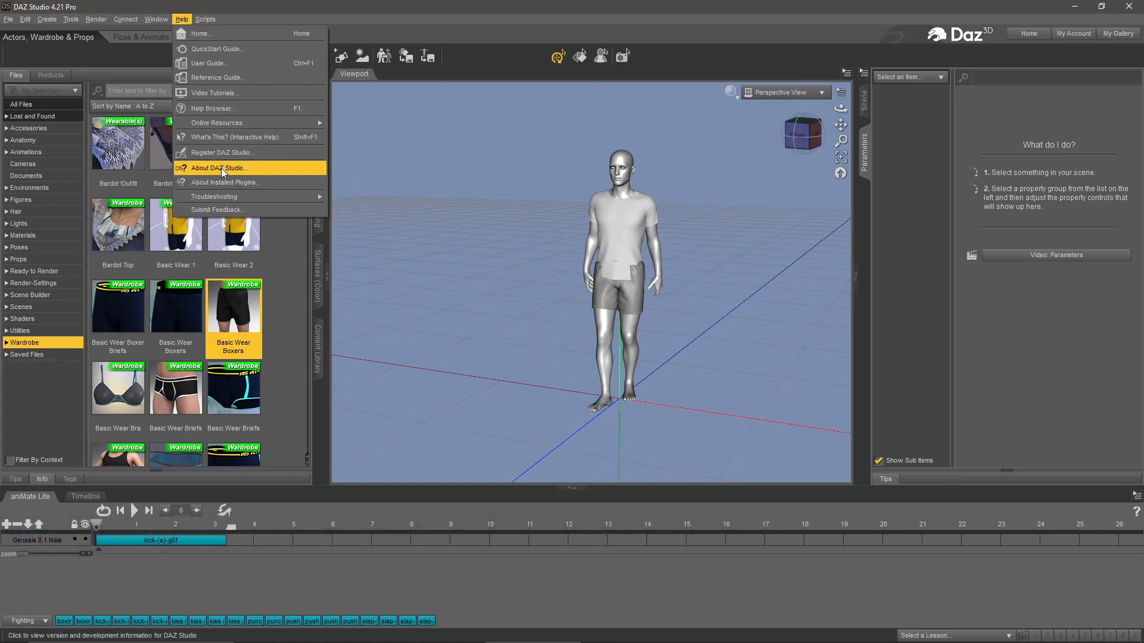
left_click(218, 168)
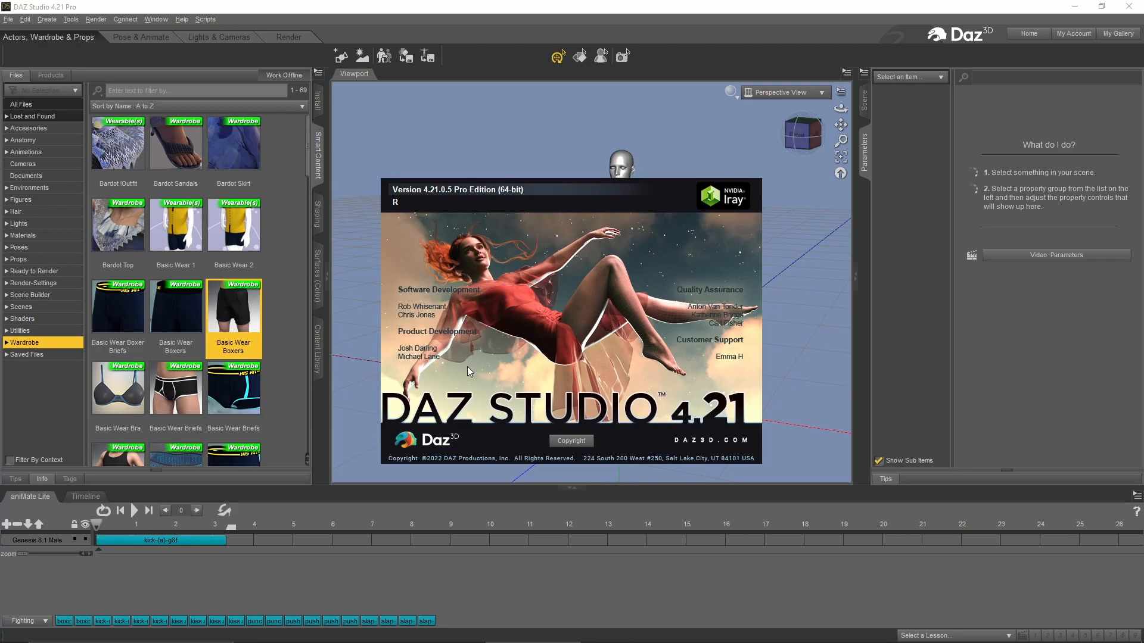
mouse_move(569, 373)
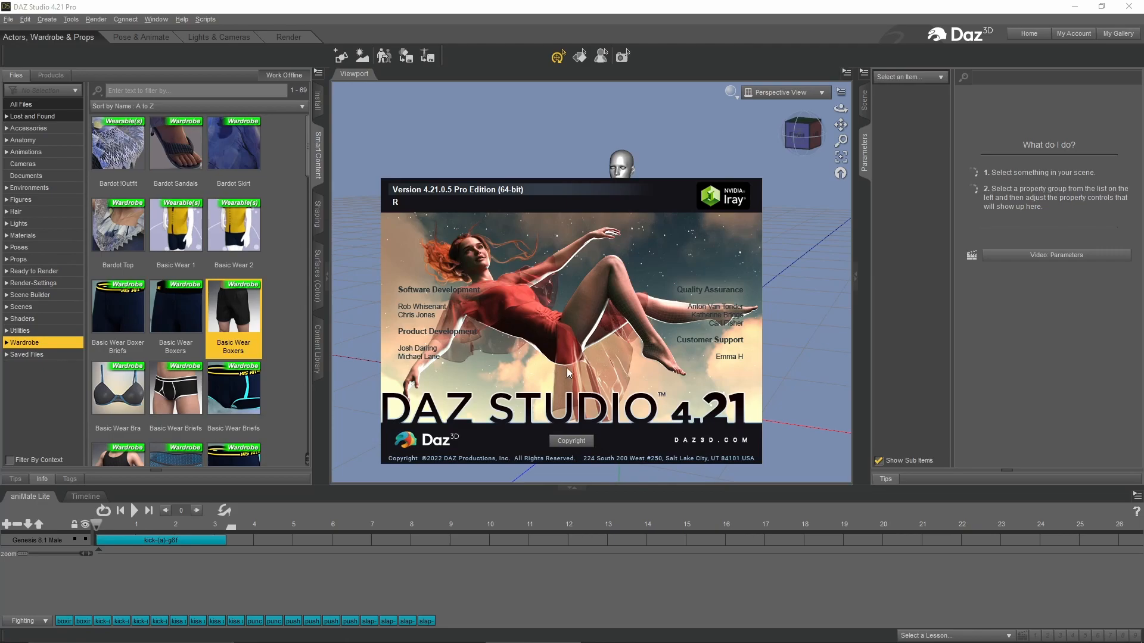
mouse_move(574, 362)
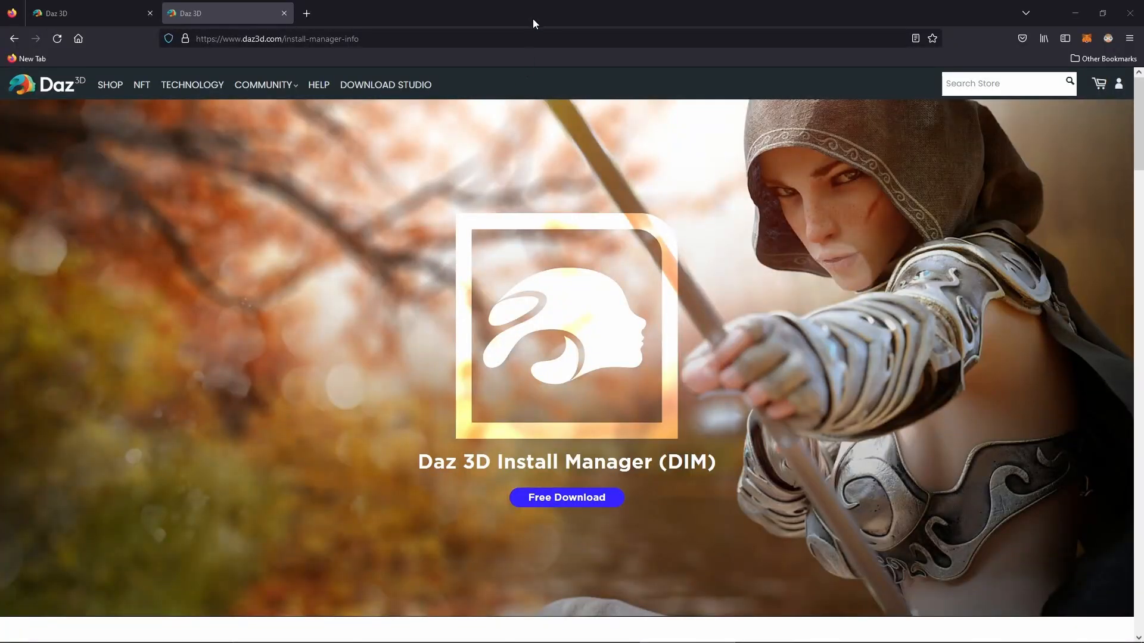
mouse_move(604, 254)
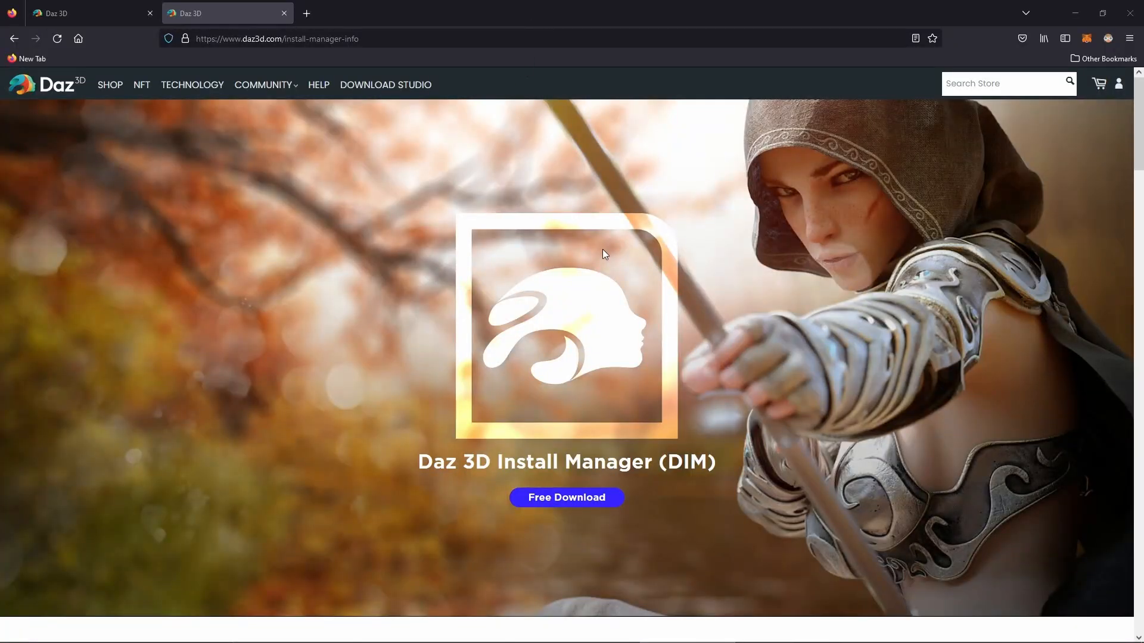
mouse_move(643, 299)
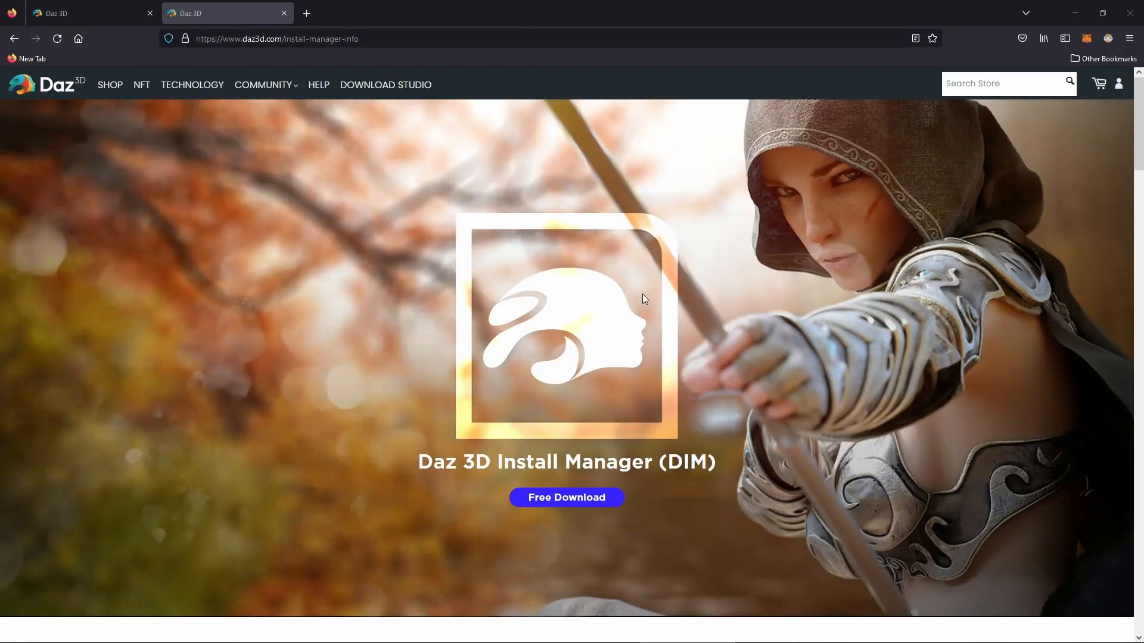
mouse_move(609, 302)
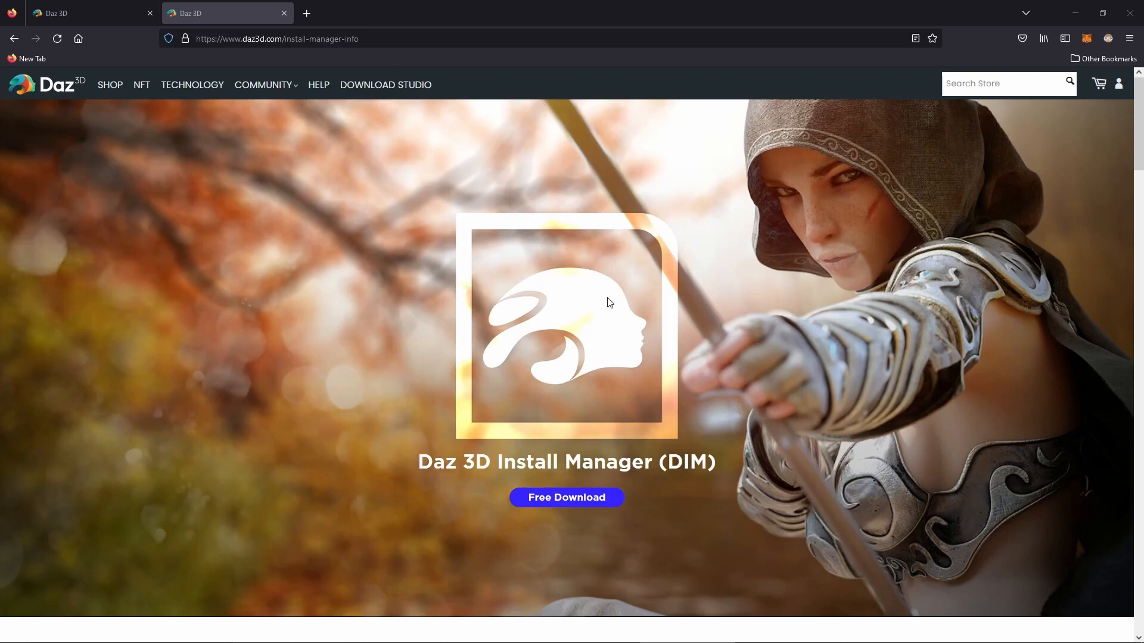
mouse_move(631, 314)
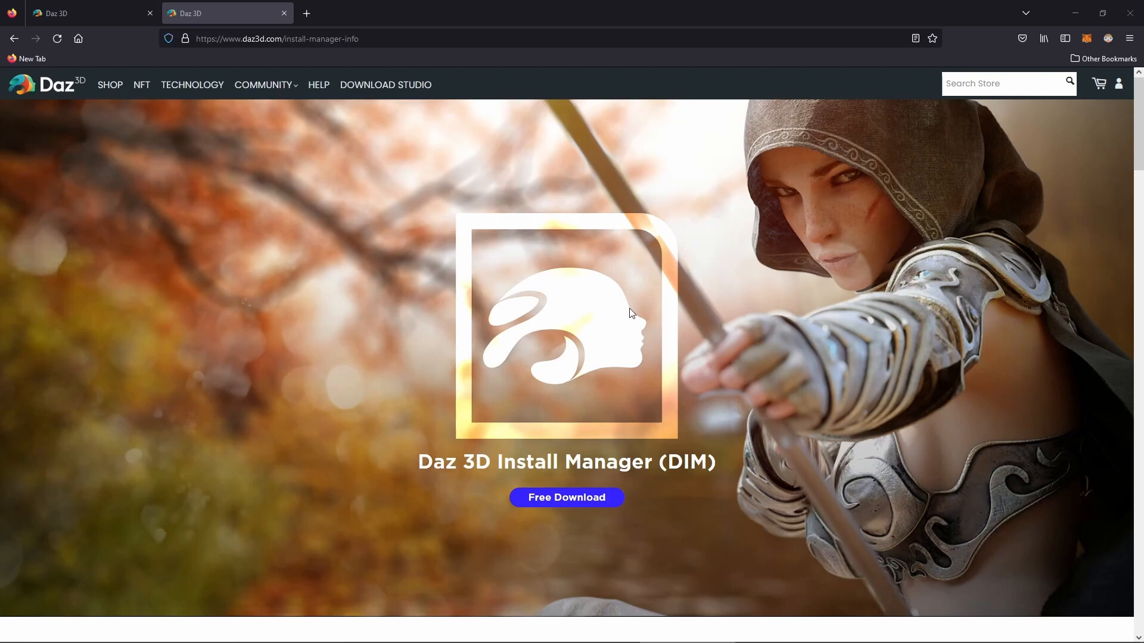
mouse_move(394, 474)
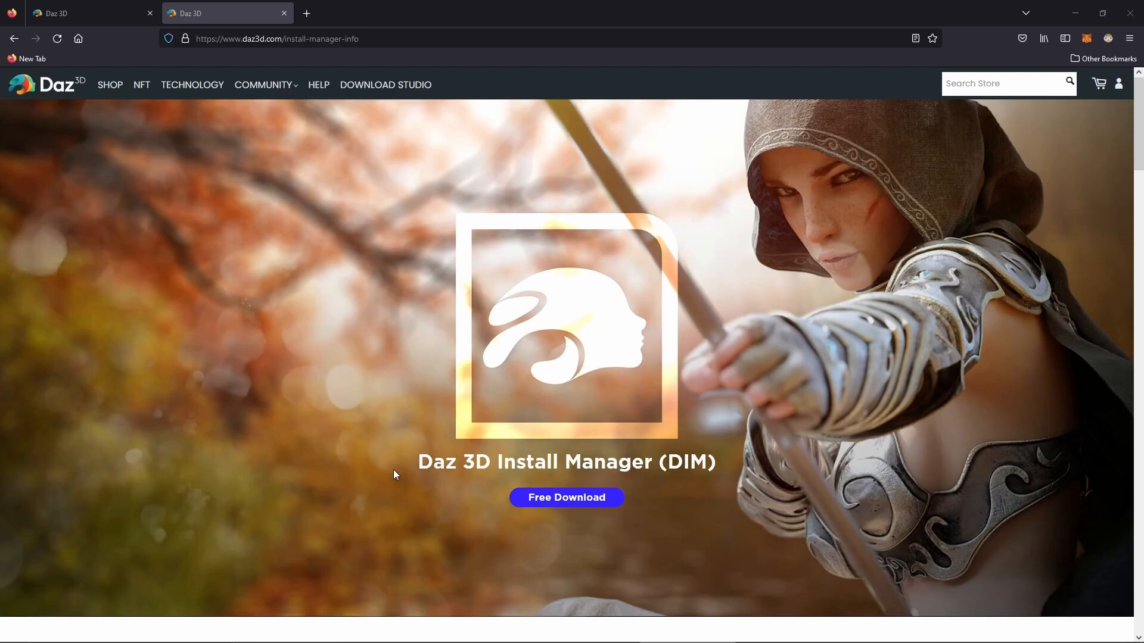
mouse_move(529, 375)
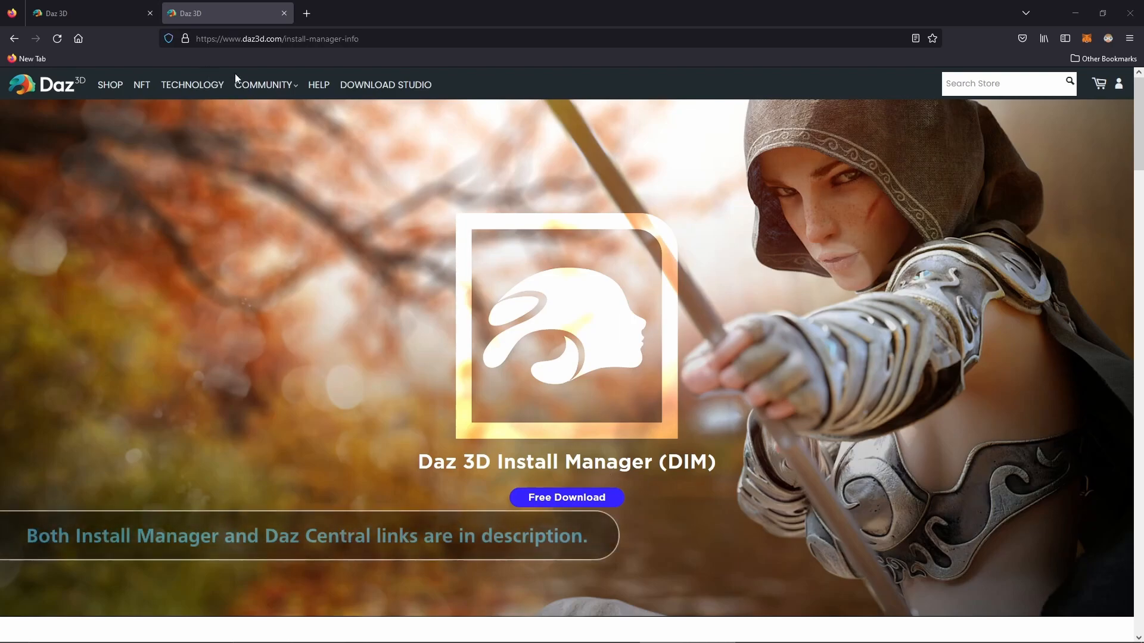
mouse_move(587, 286)
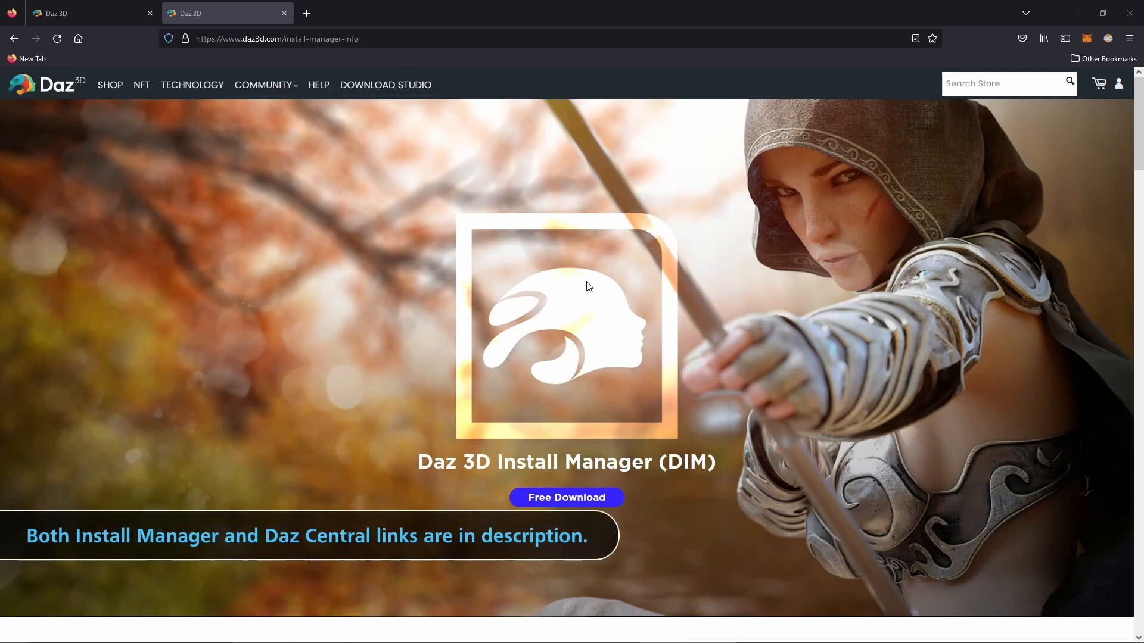
mouse_move(640, 469)
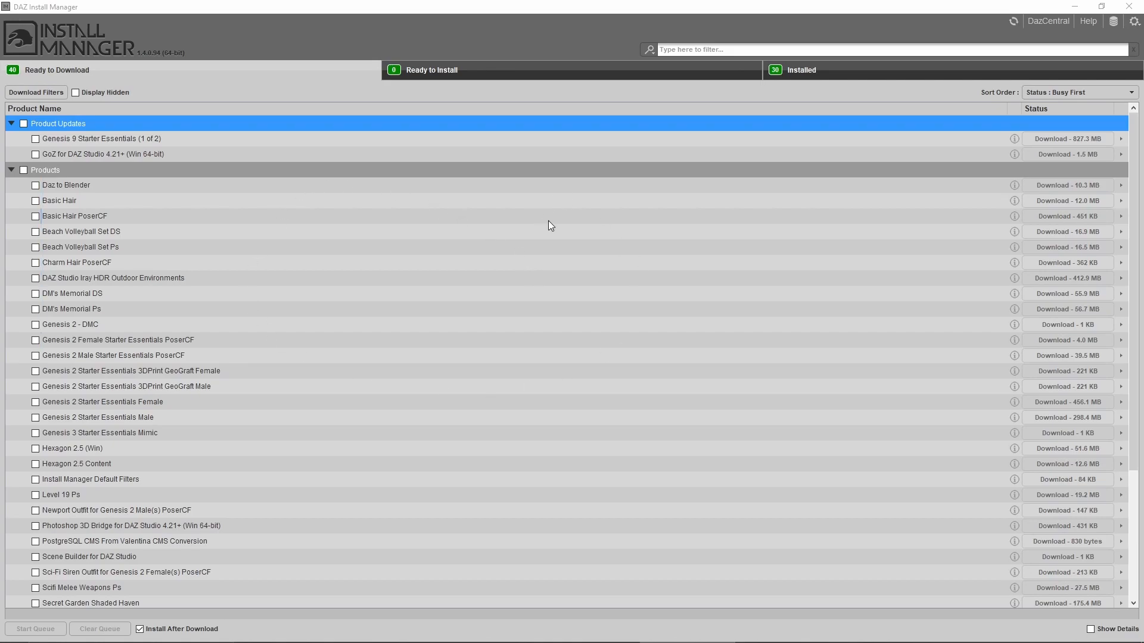
mouse_move(287, 159)
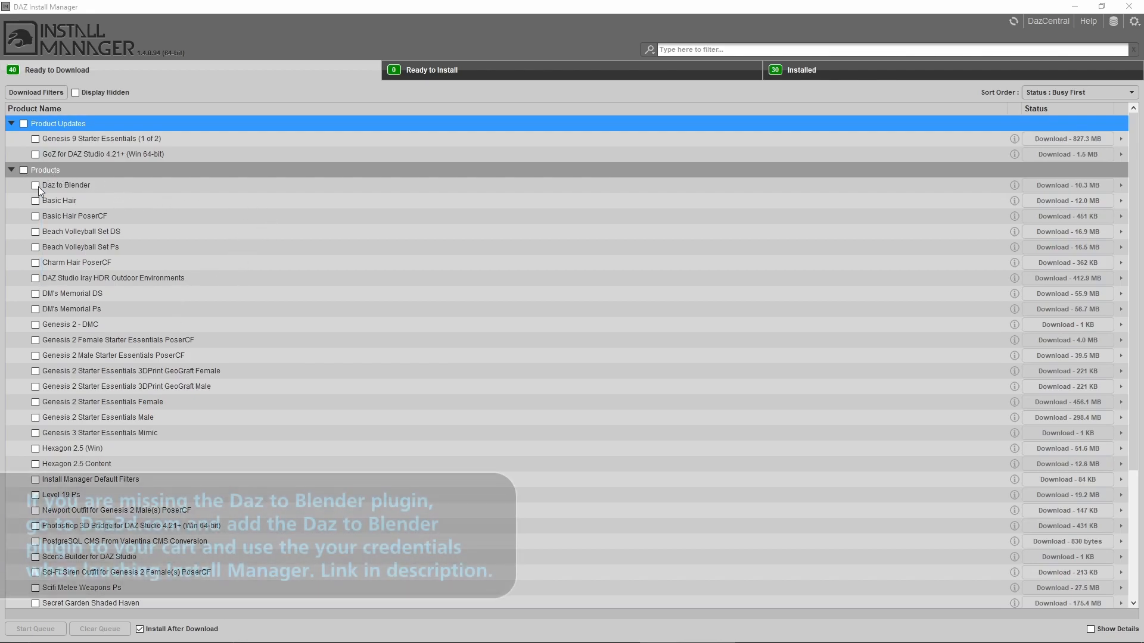
Download and install Daz to Blender, then view the Installed products list
left_click(35, 185)
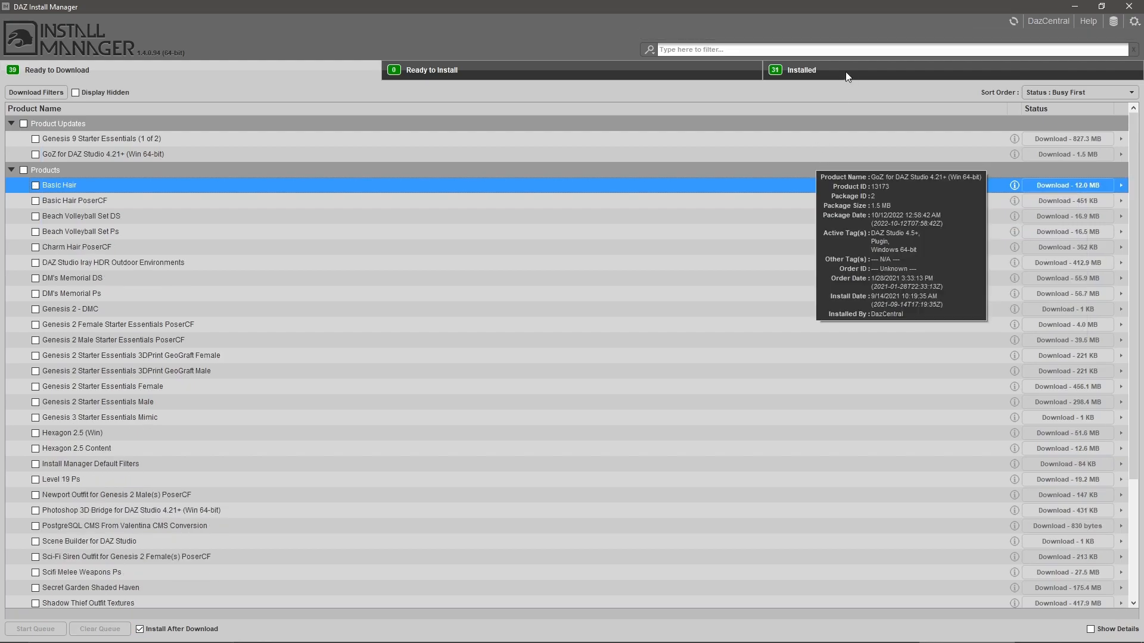
left_click(801, 69)
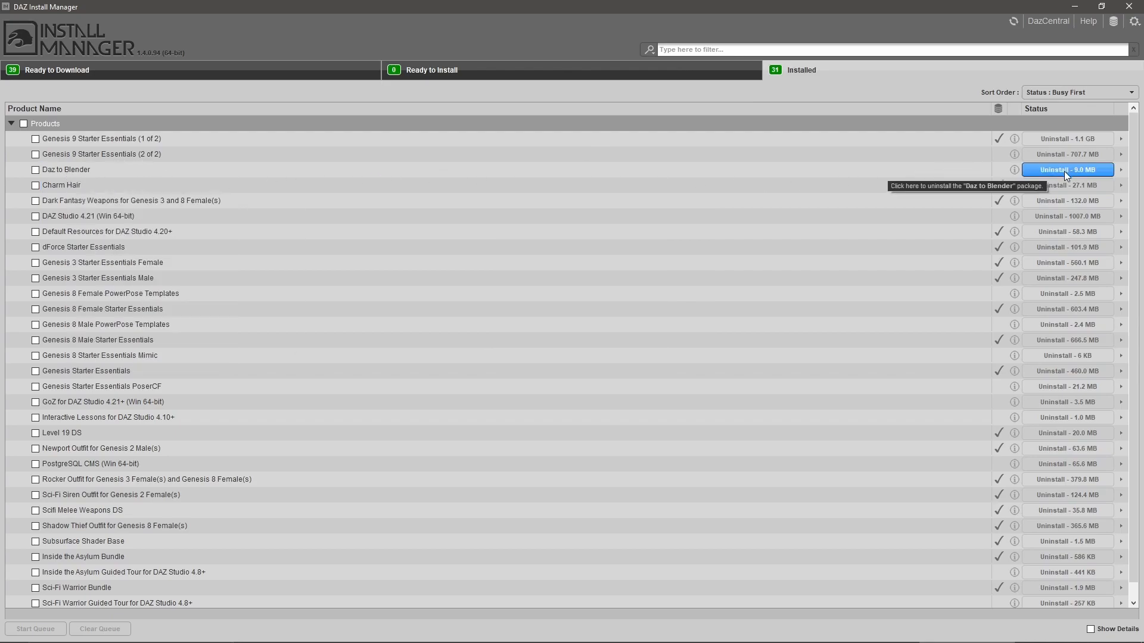
mouse_move(717, 165)
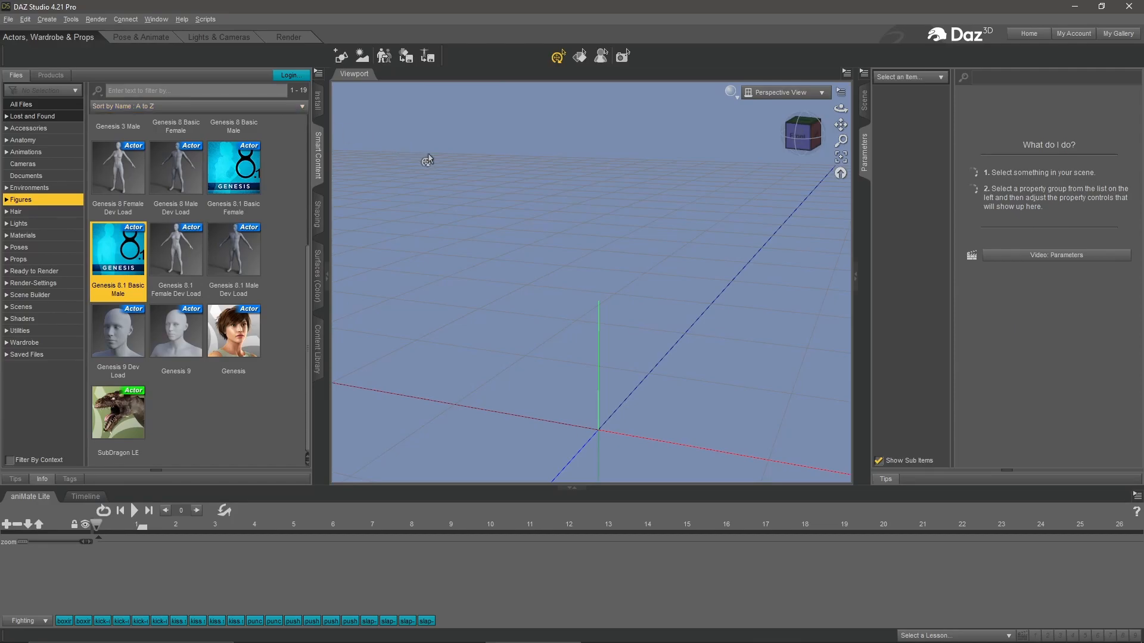
Launch the Daz To Blender Bridge export from File > Send To and reposition its dialog
left_click(9, 20)
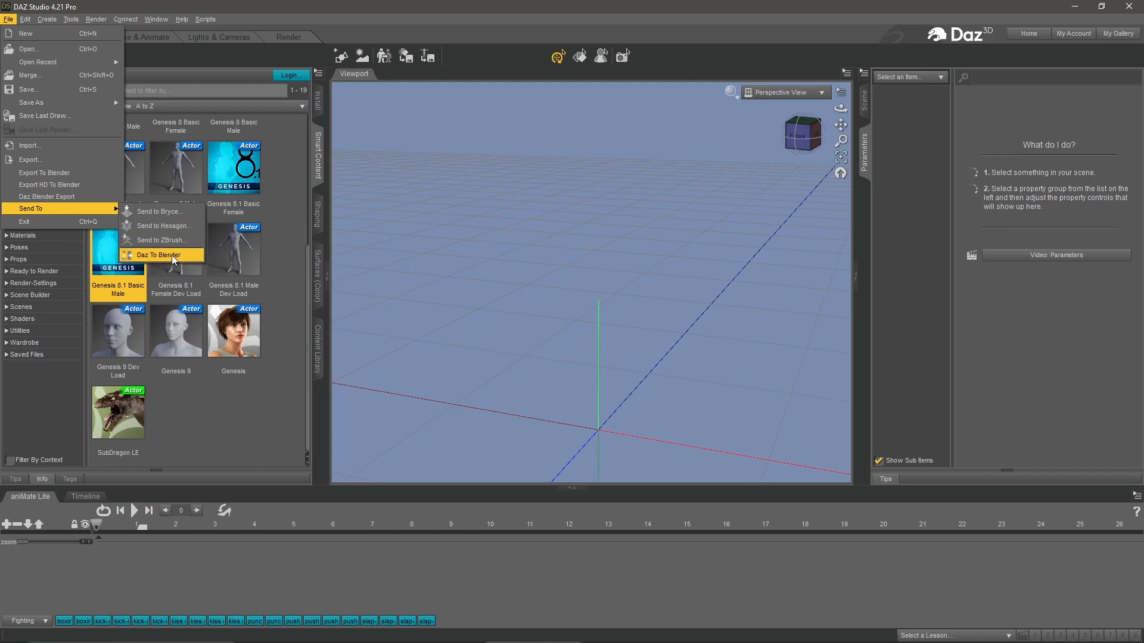
left_click(158, 255)
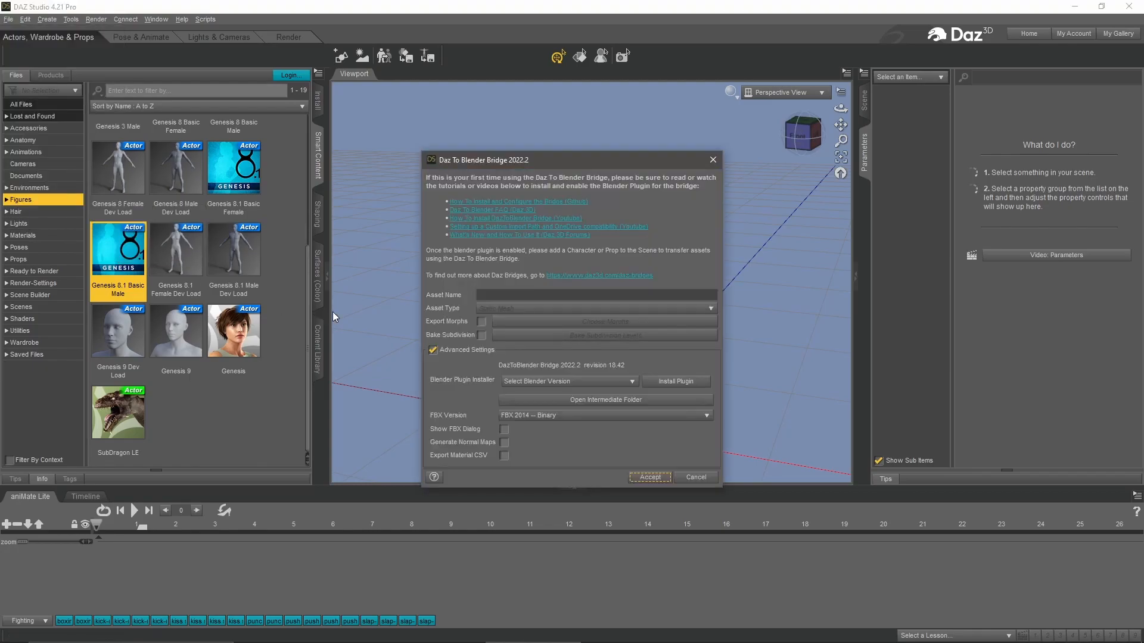
left_click_drag(570, 160, 516, 122)
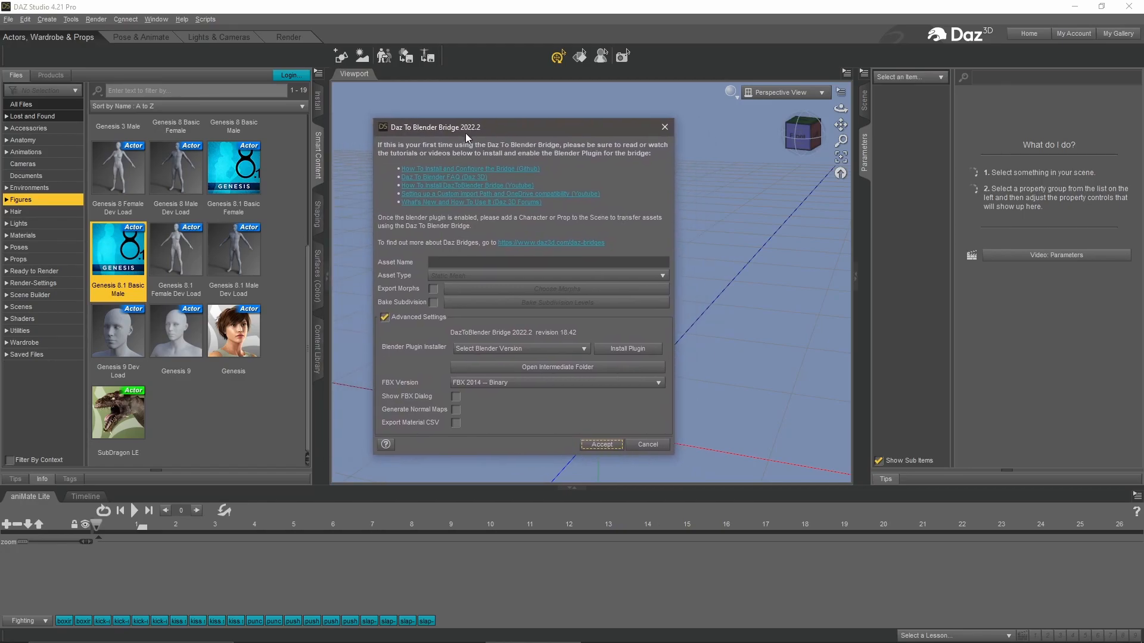
mouse_move(475, 141)
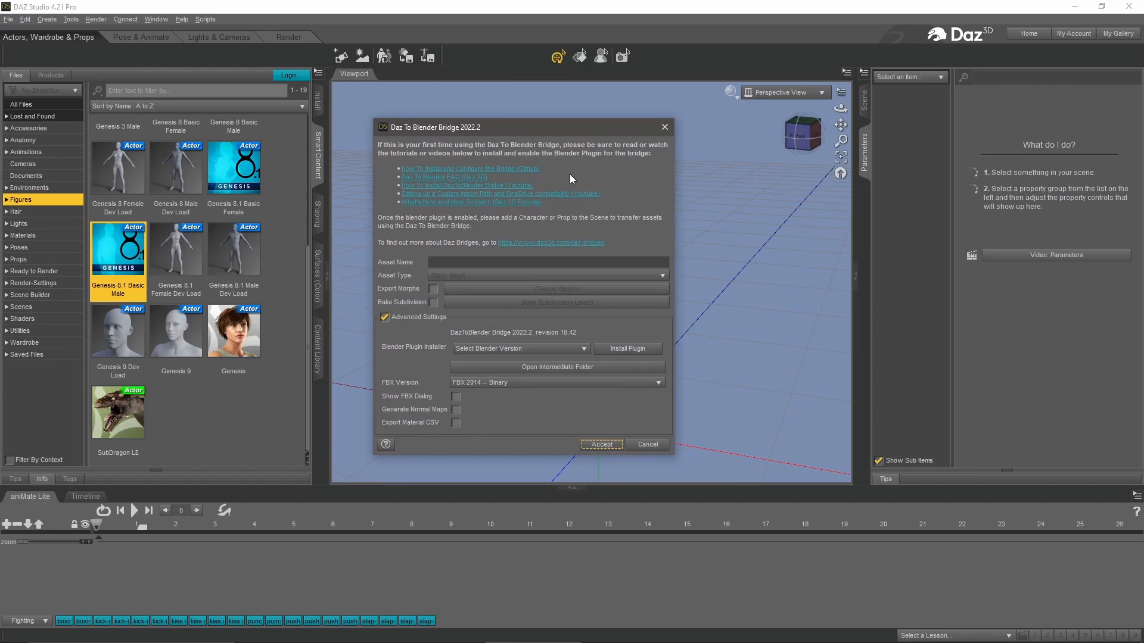
mouse_move(674, 247)
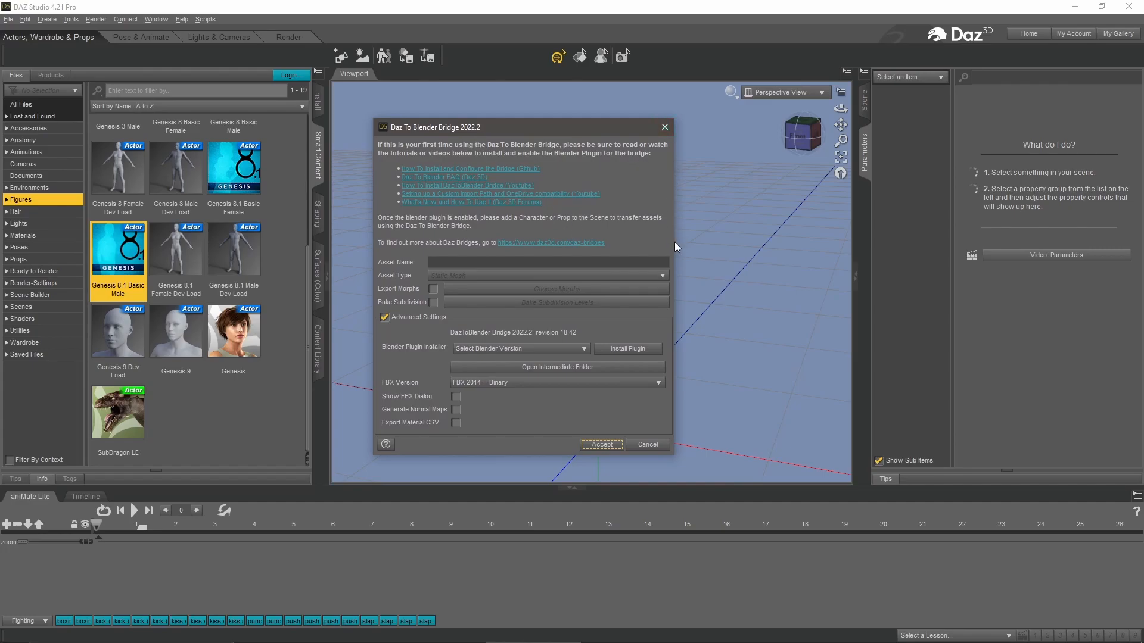
mouse_move(669, 243)
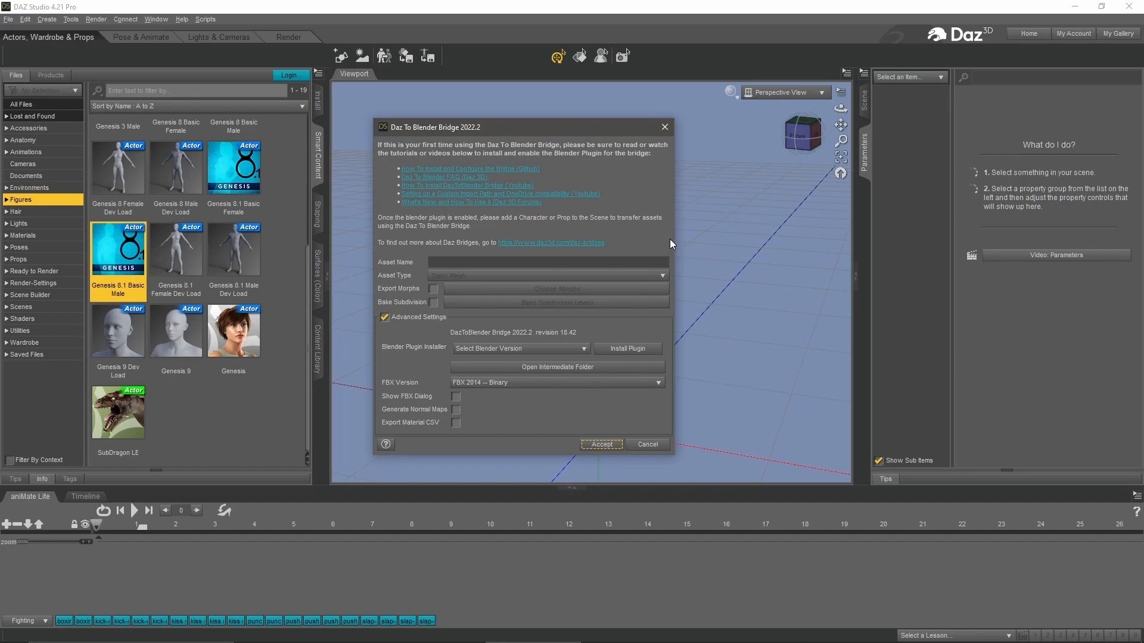
mouse_move(670, 244)
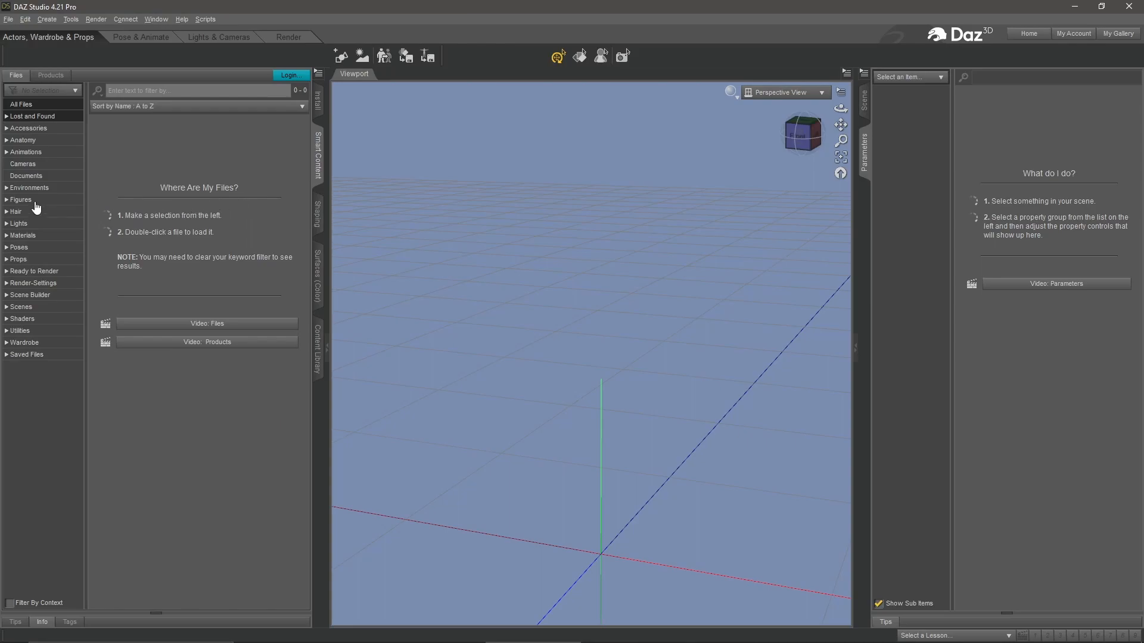
Load the Genesis 8.1 Basic Male figure from Smart Content Figures into the scene
left_click(20, 199)
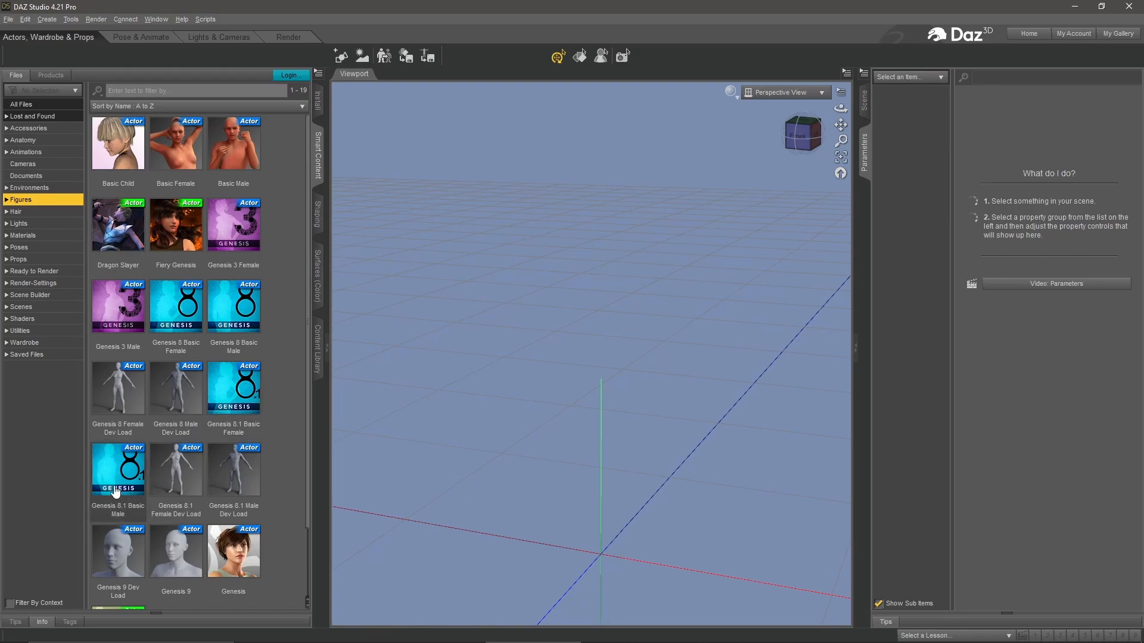
mouse_move(118, 477)
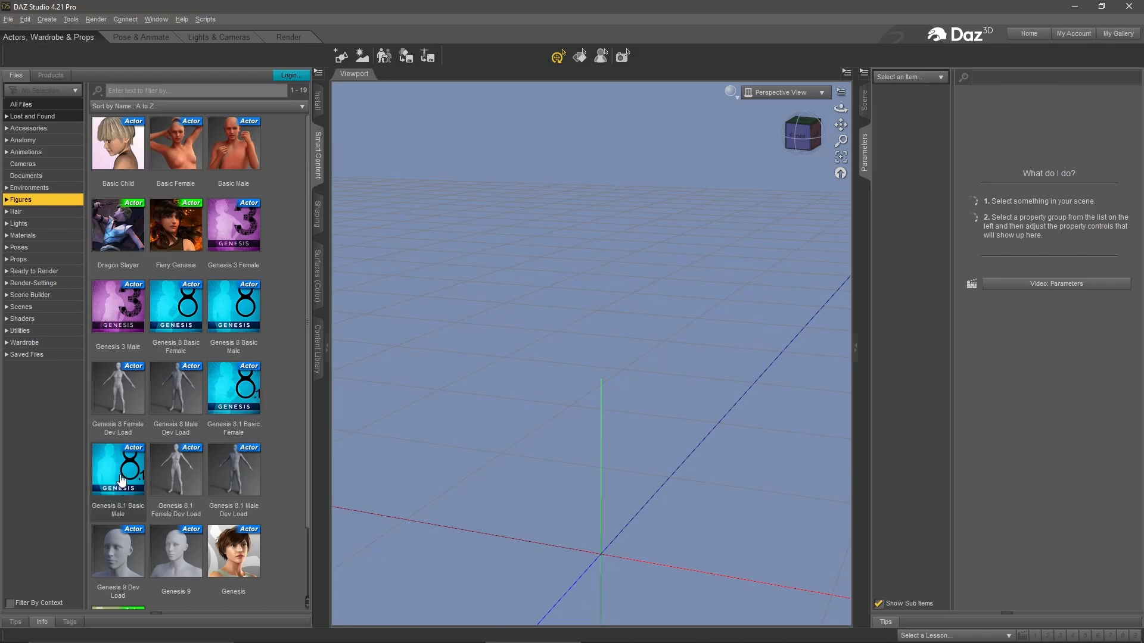
double_click(118, 470)
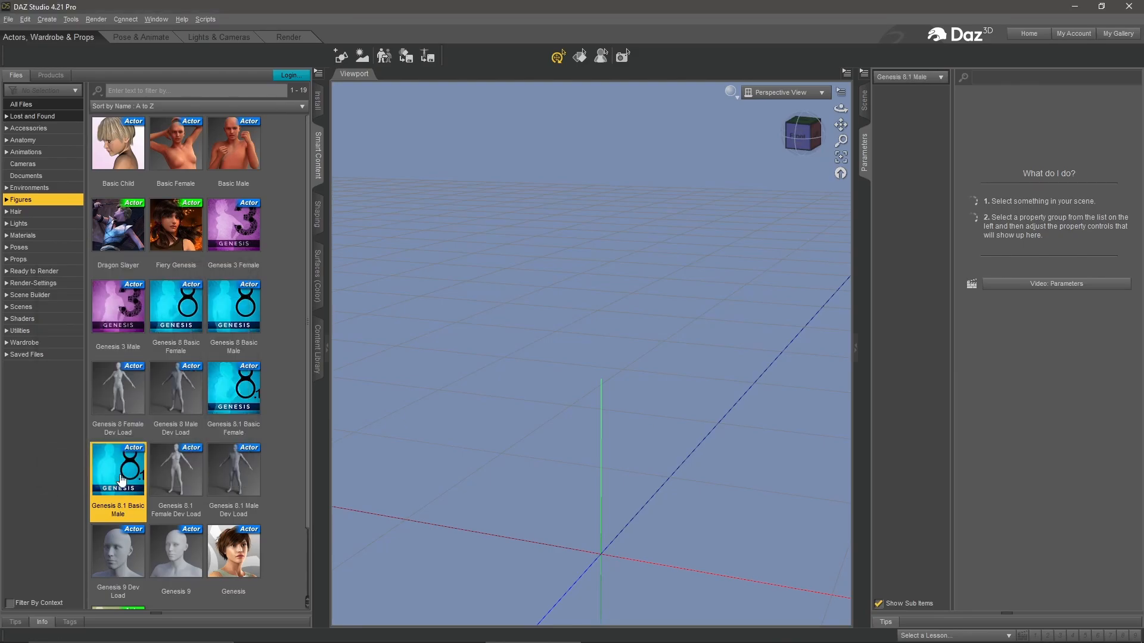
double_click(118, 469)
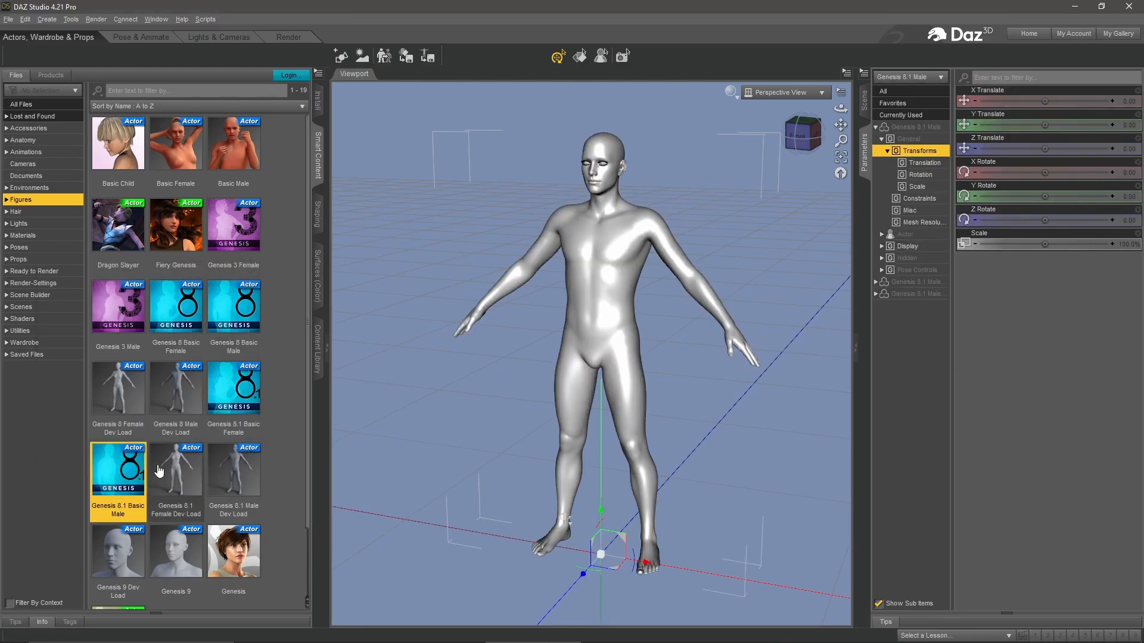
Dress the figure in Basic Wear Boxers and Basic Wear T Shirt from the Wardrobe
left_click(24, 342)
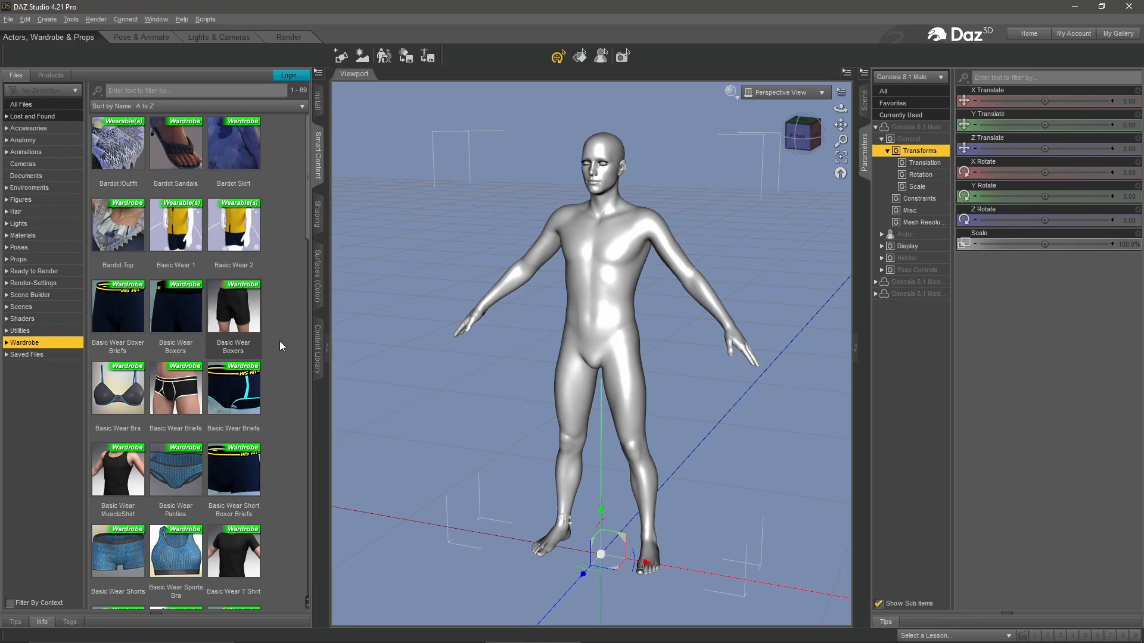
double_click(234, 306)
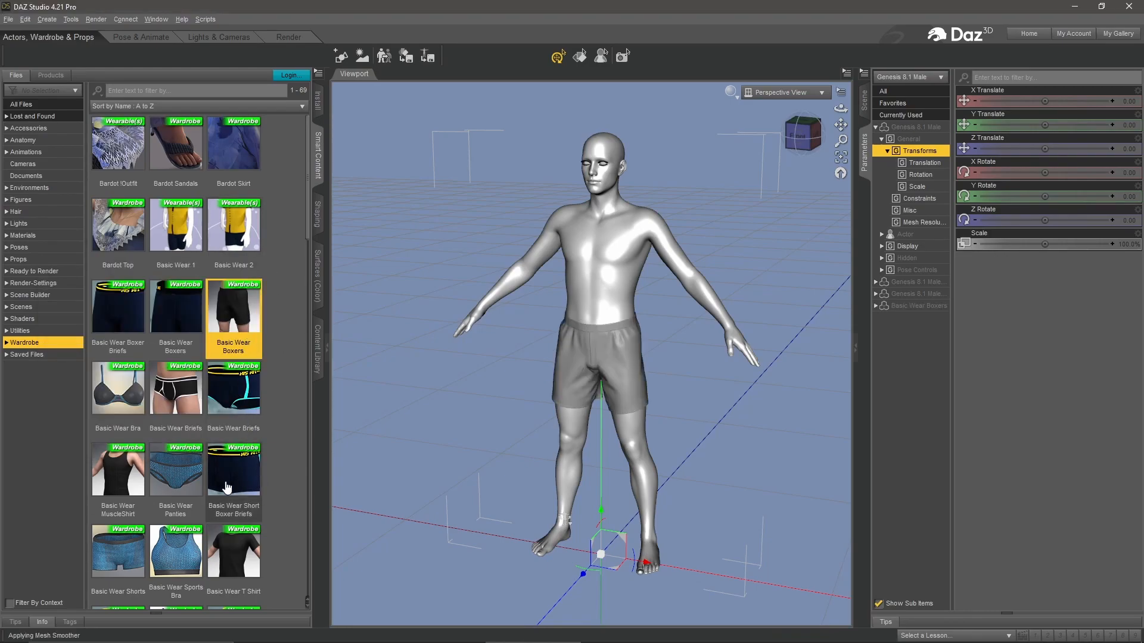
double_click(233, 551)
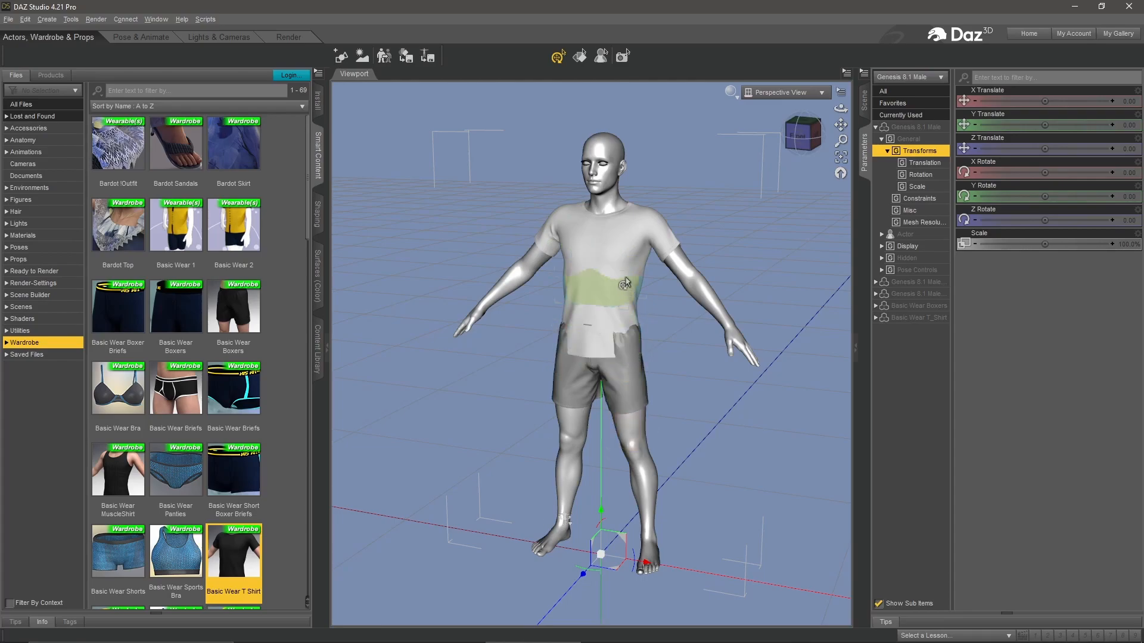
mouse_move(619, 284)
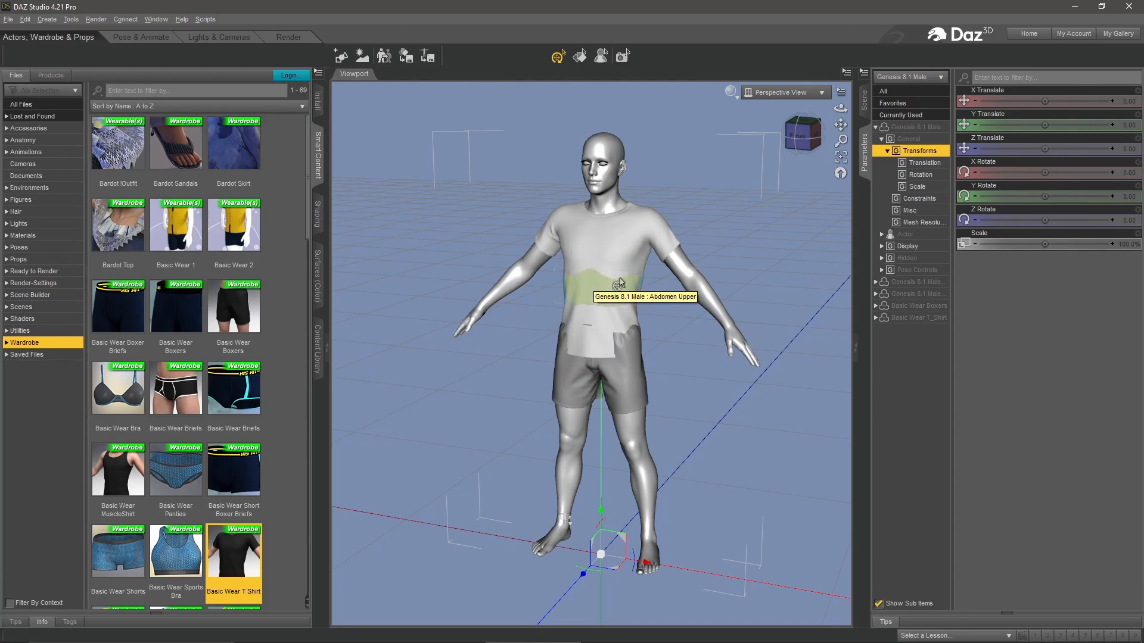
Select the T-shirt and raise its FBMExpandAll adjustment to about 45% so the body no longer pokes through
right_click(619, 284)
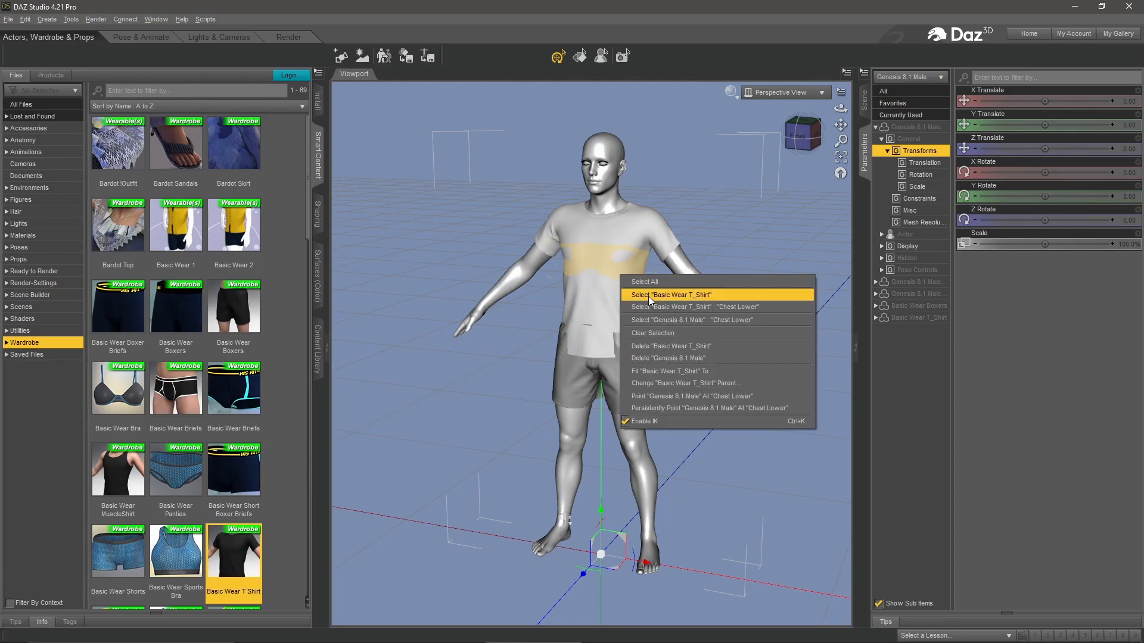
left_click(669, 294)
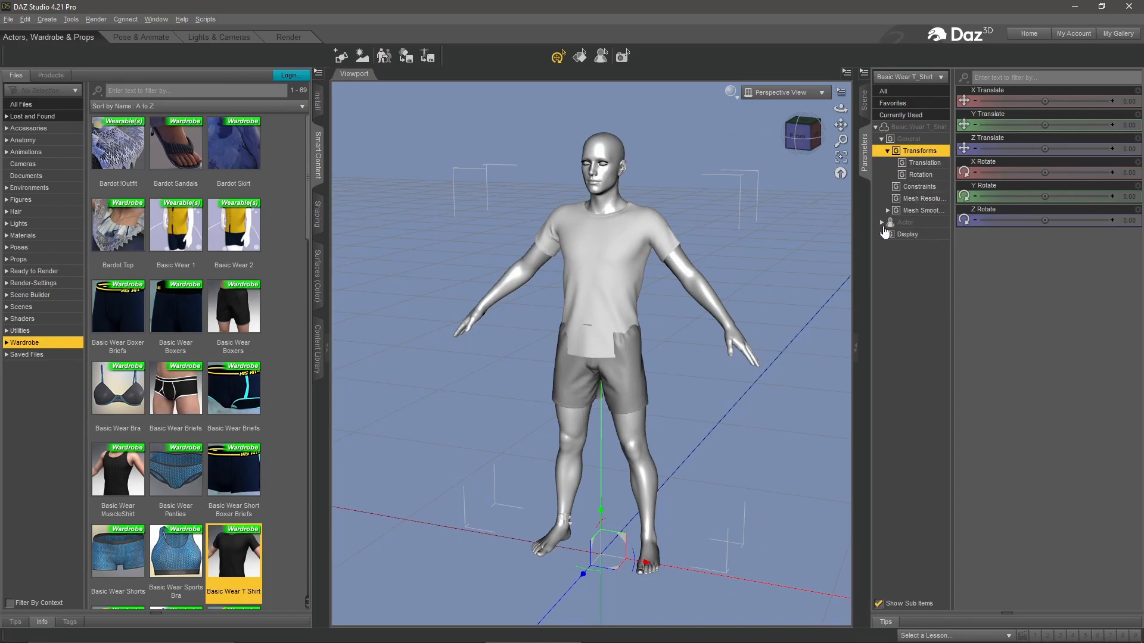
left_click(881, 222)
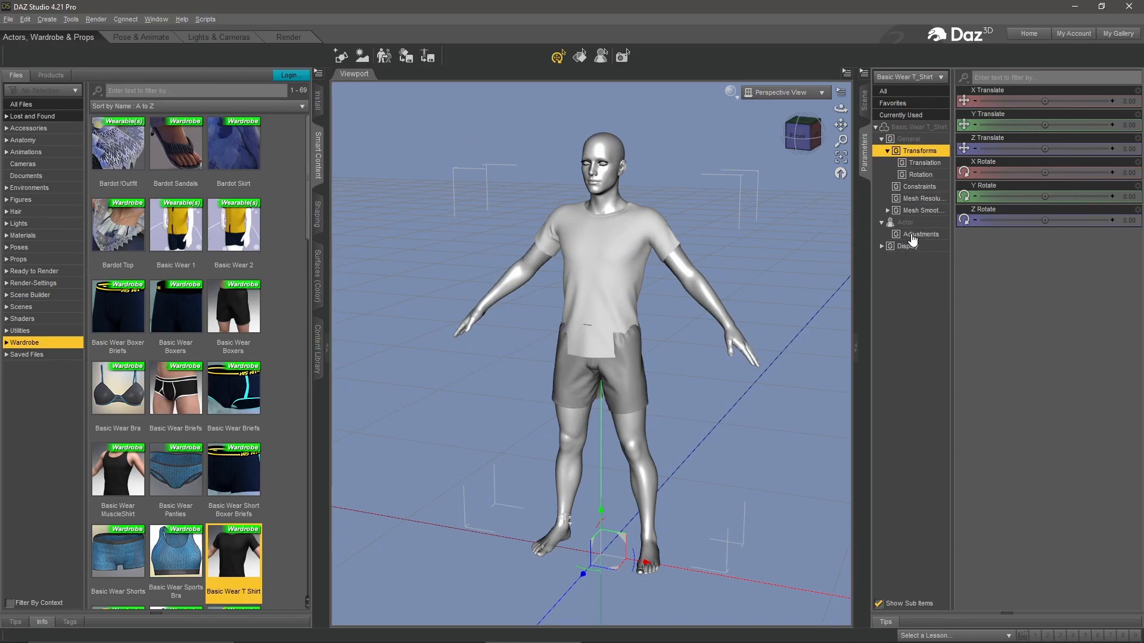
left_click(921, 234)
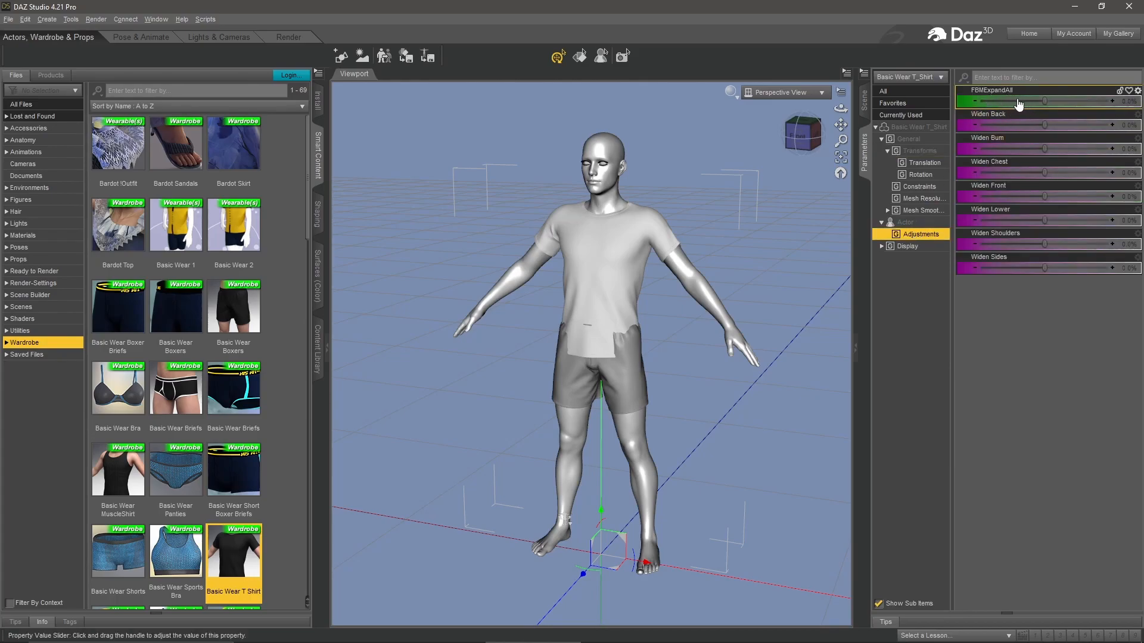
left_click_drag(1015, 100, 1056, 100)
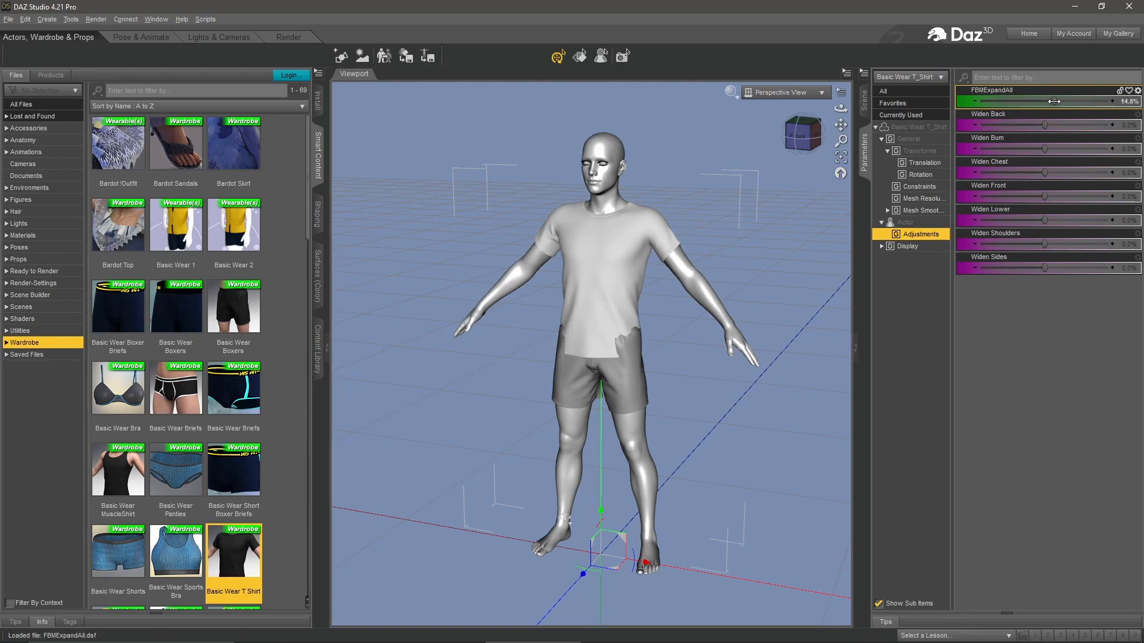
left_click_drag(1023, 100, 1072, 100)
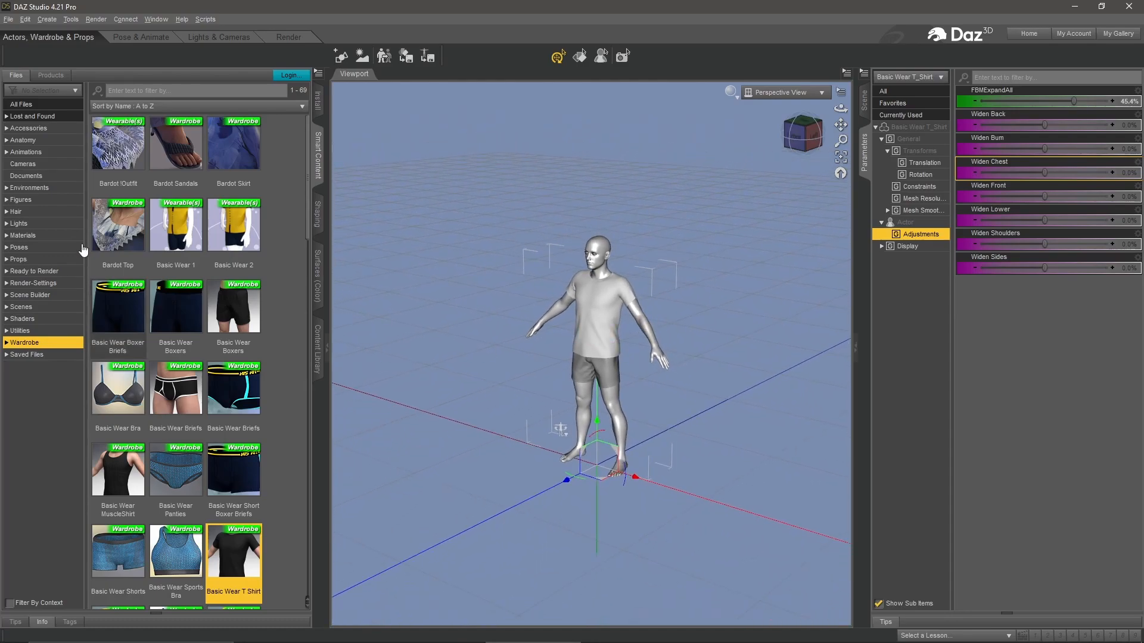
mouse_move(142, 37)
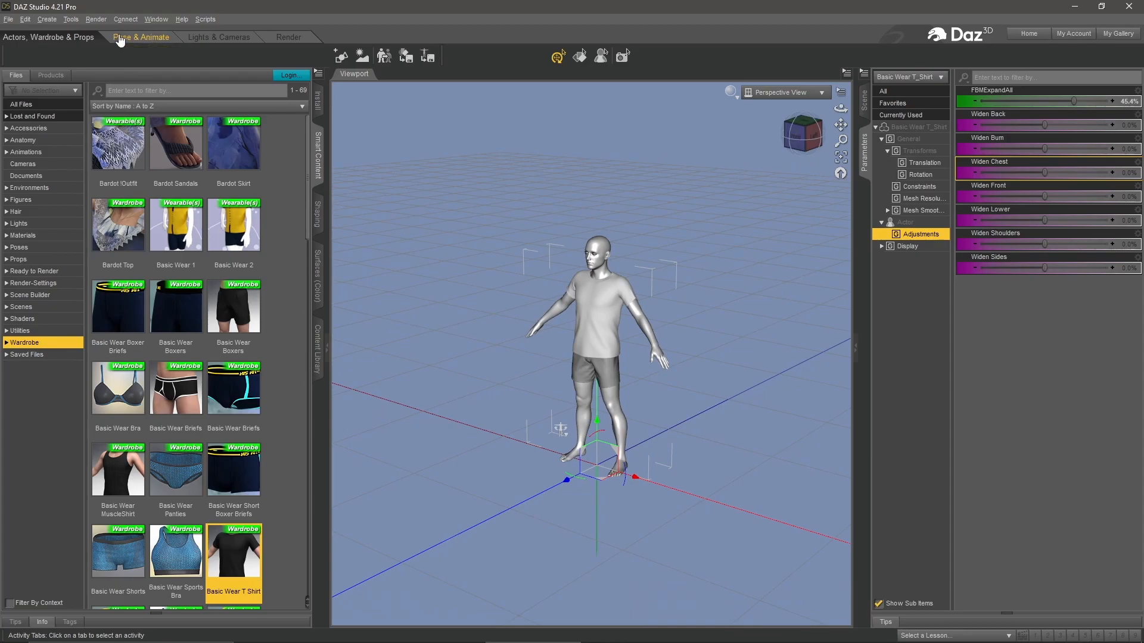
Switch to the Pose & Animate workspace and show the aniMate Lite pane via Window > Panes
left_click(140, 37)
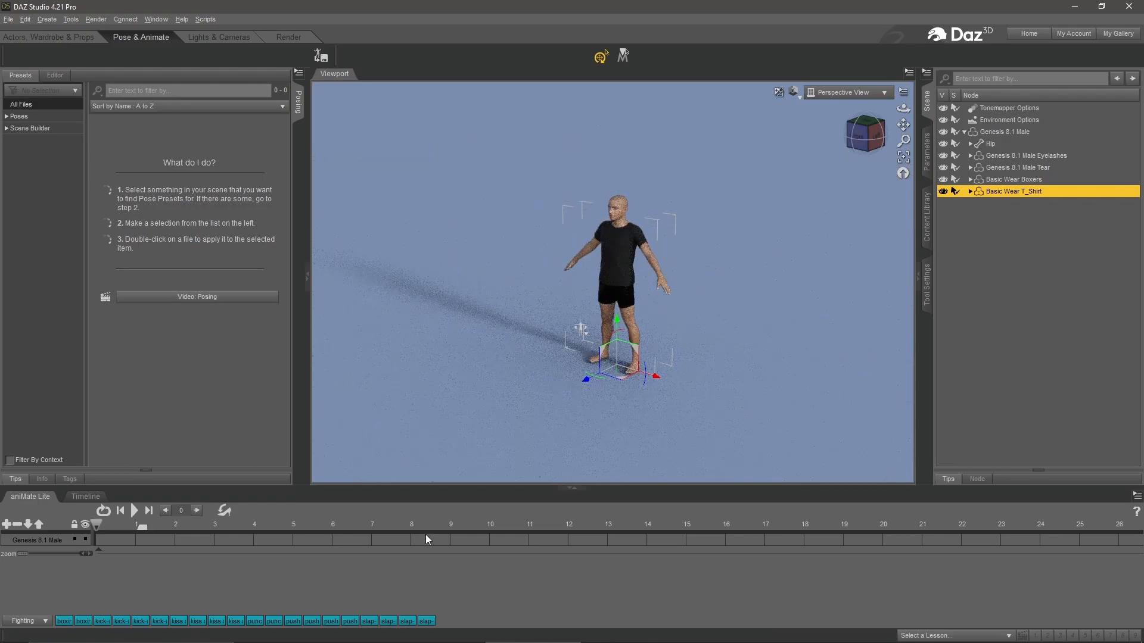
left_click(84, 497)
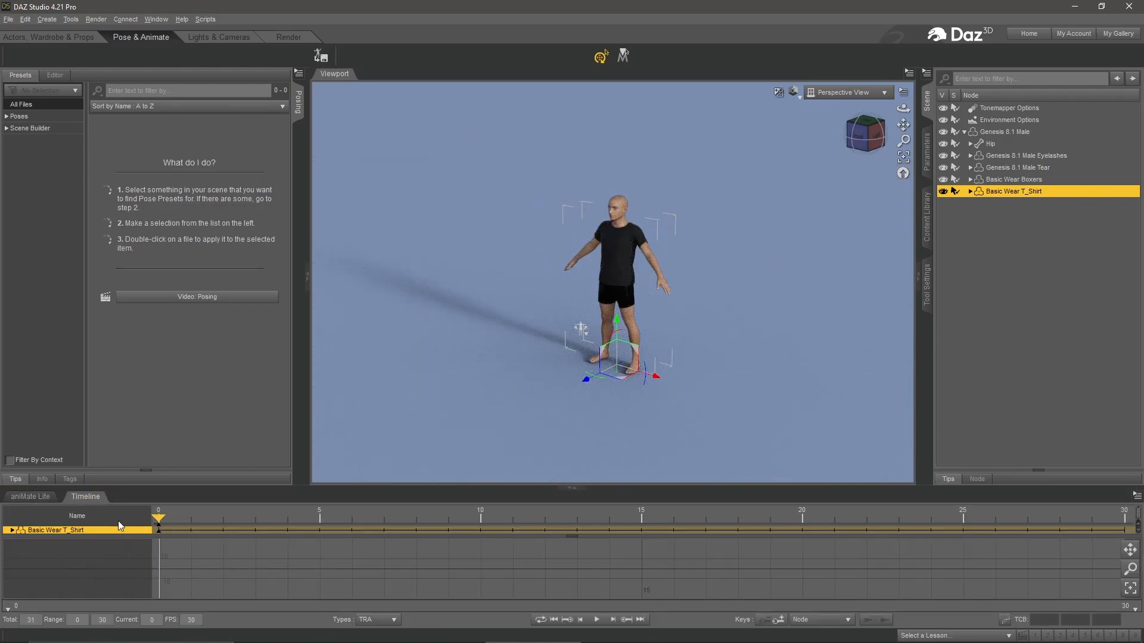
mouse_move(1077, 524)
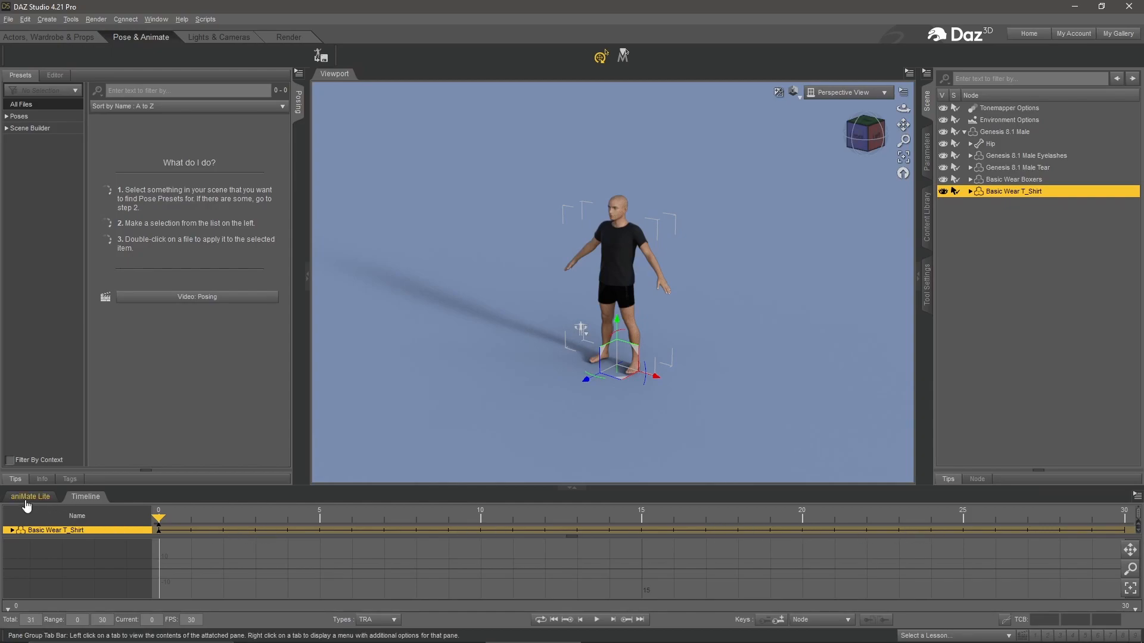
mouse_move(30, 497)
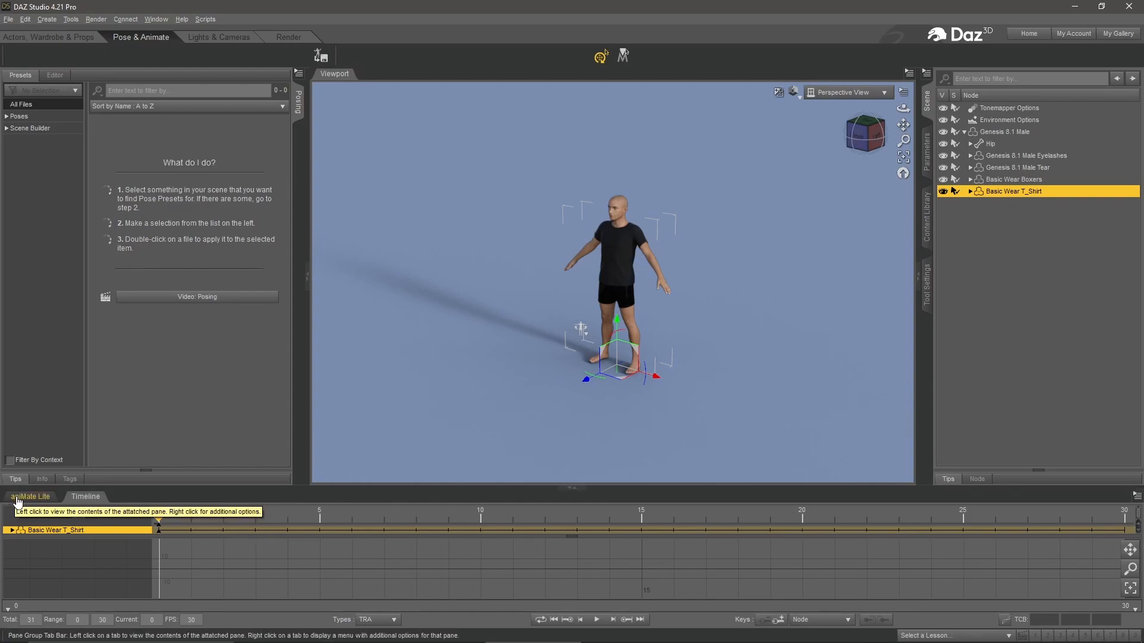
left_click(31, 496)
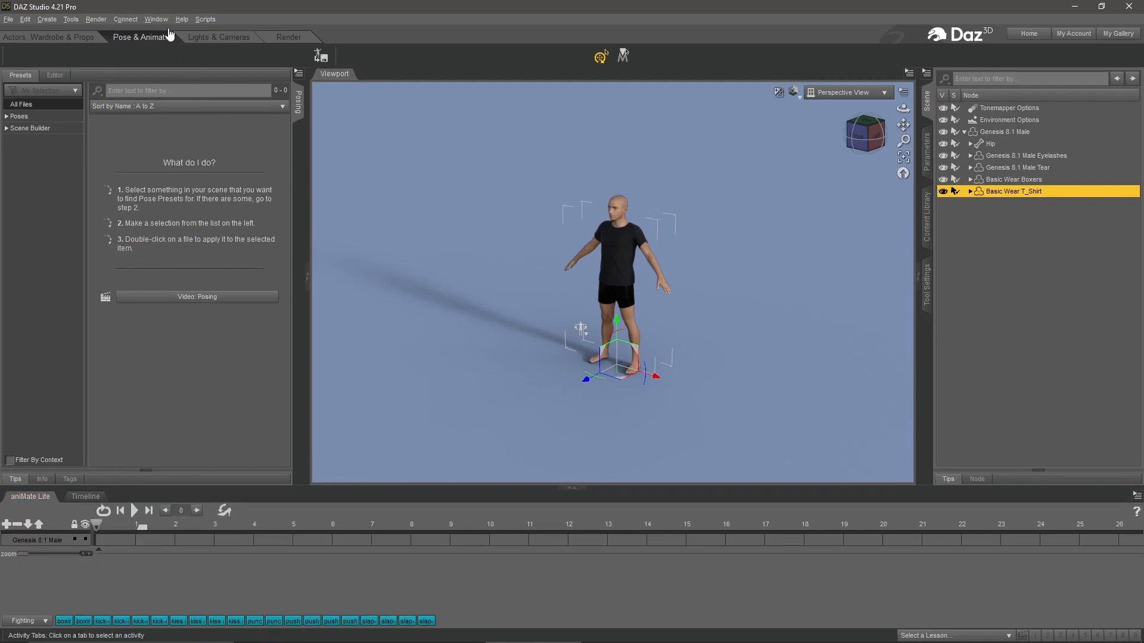
left_click(156, 19)
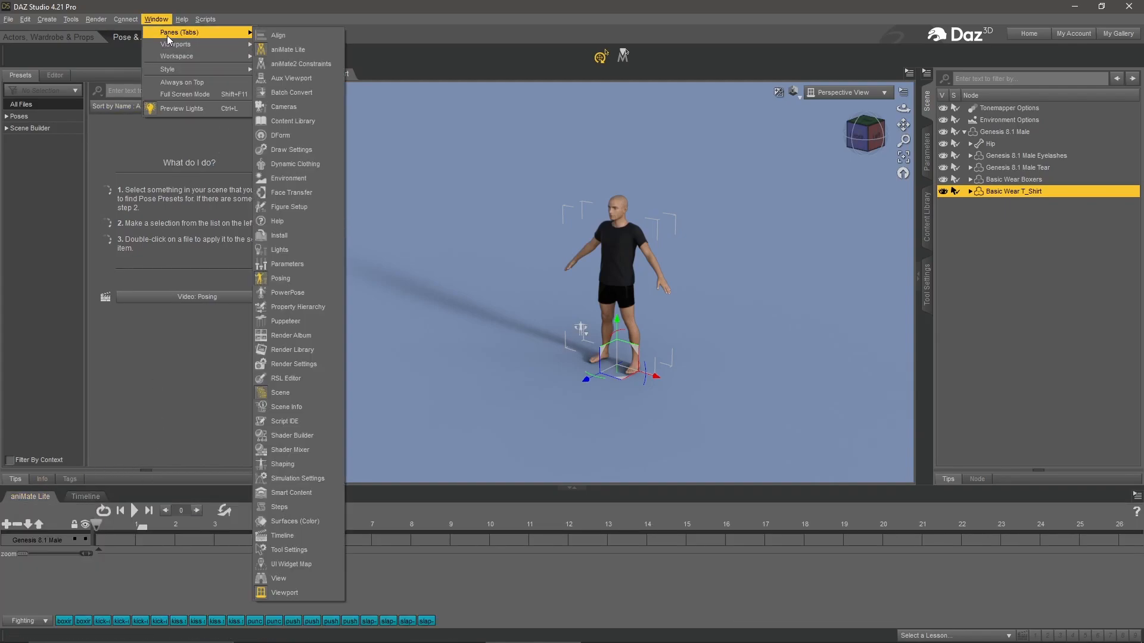
mouse_move(288, 49)
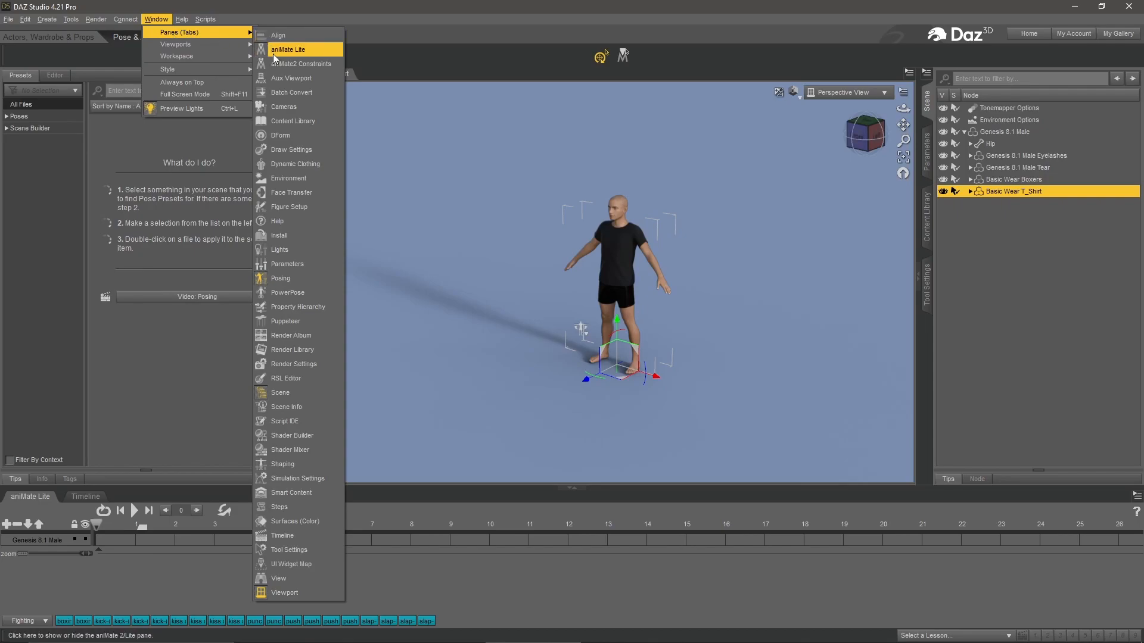
left_click(288, 49)
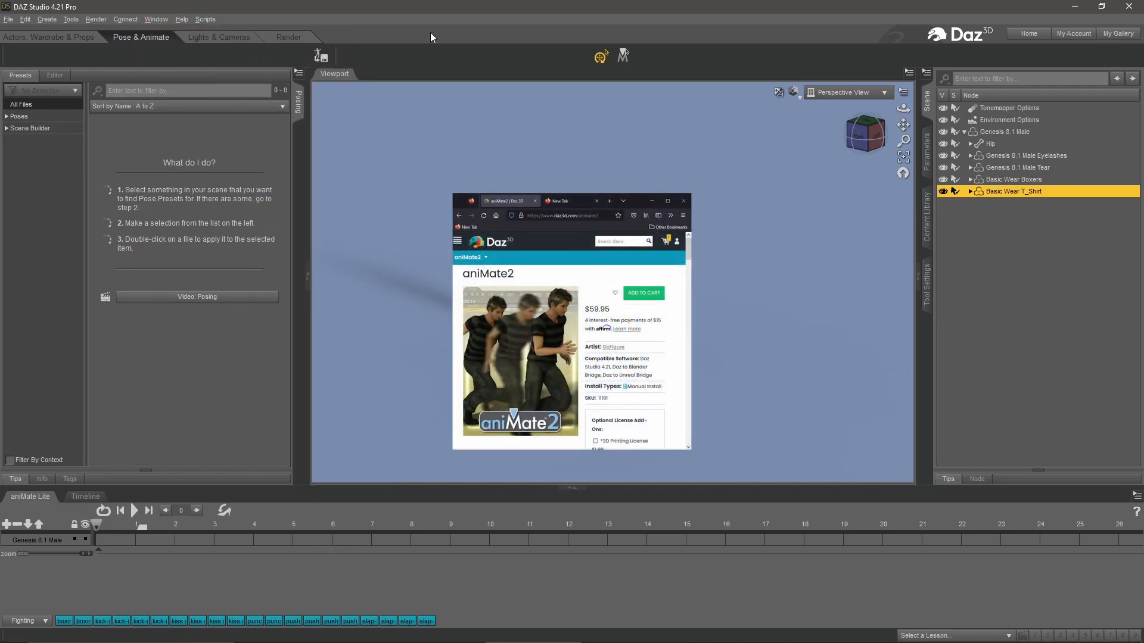
mouse_move(97, 576)
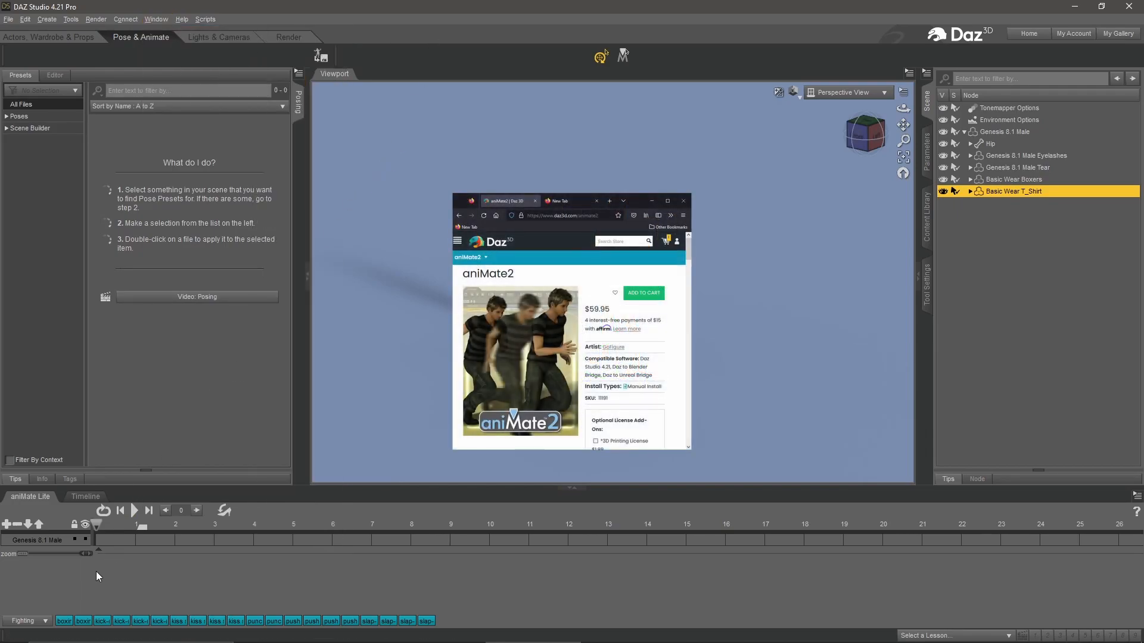
Preview Fighting clips such as boxing and kick on the figure from the aniMate Lite library
left_click(303, 621)
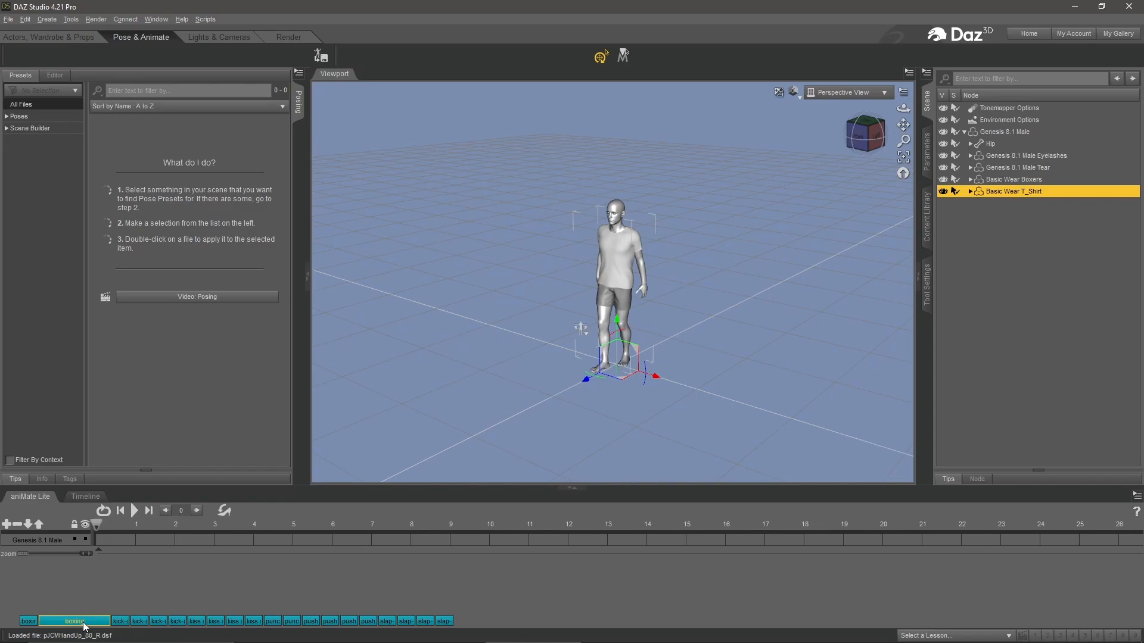
left_click(72, 621)
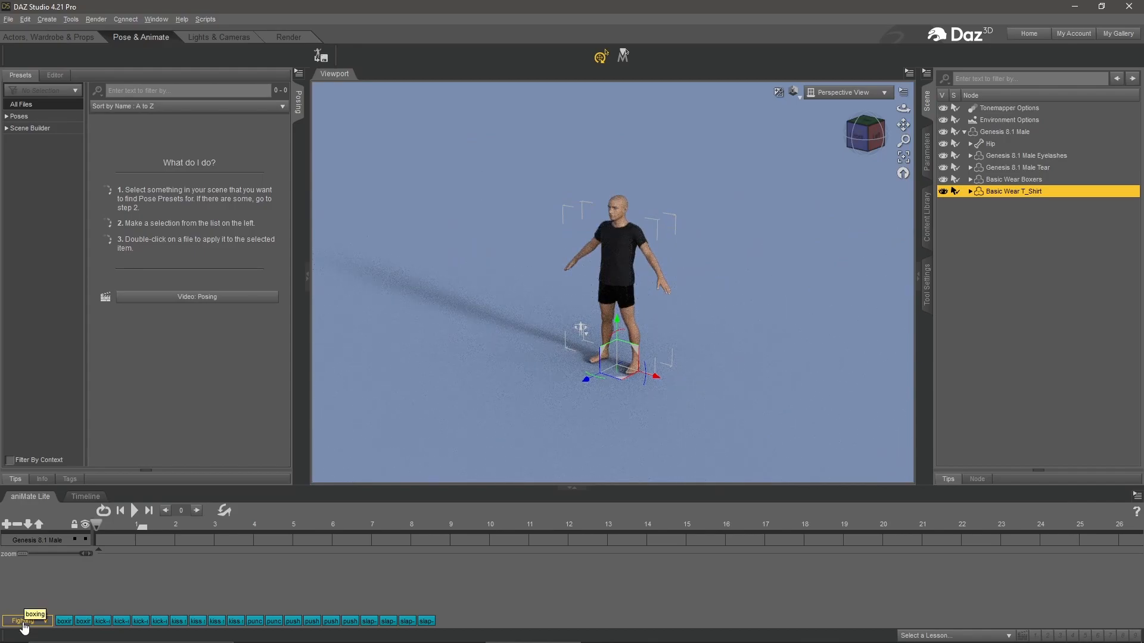
left_click(24, 620)
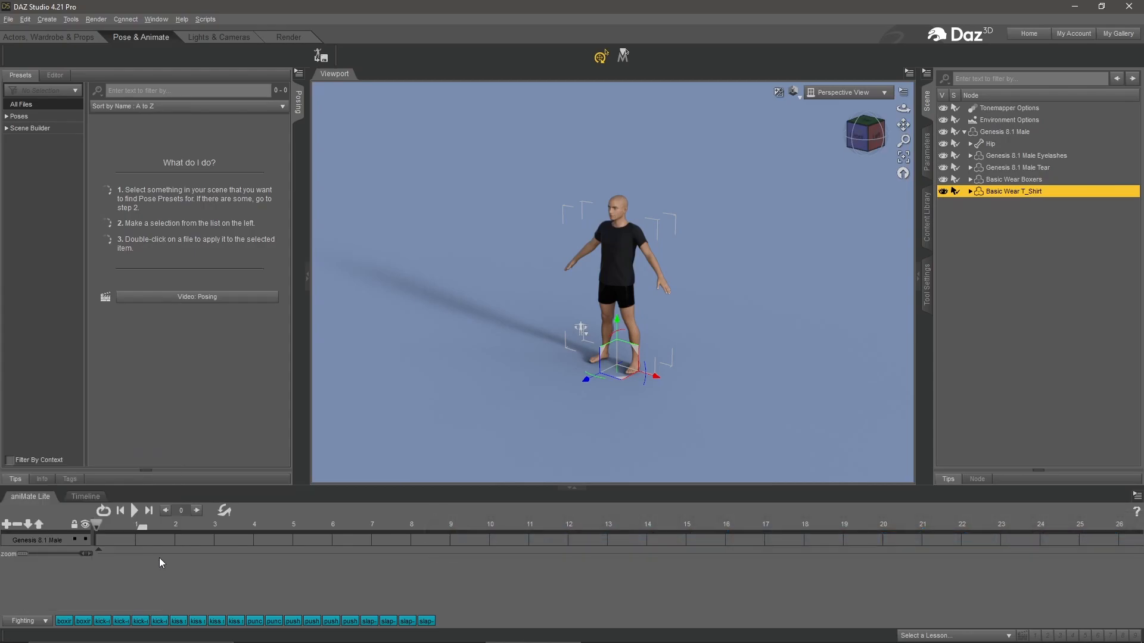
left_click(55, 621)
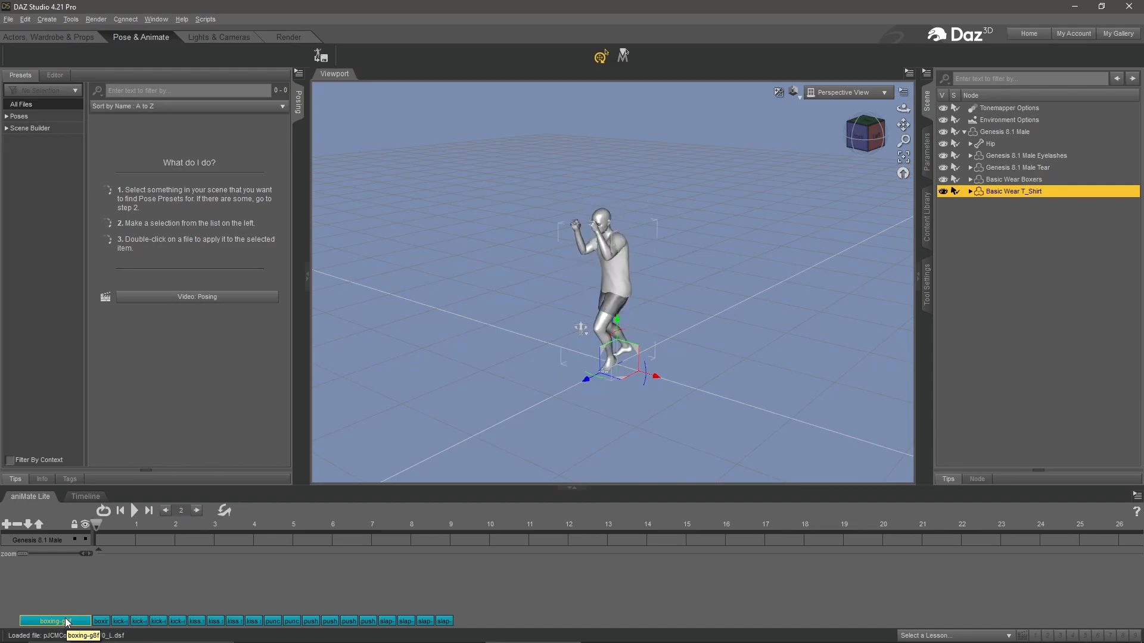
left_click(73, 620)
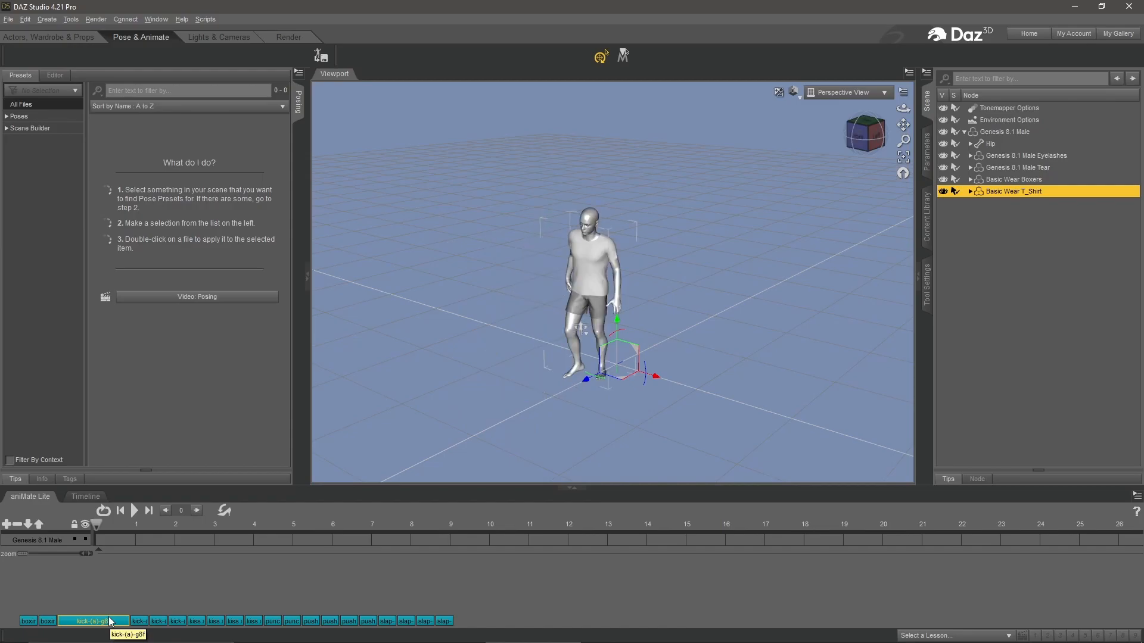
Apply the kick clip to the figure's aniMate track, play it back, then stop
double_click(93, 621)
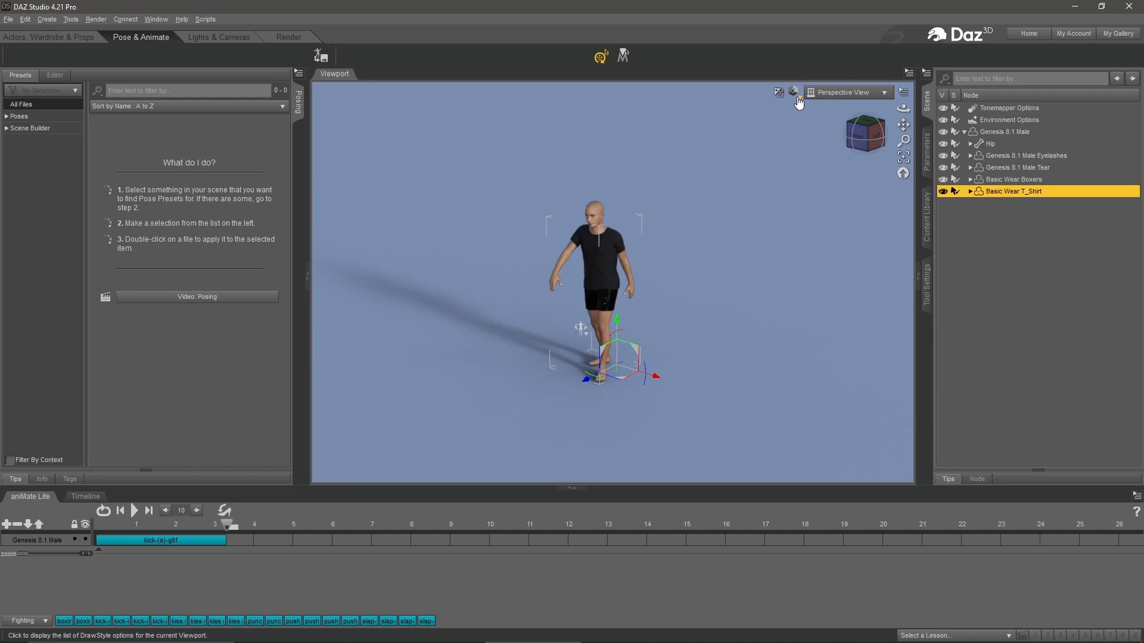
left_click(794, 92)
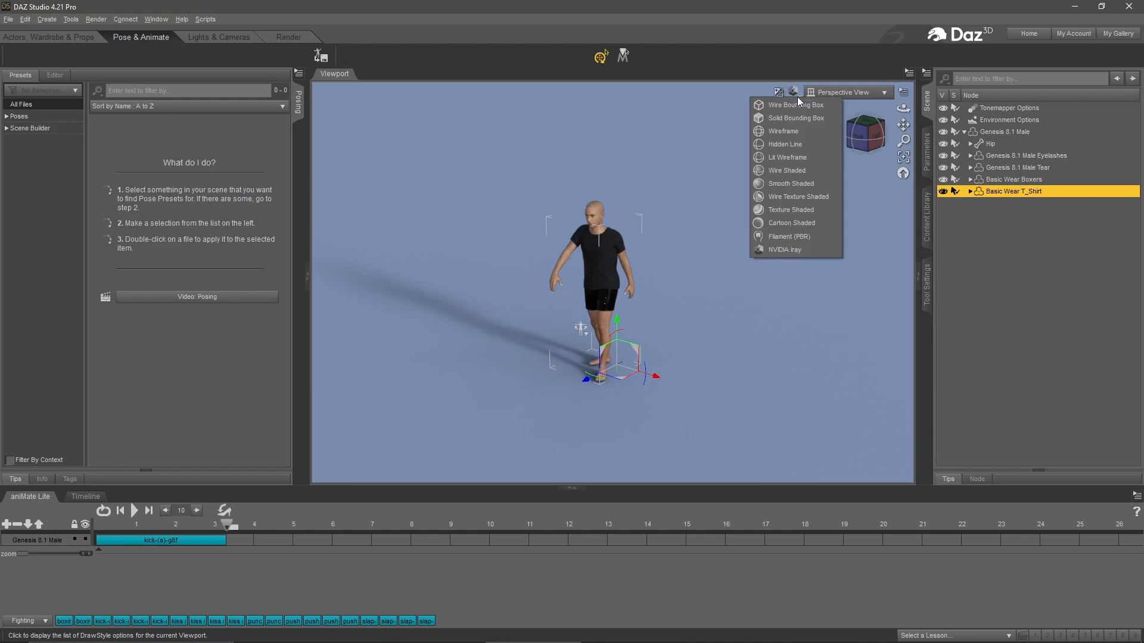
mouse_move(788, 183)
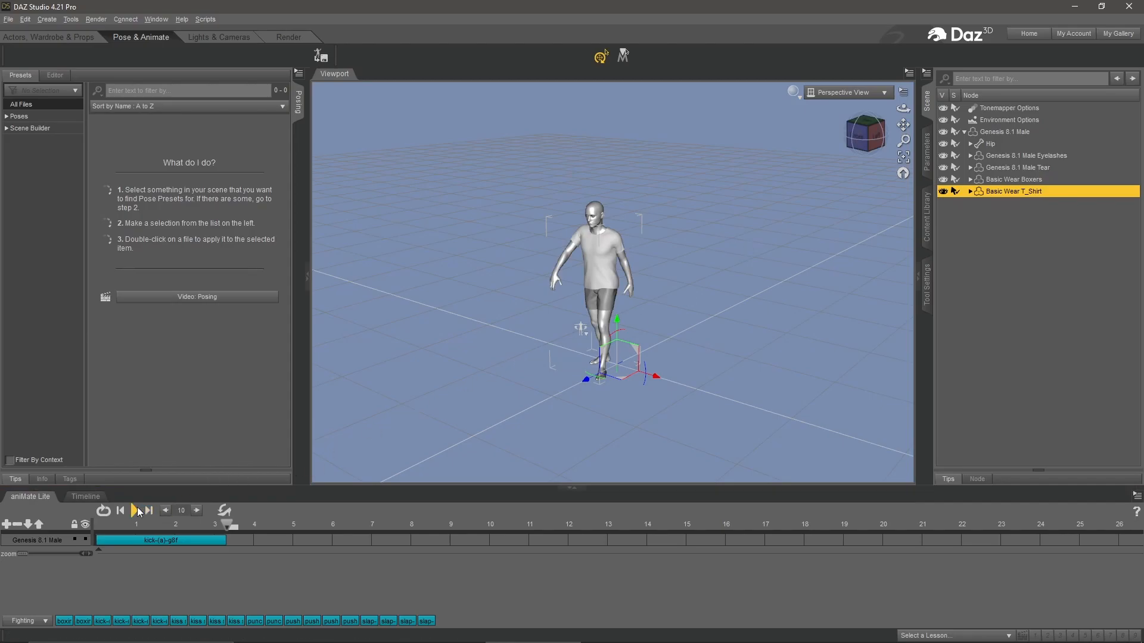
left_click(135, 511)
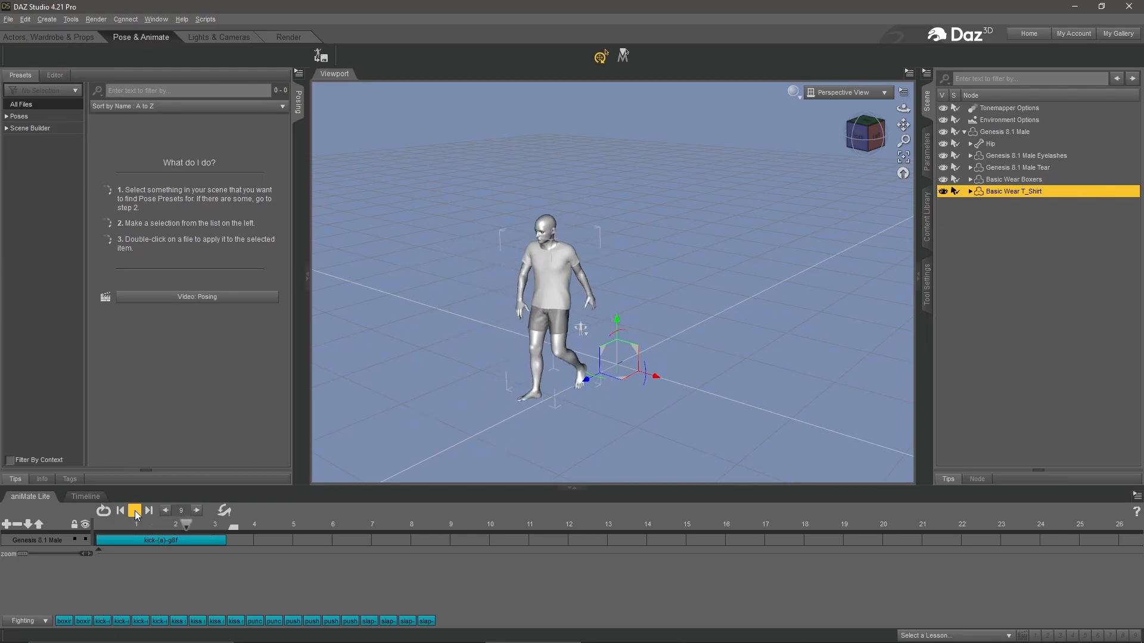
left_click(134, 510)
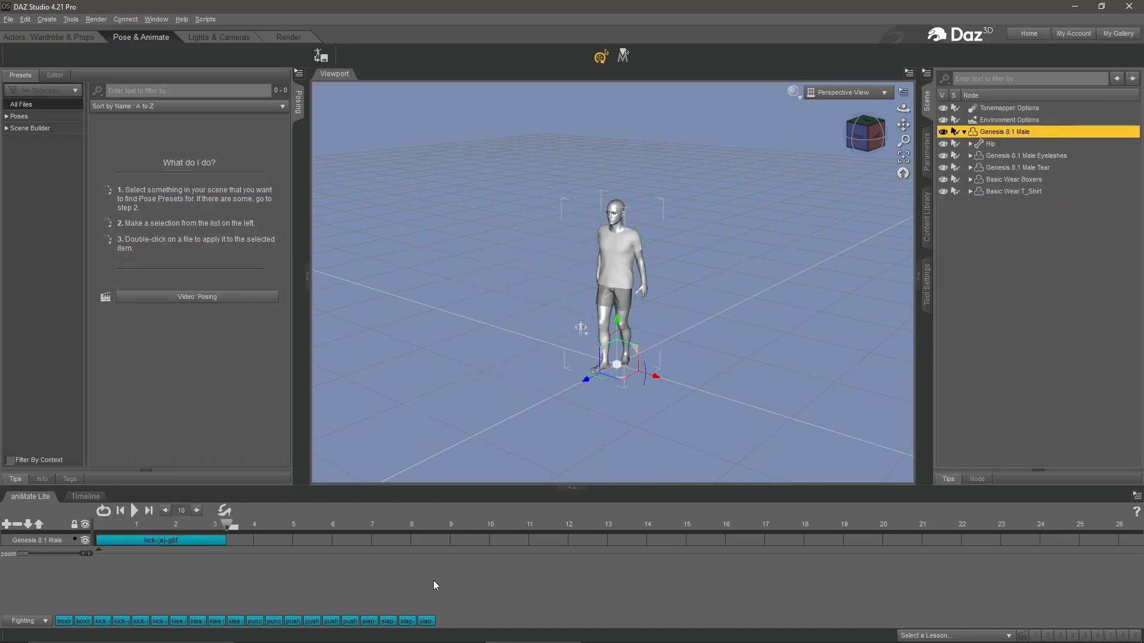
mouse_move(281, 594)
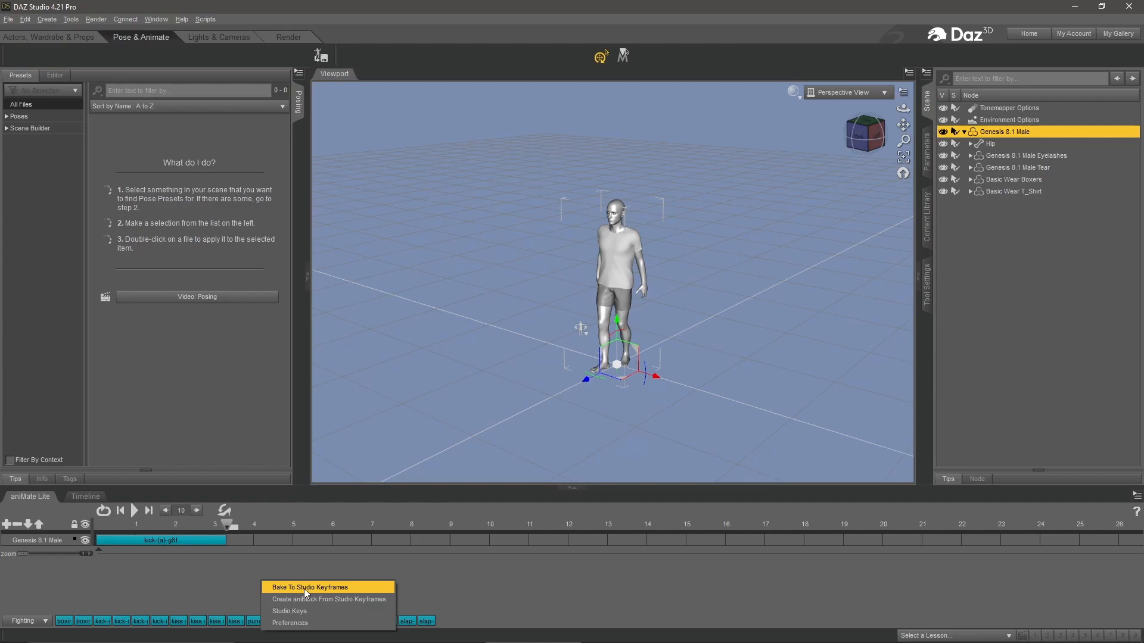
Bake the aniMate kick clip to Studio keyframes and confirm the aniMate2 prompt
left_click(307, 588)
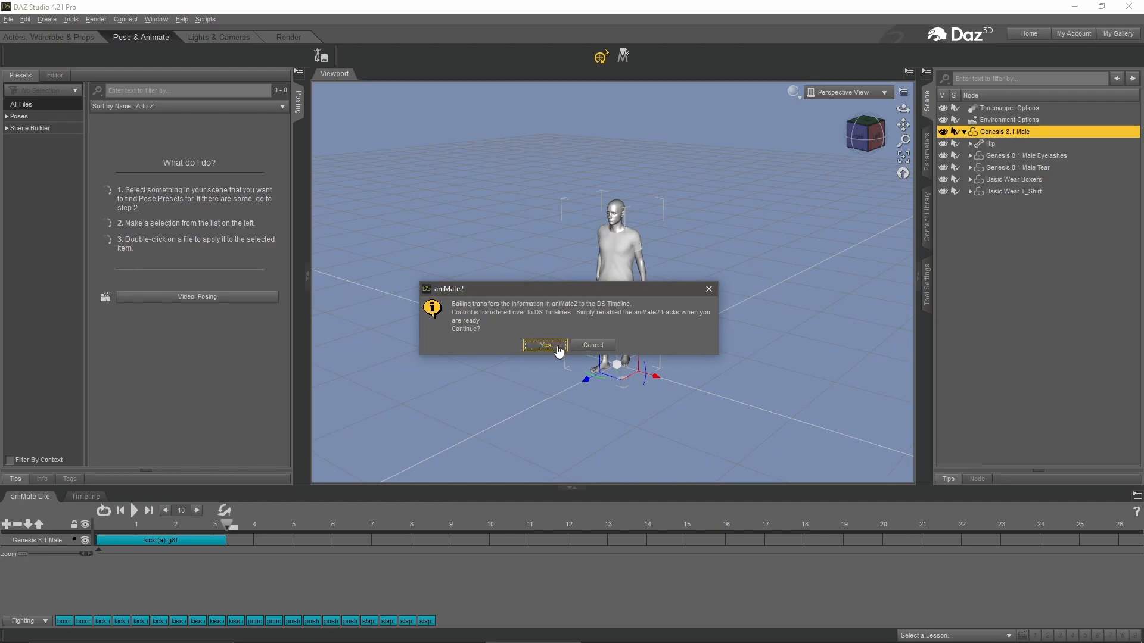
left_click(545, 344)
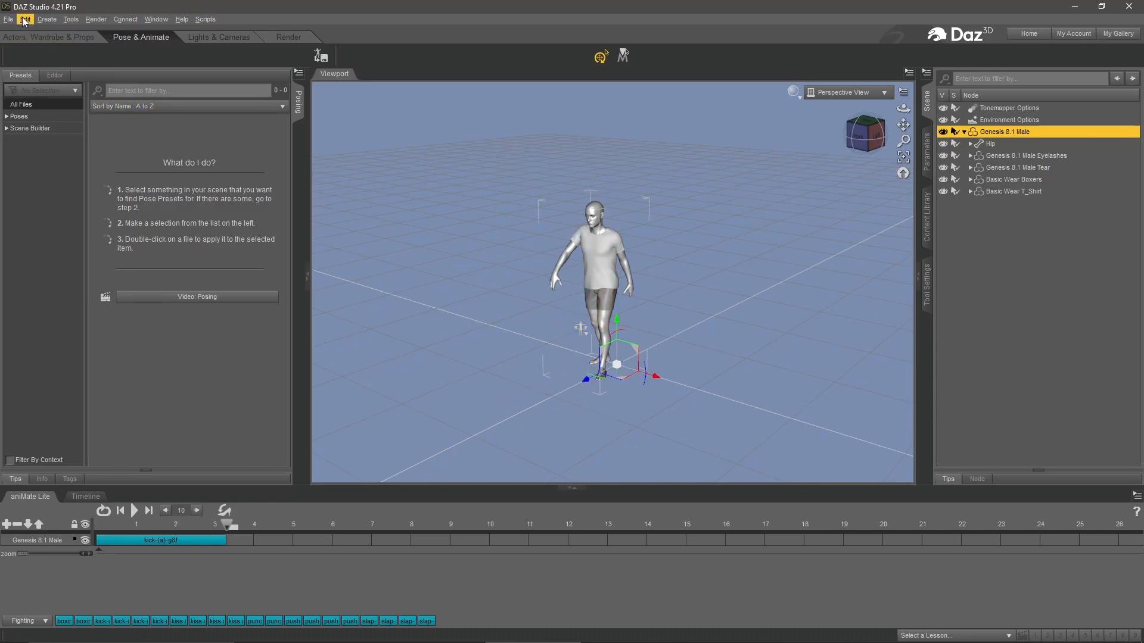
Launch the Daz To Blender export without a figure selected, then cancel its settings
left_click(9, 19)
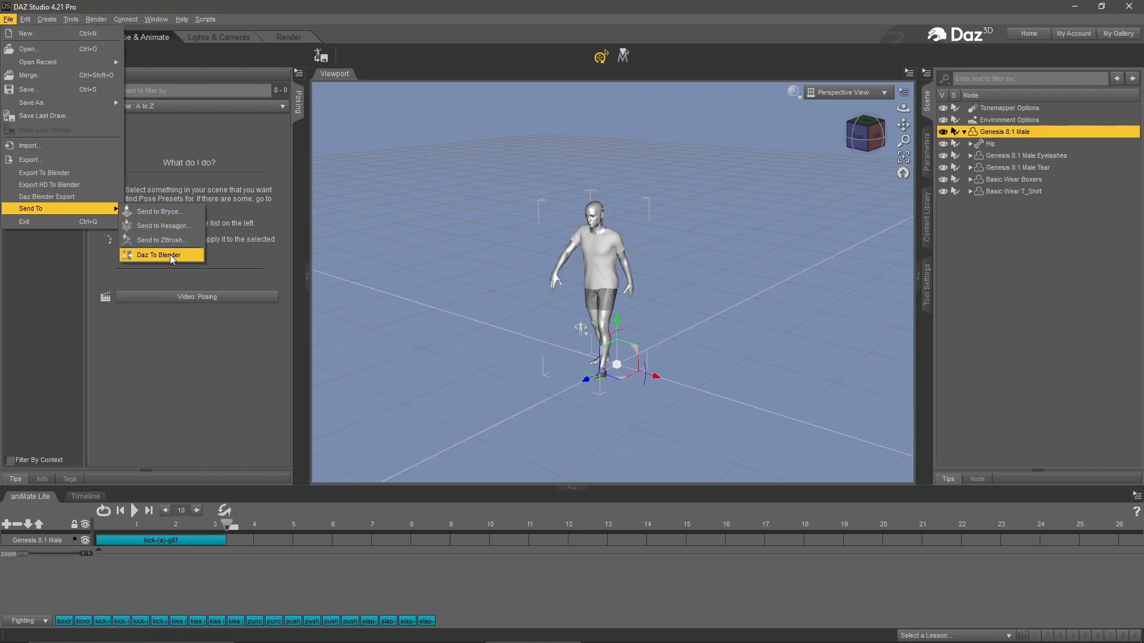
left_click(157, 255)
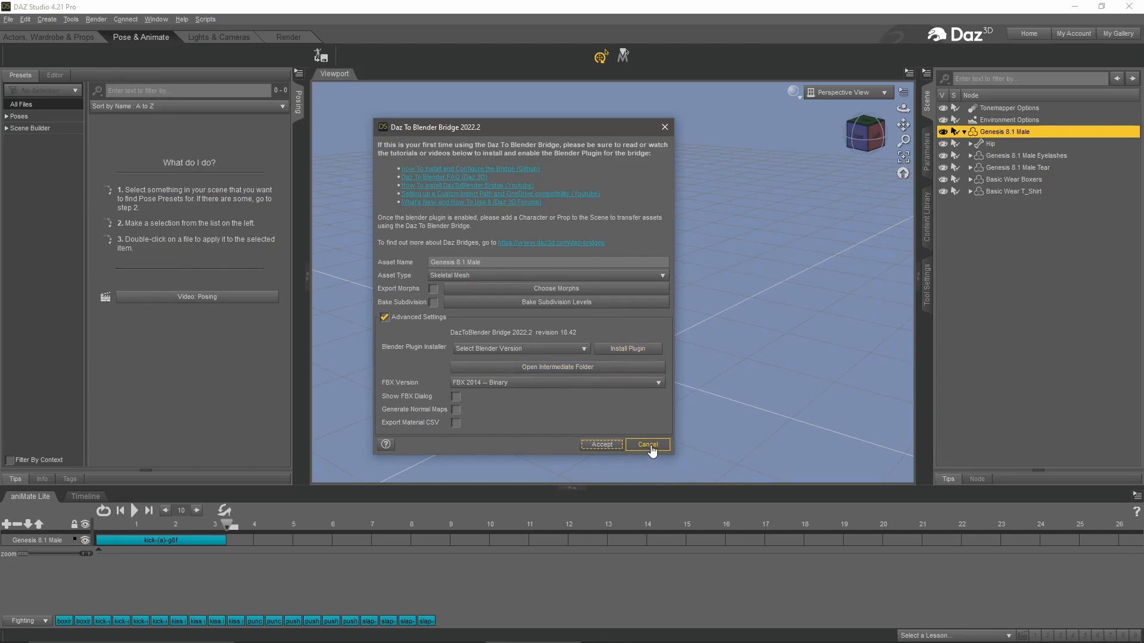
left_click(644, 445)
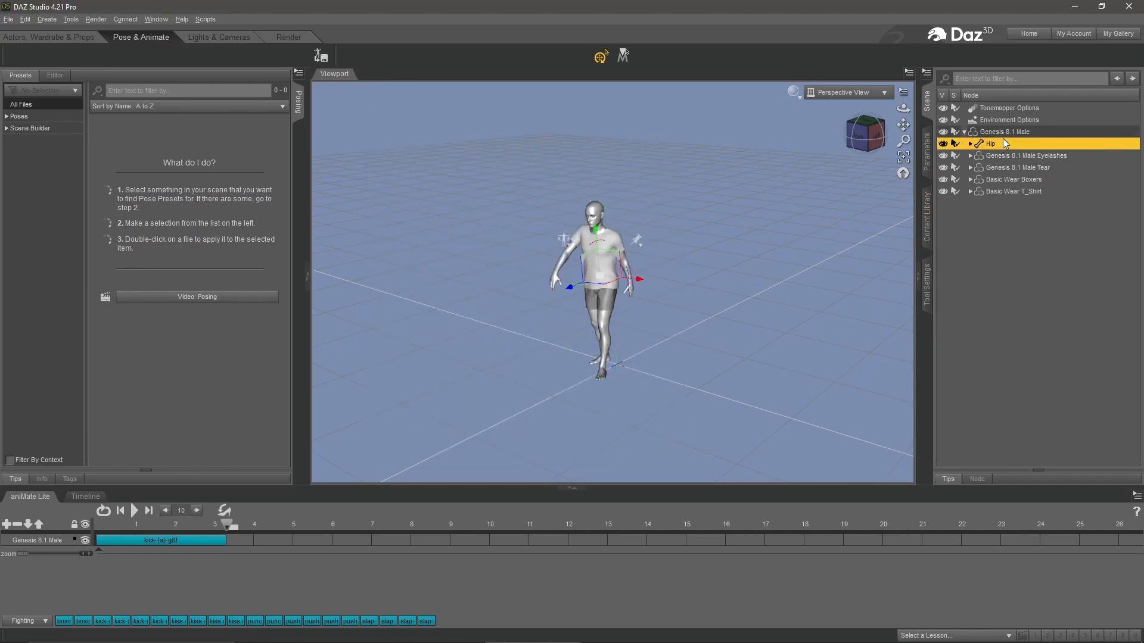
Select the Genesis 8.1 Male figure and relaunch File > Send To > Daz To Blender
left_click(1006, 131)
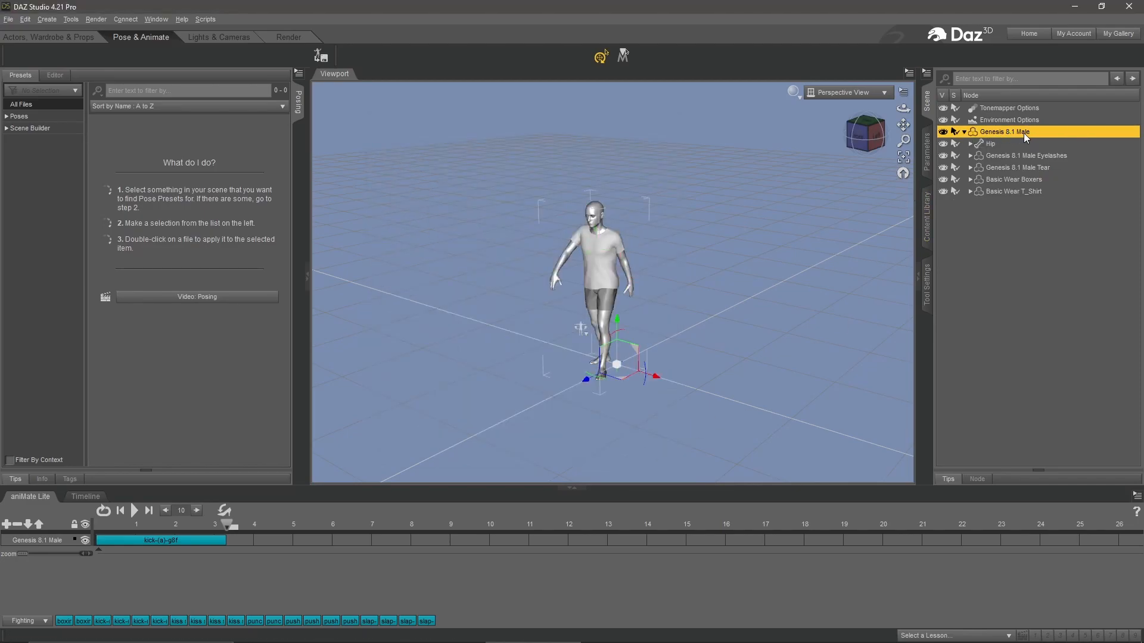
left_click(9, 19)
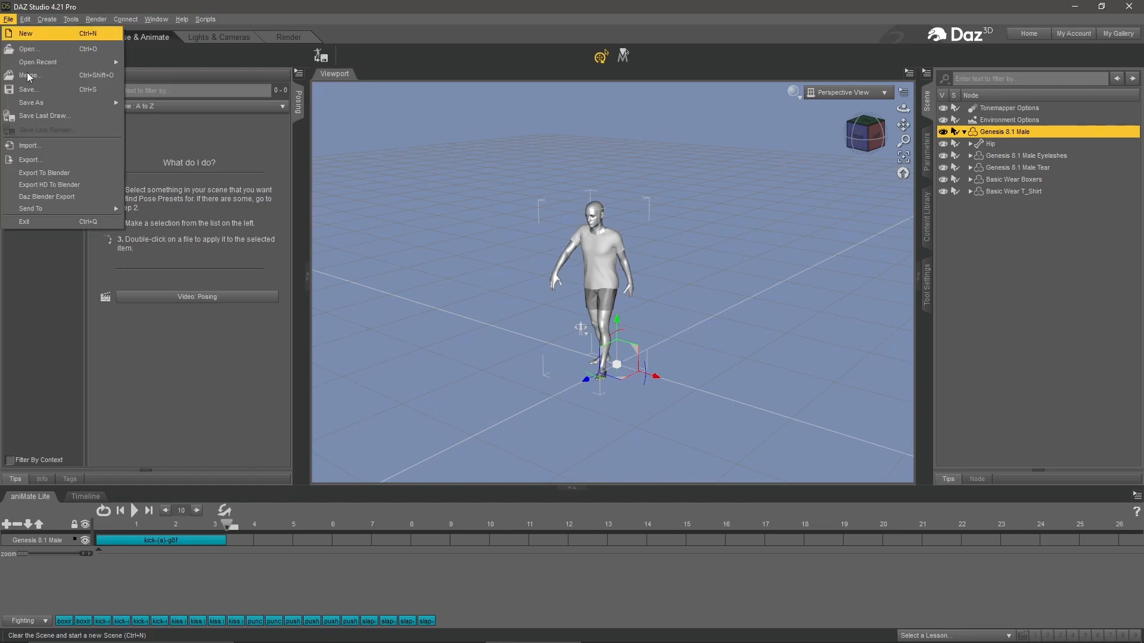
left_click(44, 172)
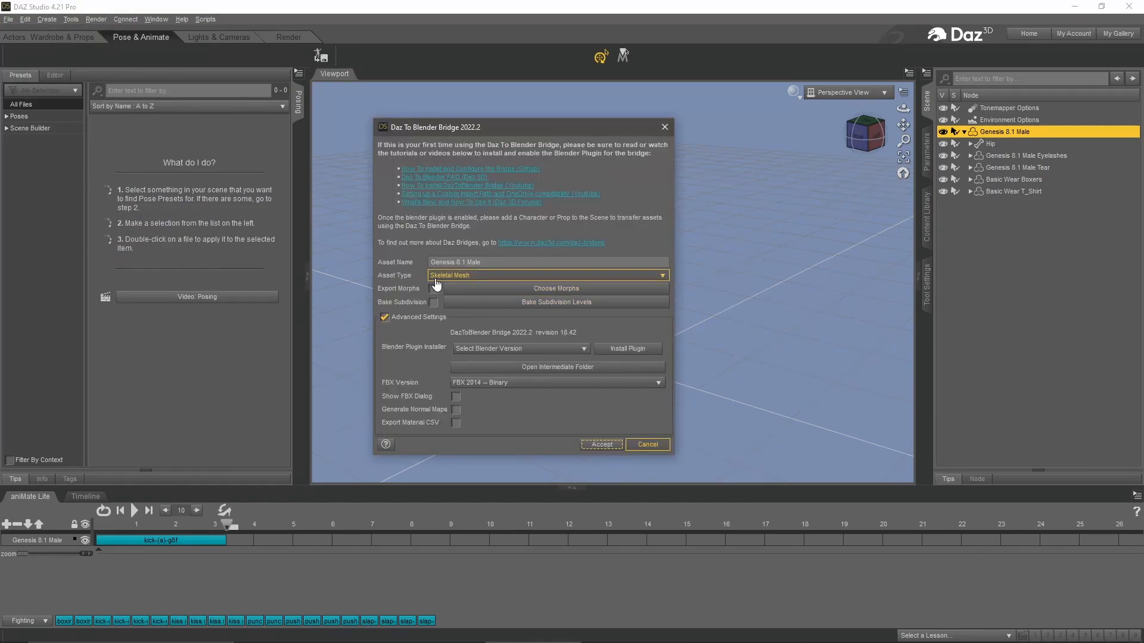
Export the figure as Asset Type Animation via Accept and acknowledge the export complete message
left_click(547, 275)
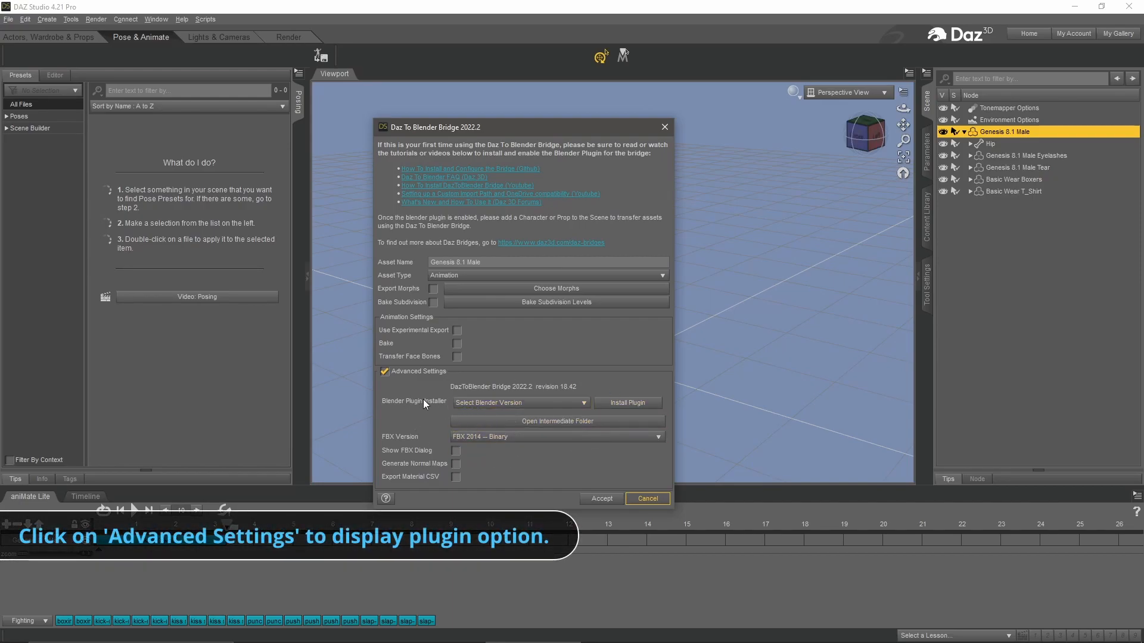
left_click(518, 404)
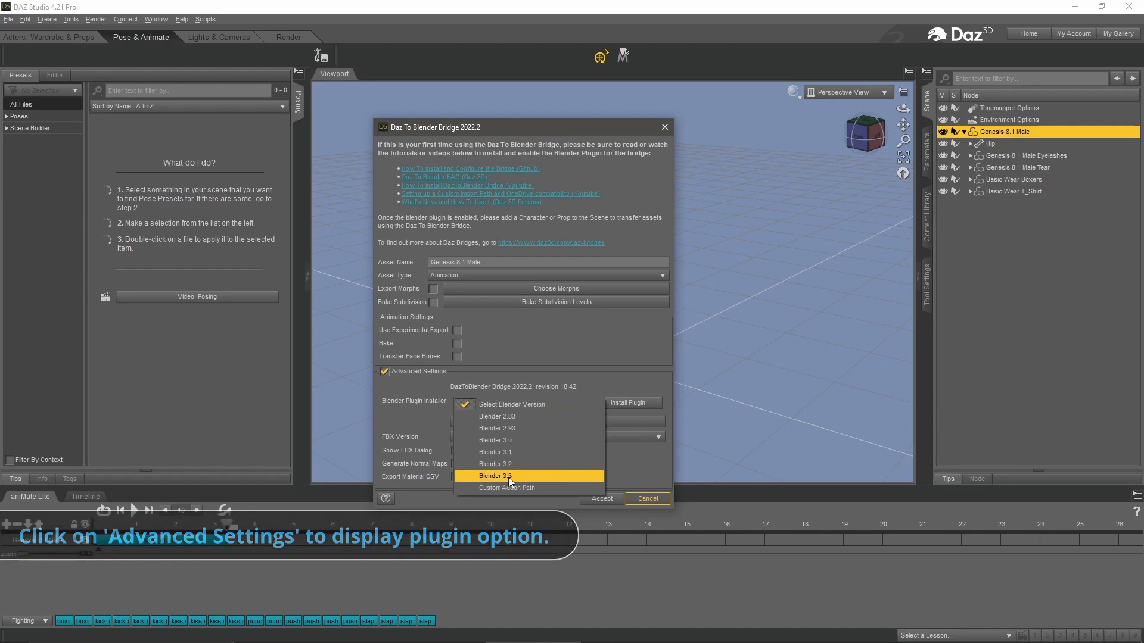
mouse_move(495, 464)
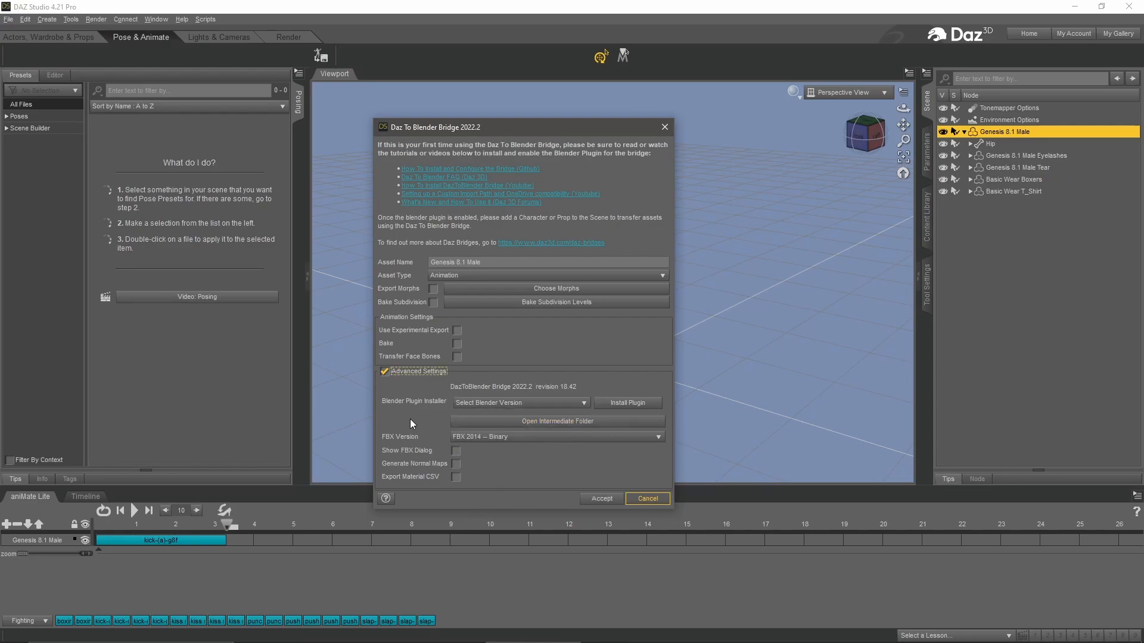
mouse_move(632, 415)
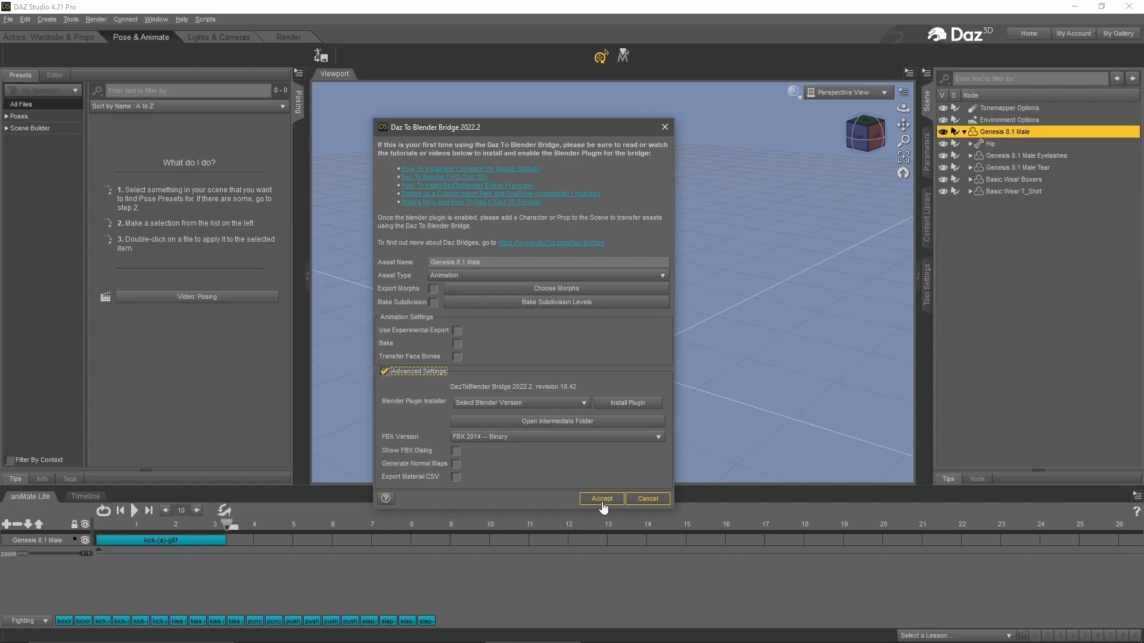
left_click(600, 498)
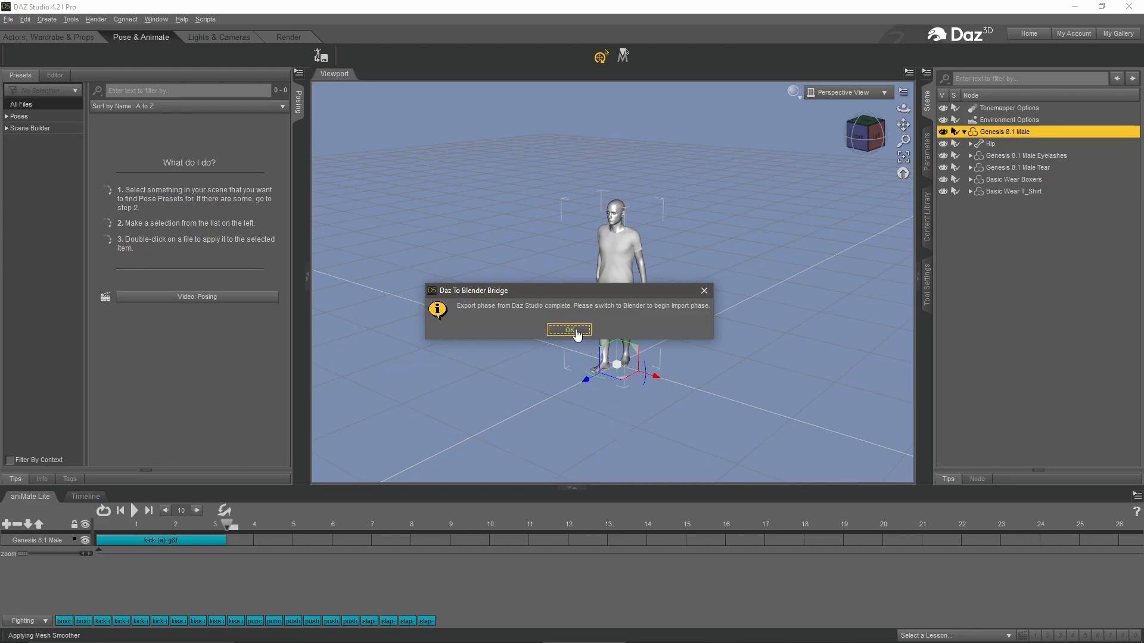
left_click(569, 330)
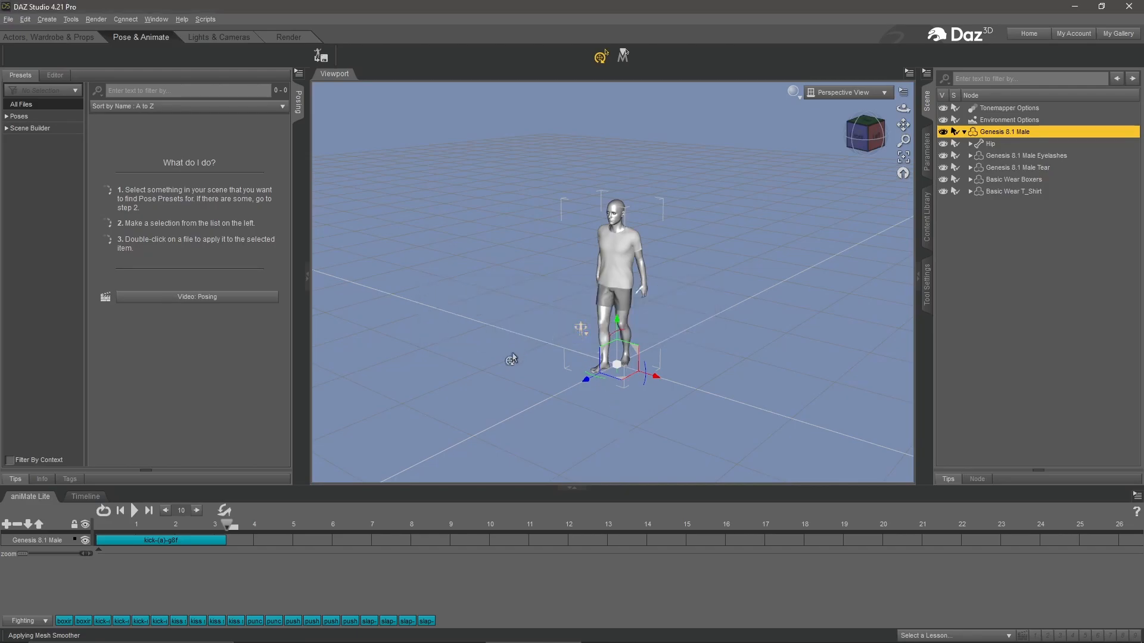
mouse_move(511, 359)
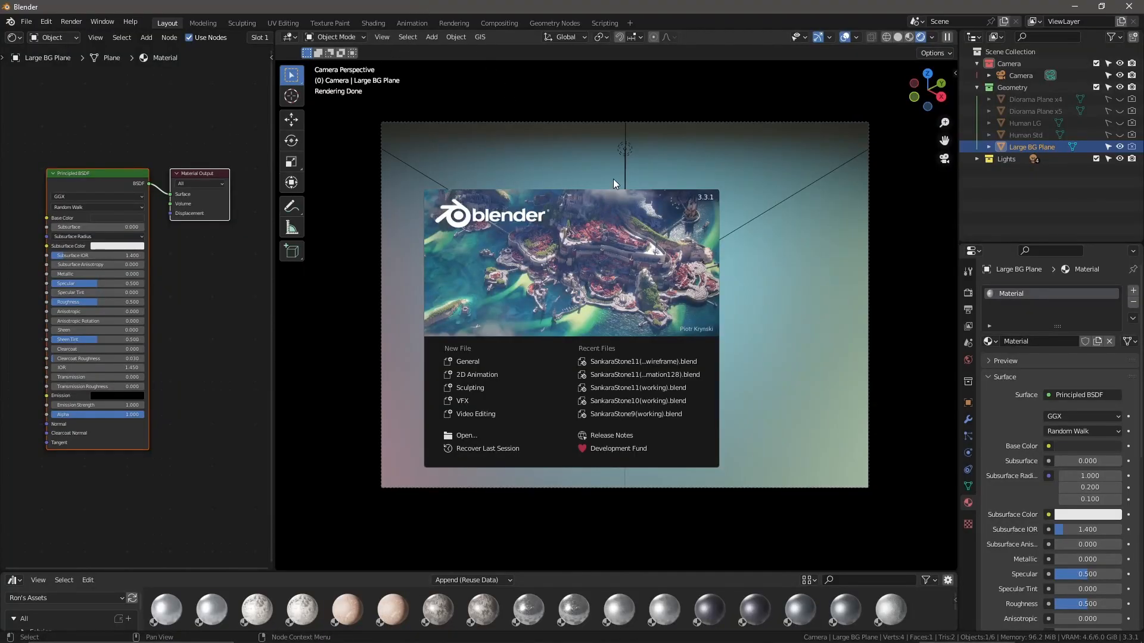
mouse_move(669, 181)
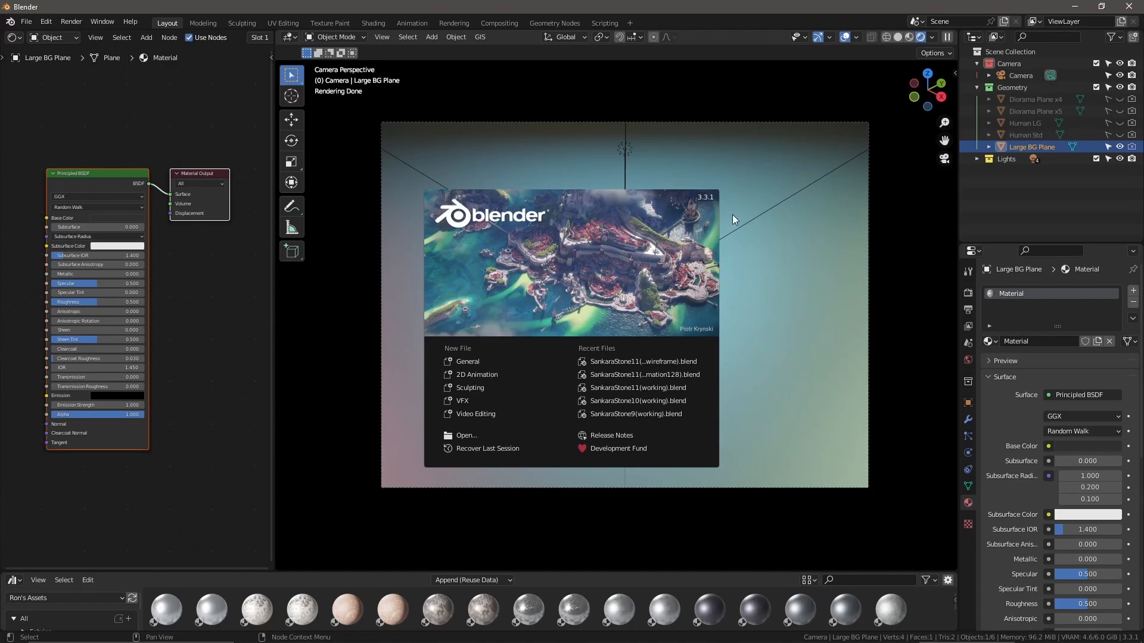
mouse_move(625, 213)
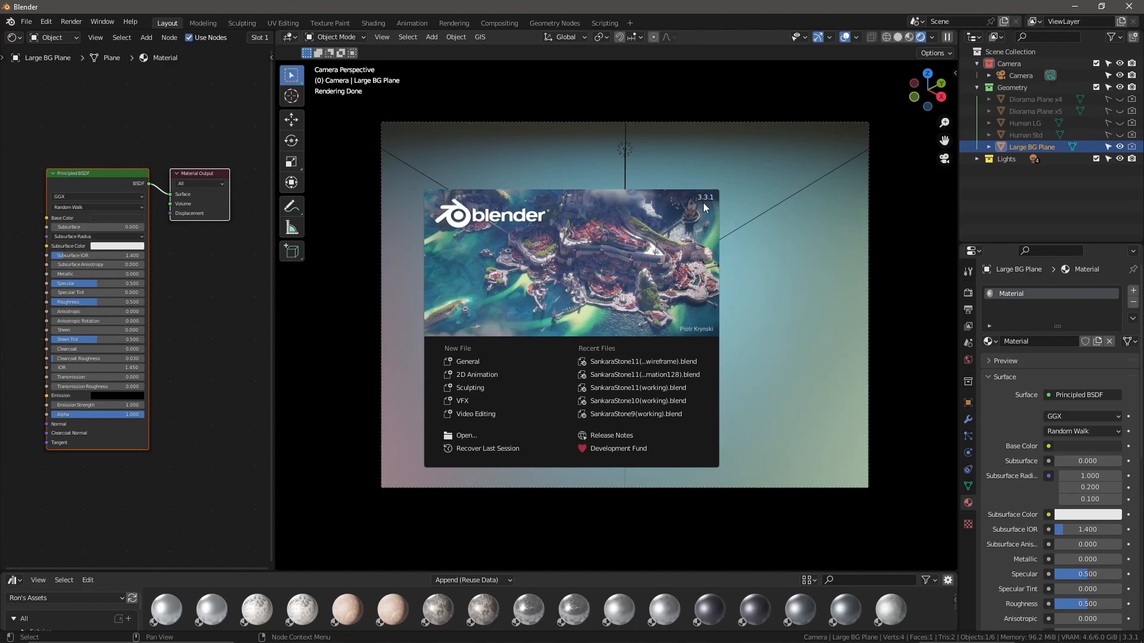
mouse_move(460, 117)
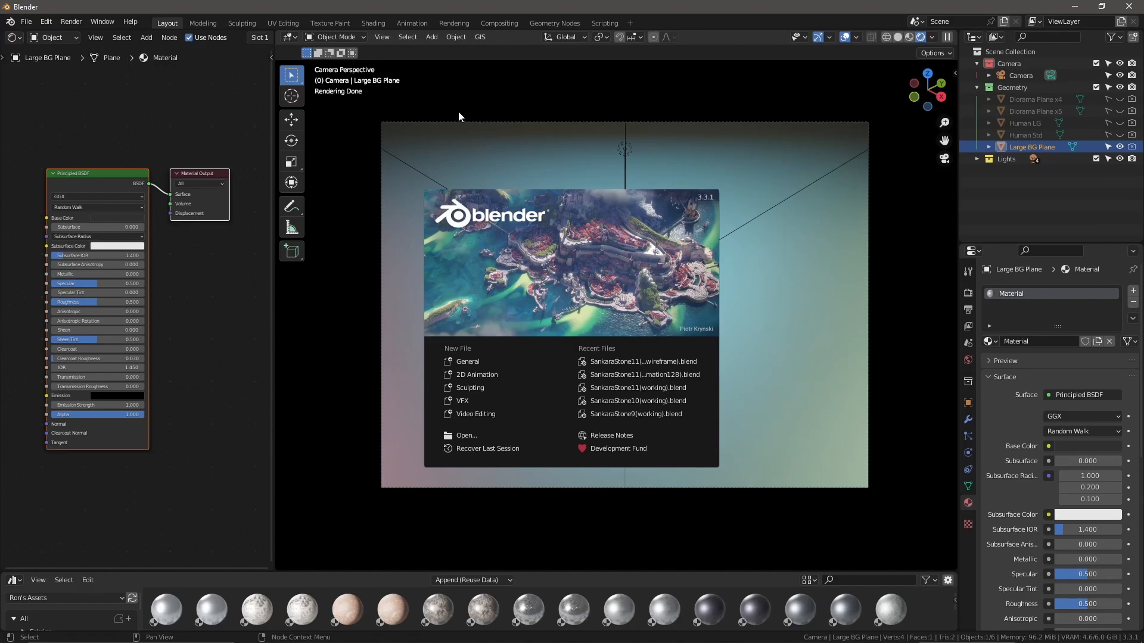
mouse_move(25, 21)
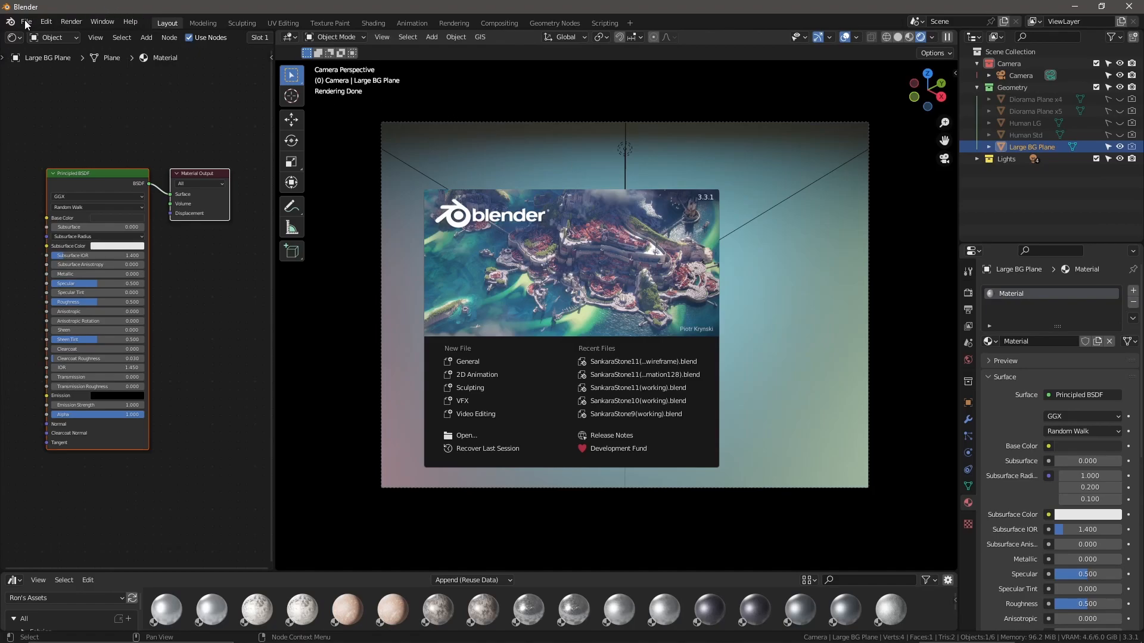
Dismiss the Blender splash screen and show the Edit menu
left_click(45, 22)
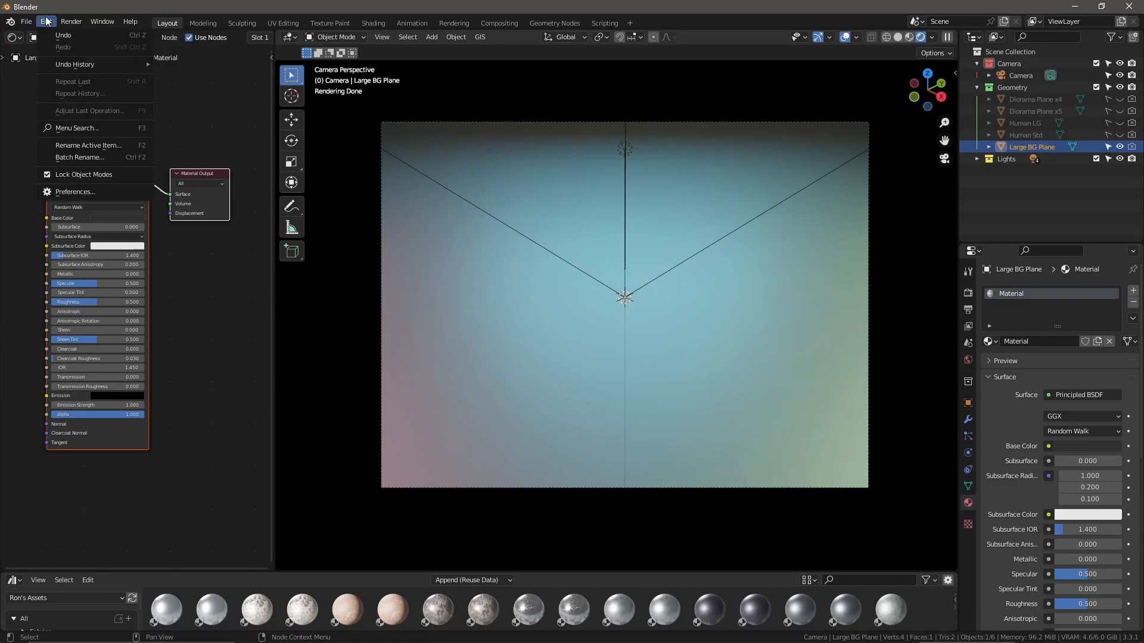
In Preferences > Add-ons, filter for 'da' and review the DAZ importer add-on details
left_click(74, 192)
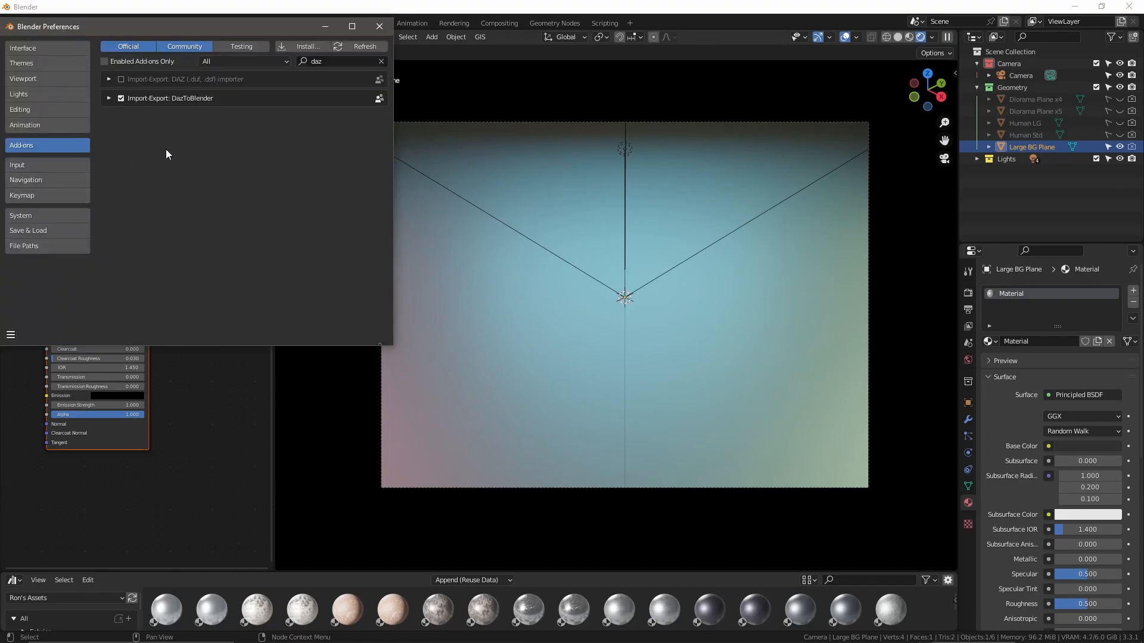
left_click(120, 98)
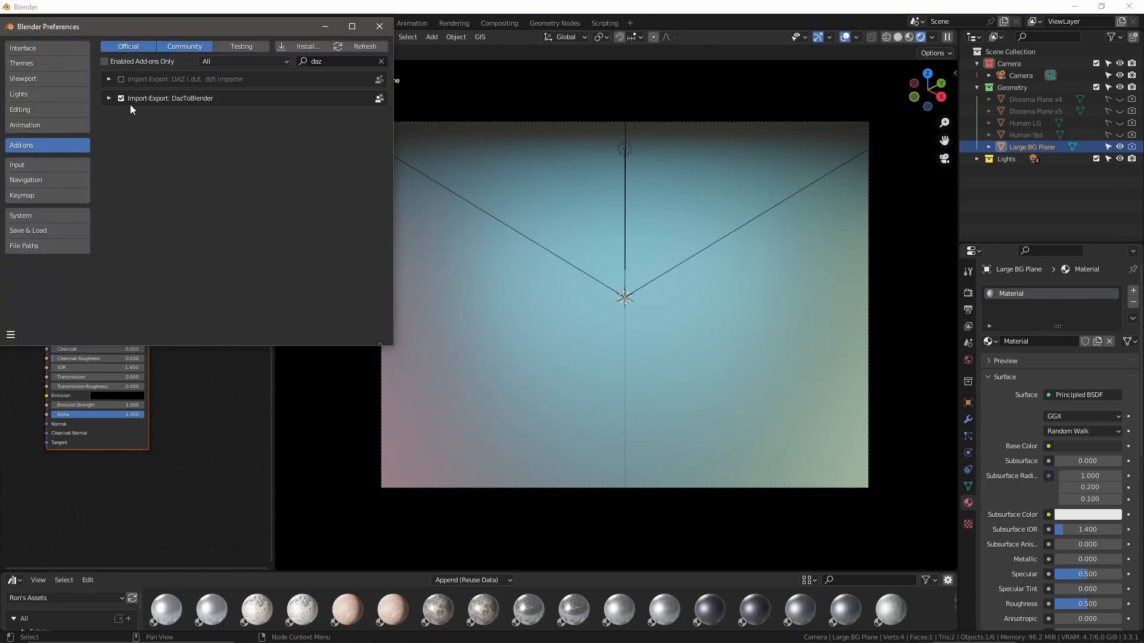
left_click(380, 61)
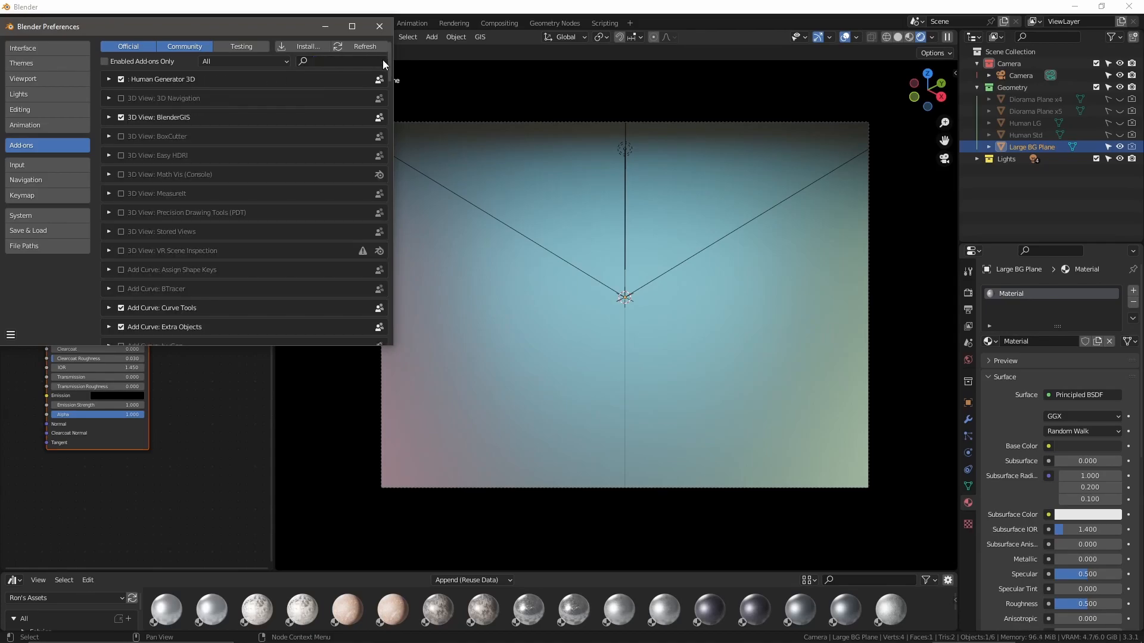
type("daz")
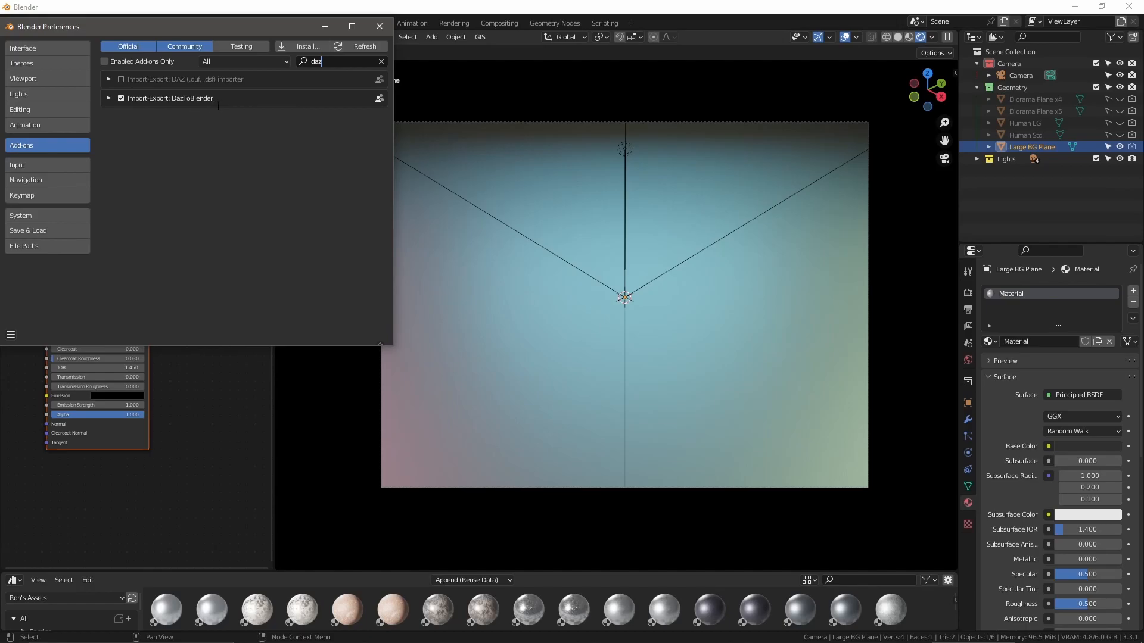
left_click(108, 79)
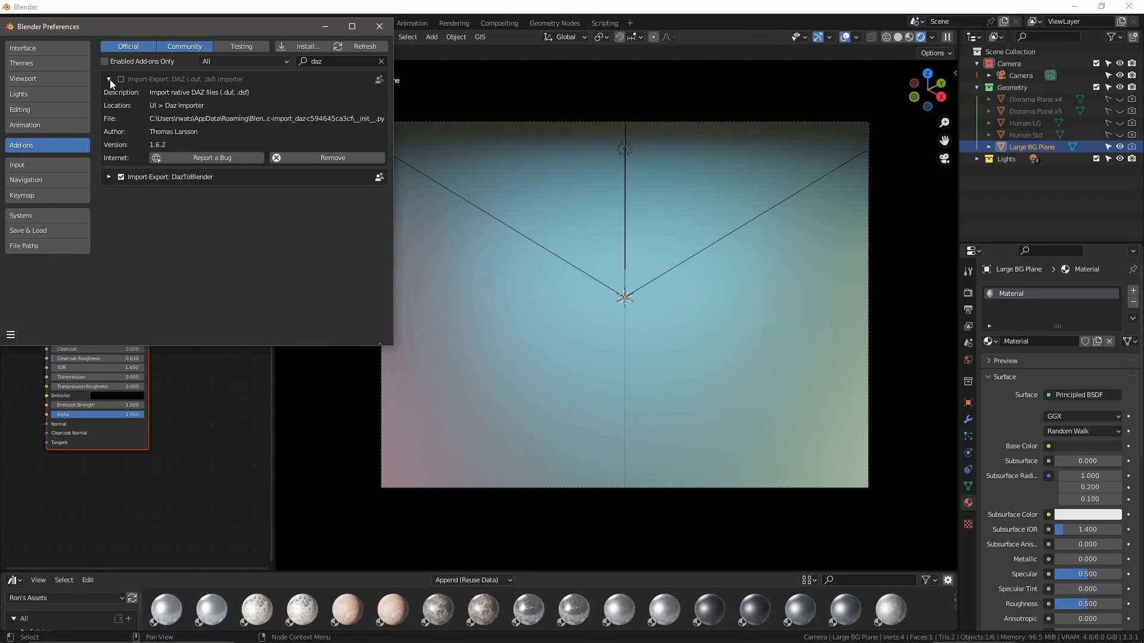
left_click(109, 78)
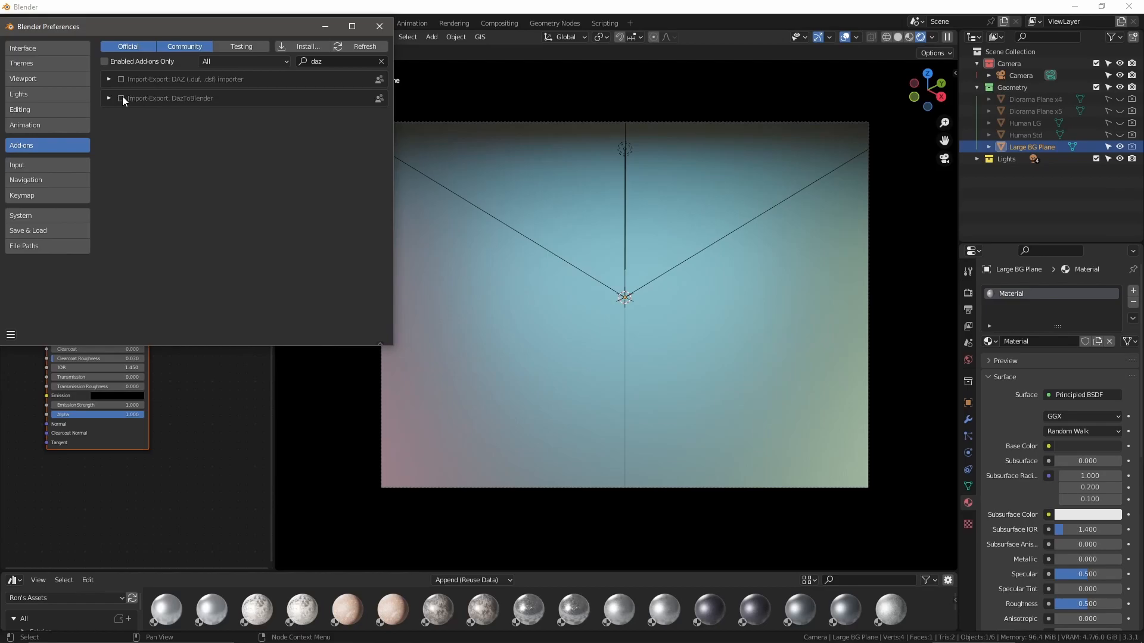
Keep Import-Export: DazToBlender enabled, save the preferences and close the window
left_click(121, 99)
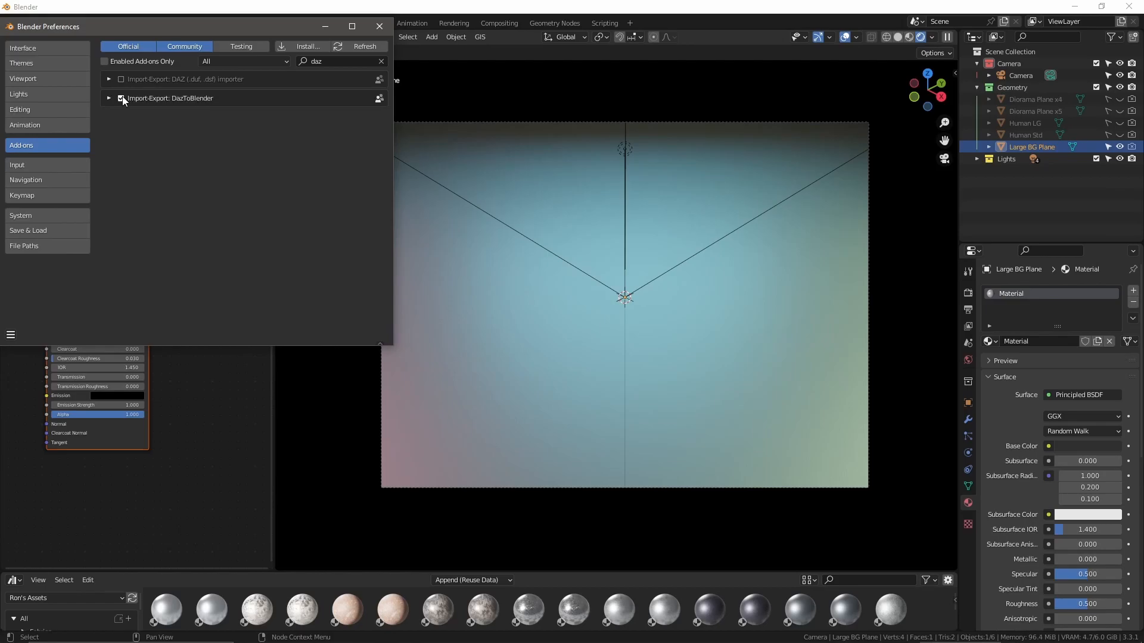
left_click(121, 99)
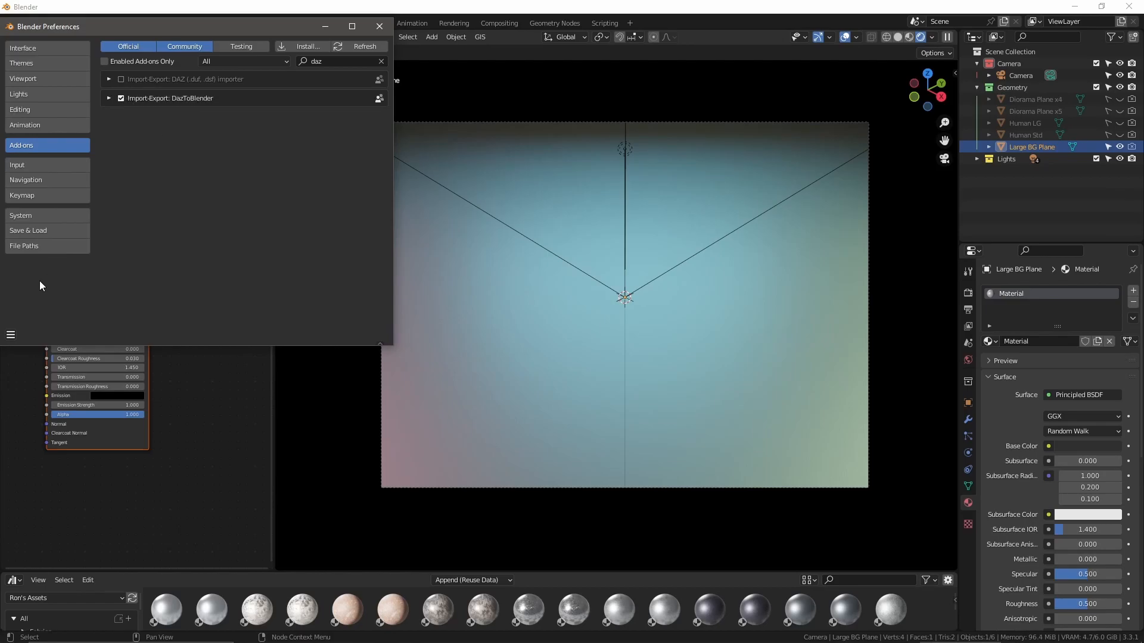
left_click(11, 335)
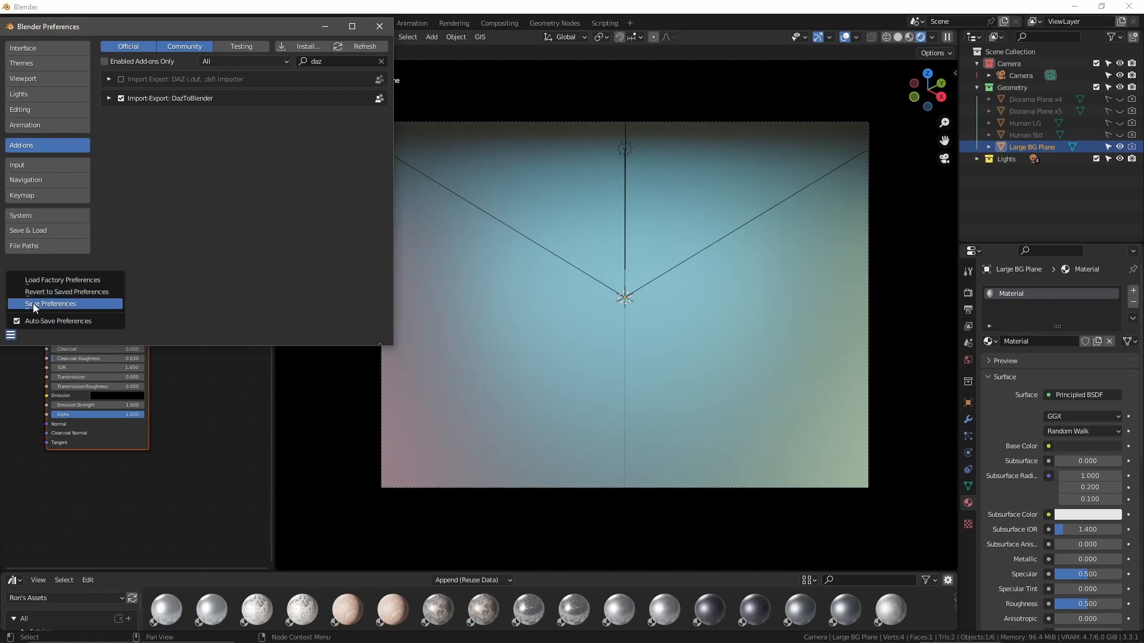
left_click(50, 303)
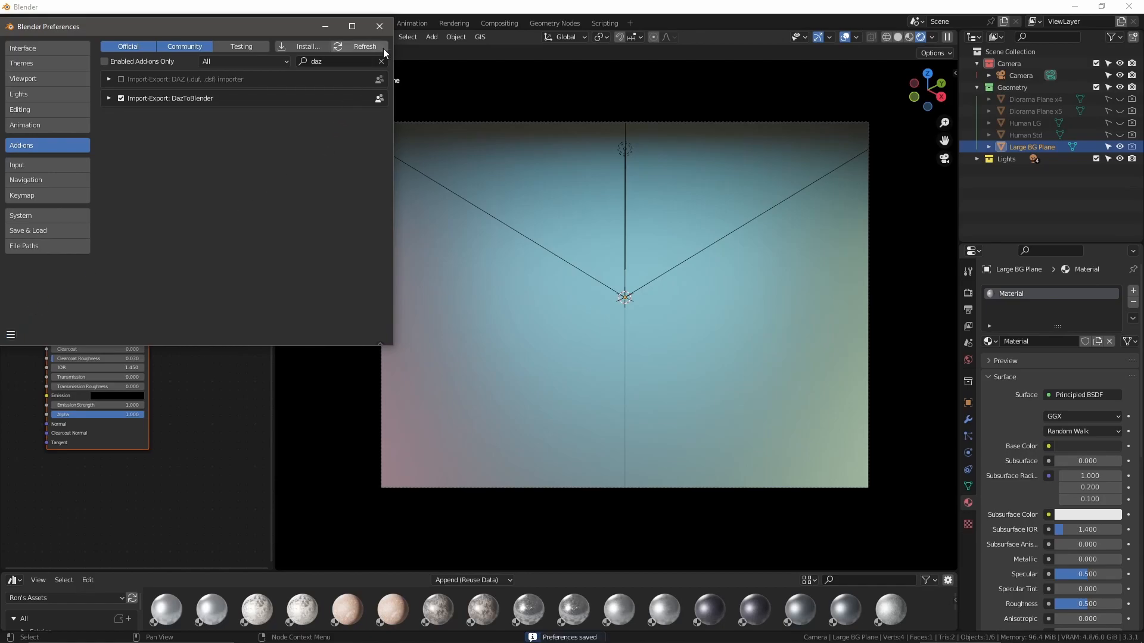
left_click(121, 98)
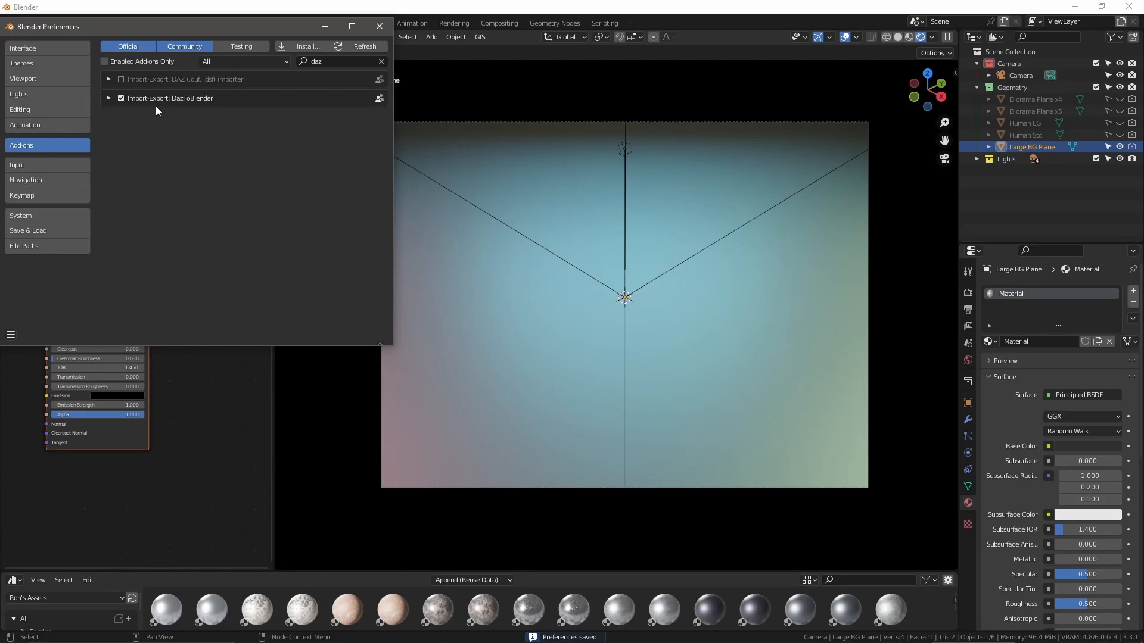
mouse_move(183, 115)
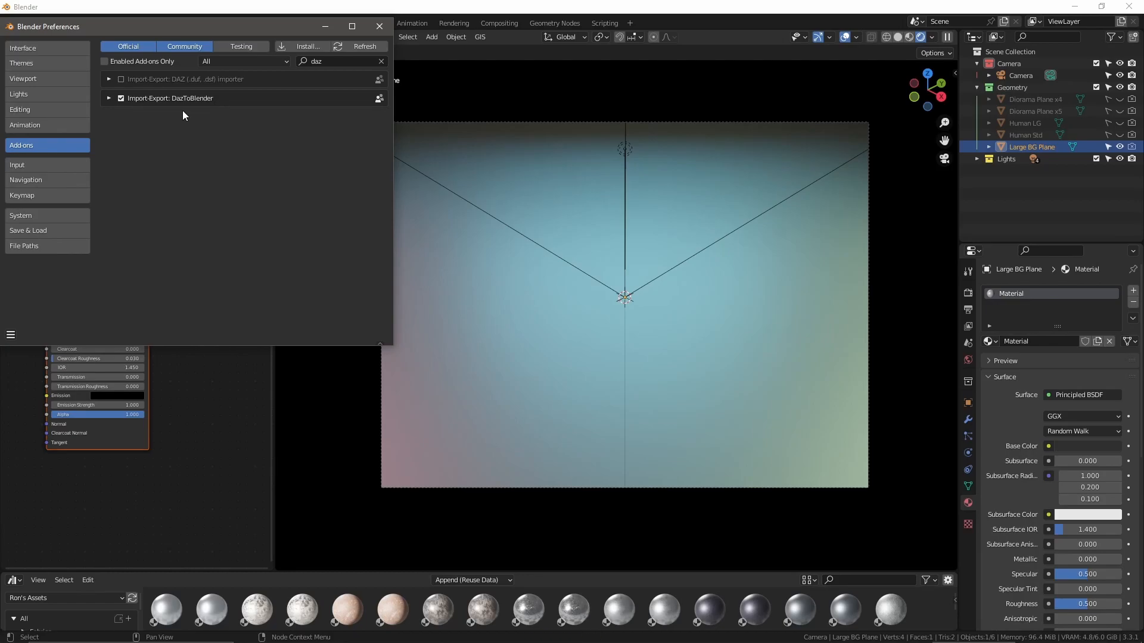
left_click(379, 26)
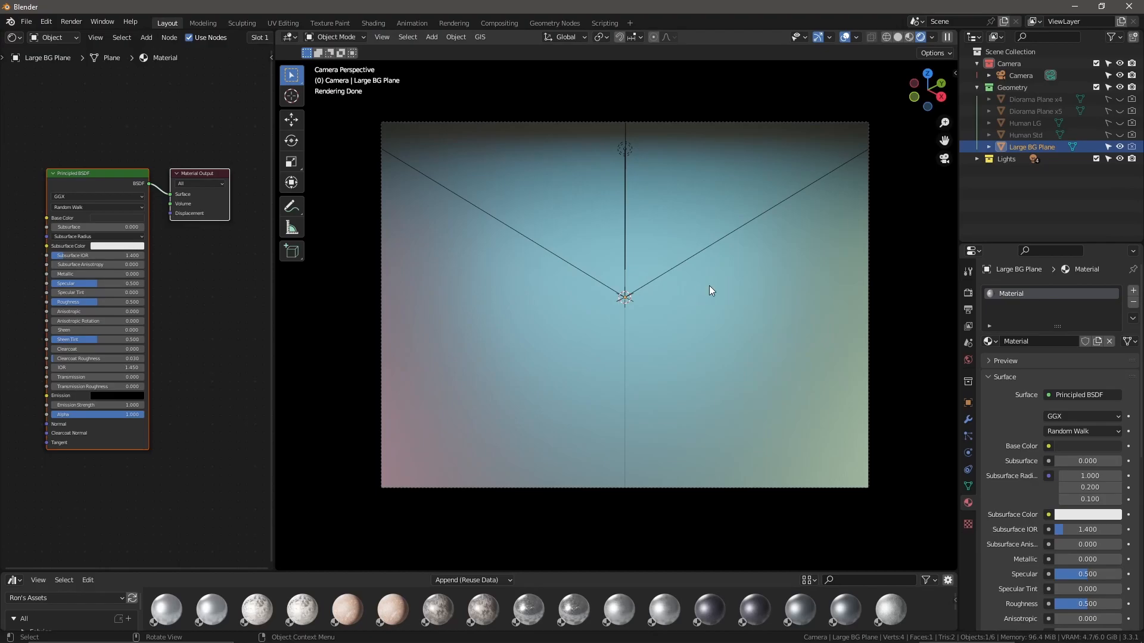
Reveal the viewport sidebar with N and show the Daz To Blender panel
key("n")
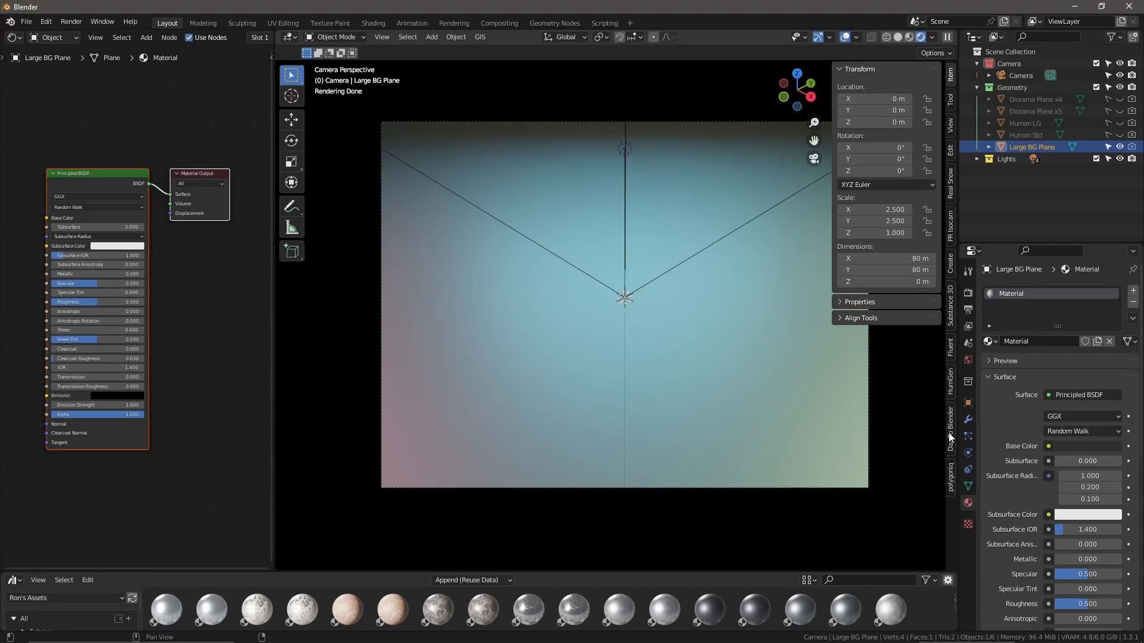
left_click(950, 433)
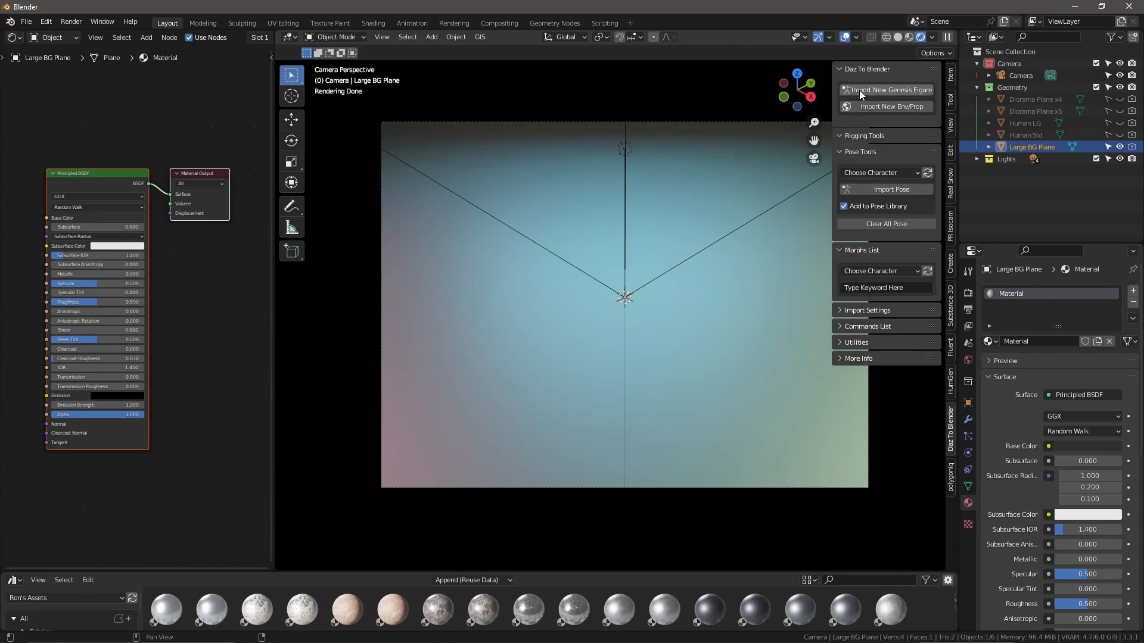
mouse_move(910, 89)
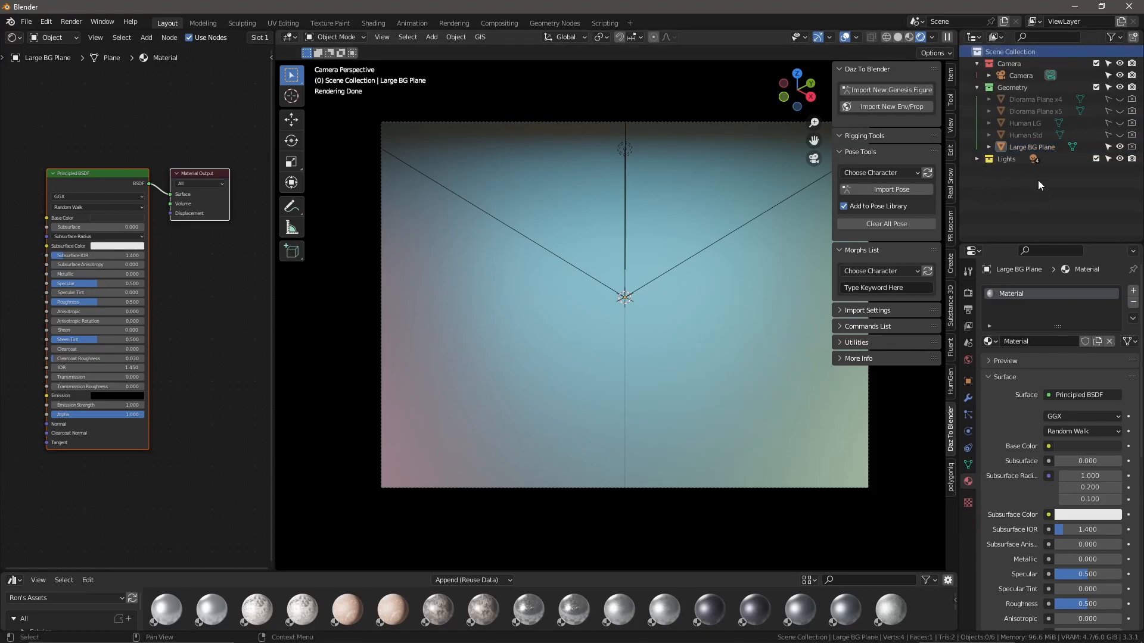
mouse_move(1026, 184)
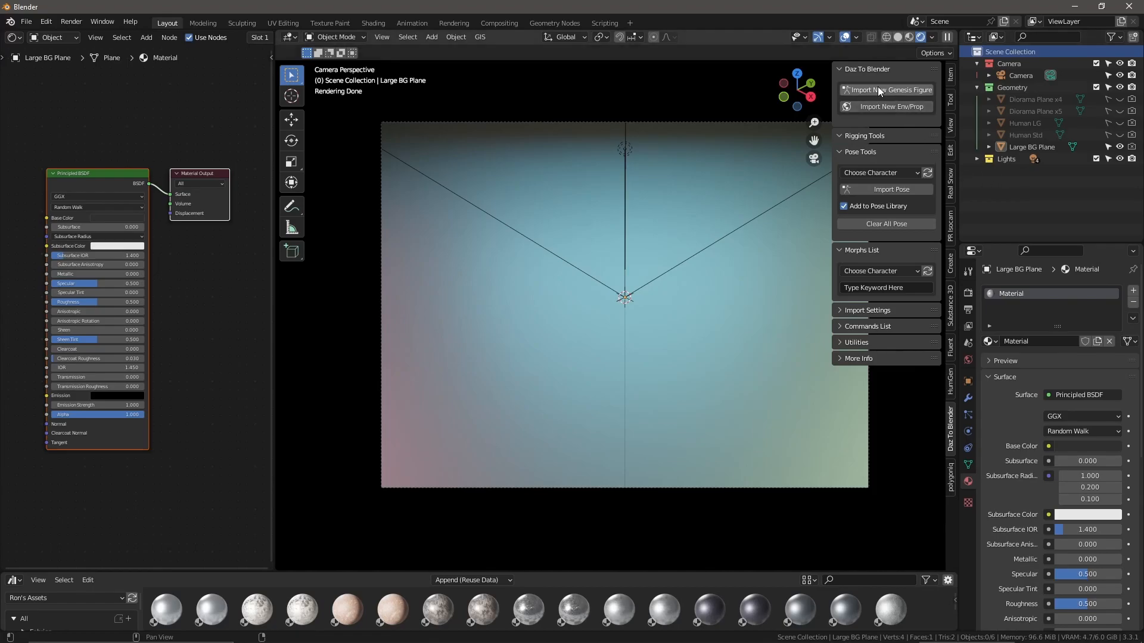
Import the new Genesis 8.1 Male figure through the Daz To Blender panel and confirm with OK
left_click(889, 90)
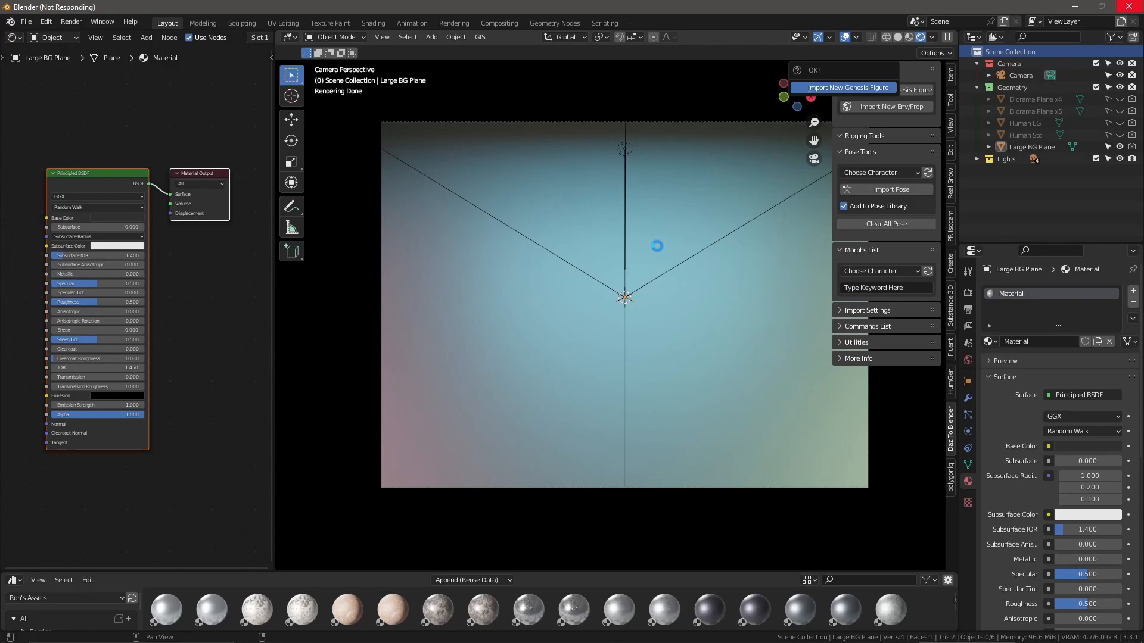
left_click(846, 87)
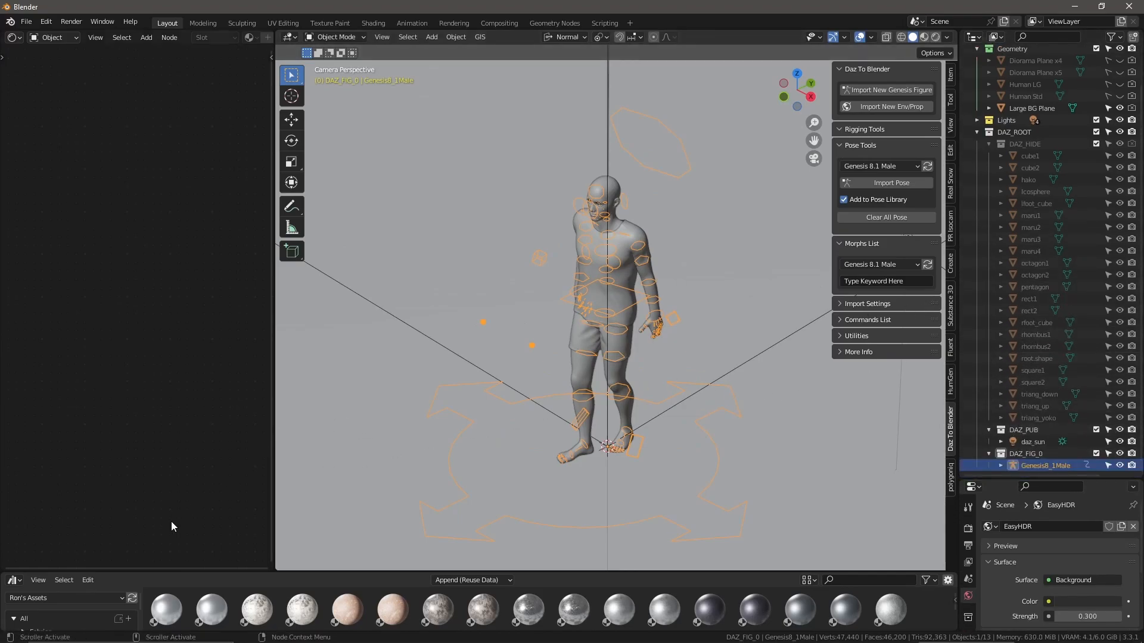
Switch the bottom editor to the Timeline and play the imported figure's kick animation
left_click(12, 581)
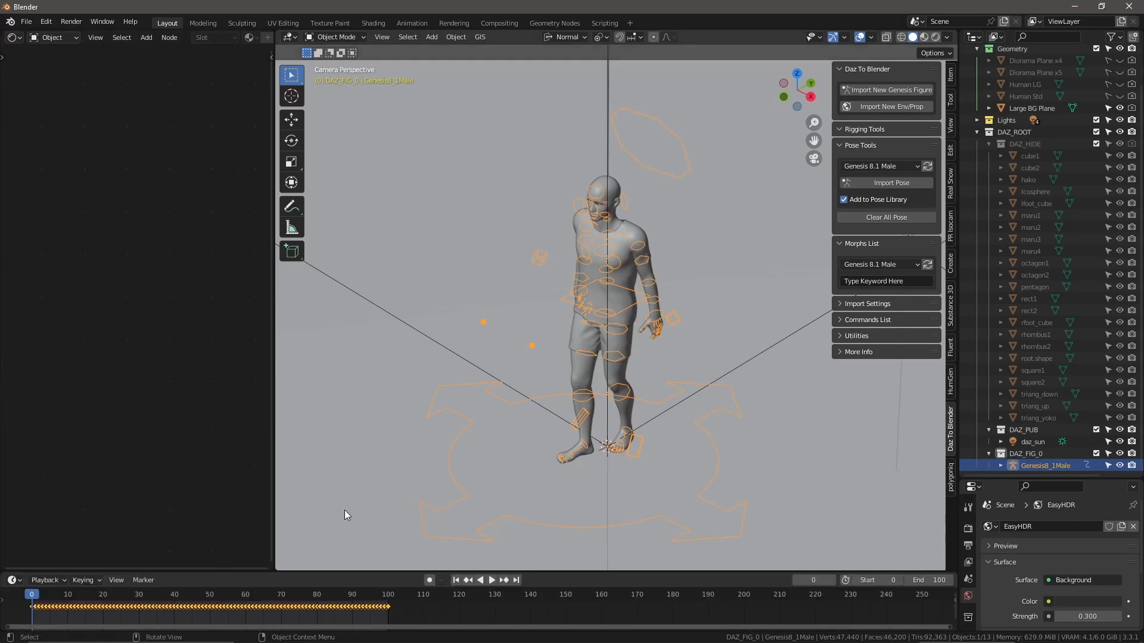
left_click(490, 580)
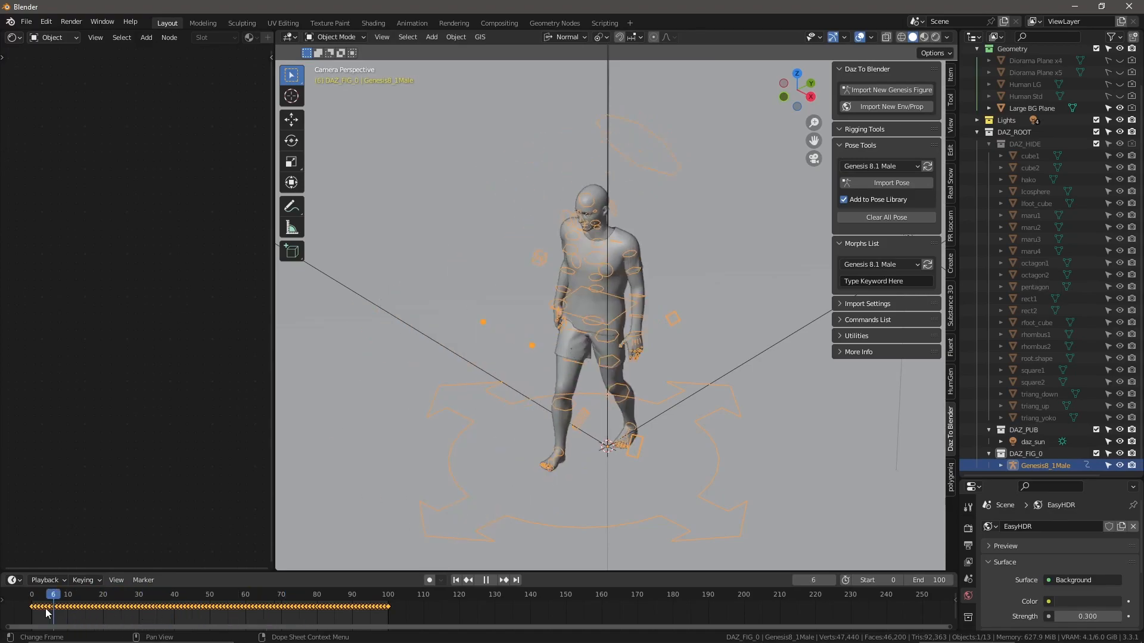
left_click(485, 580)
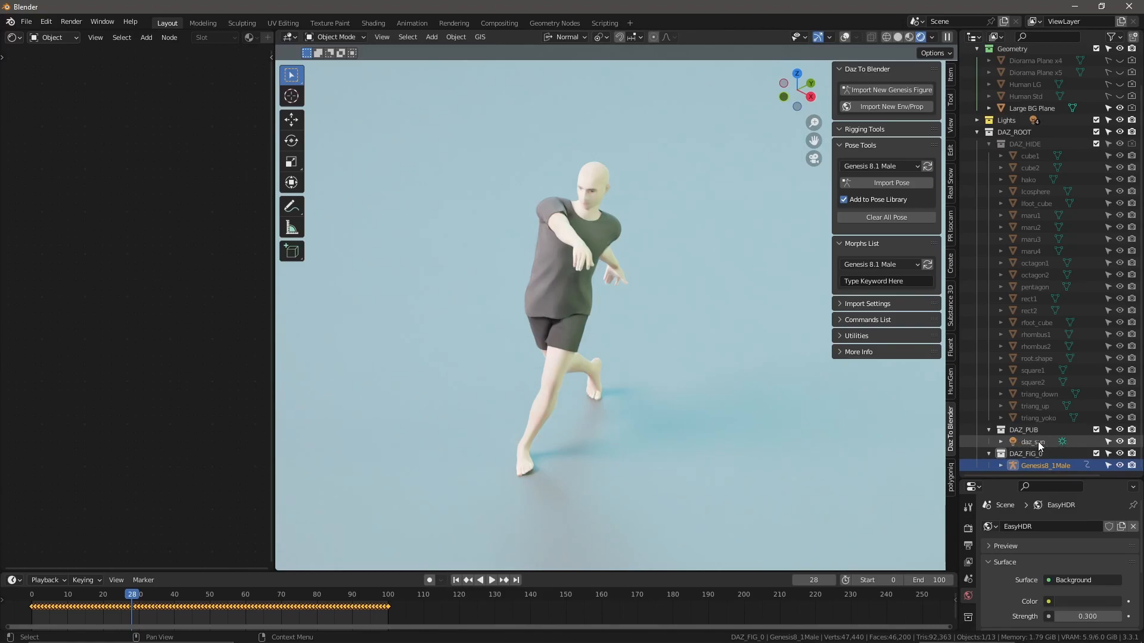
Select the imported daz_sun light for removal and expand the DAZ_ROOT collection
left_click(1032, 441)
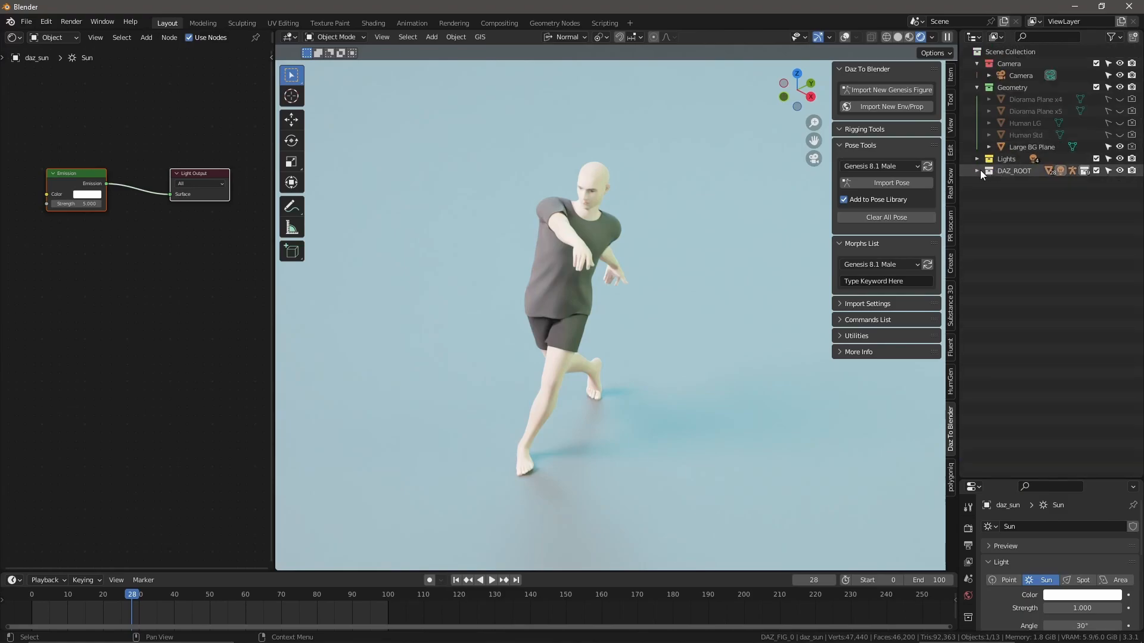
left_click(977, 170)
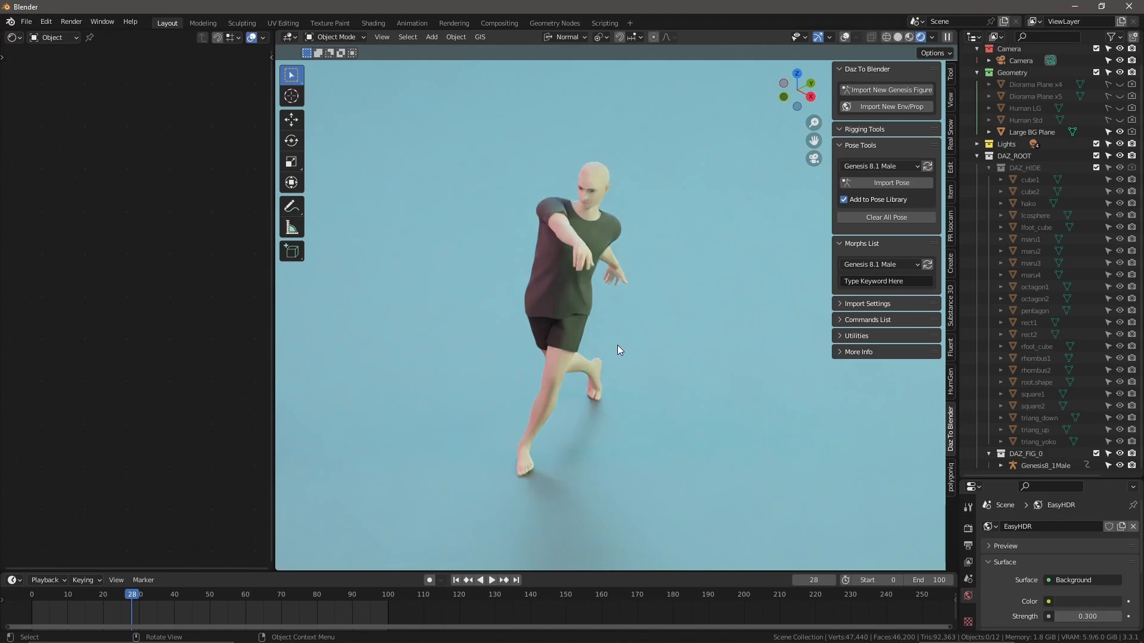
mouse_move(691, 430)
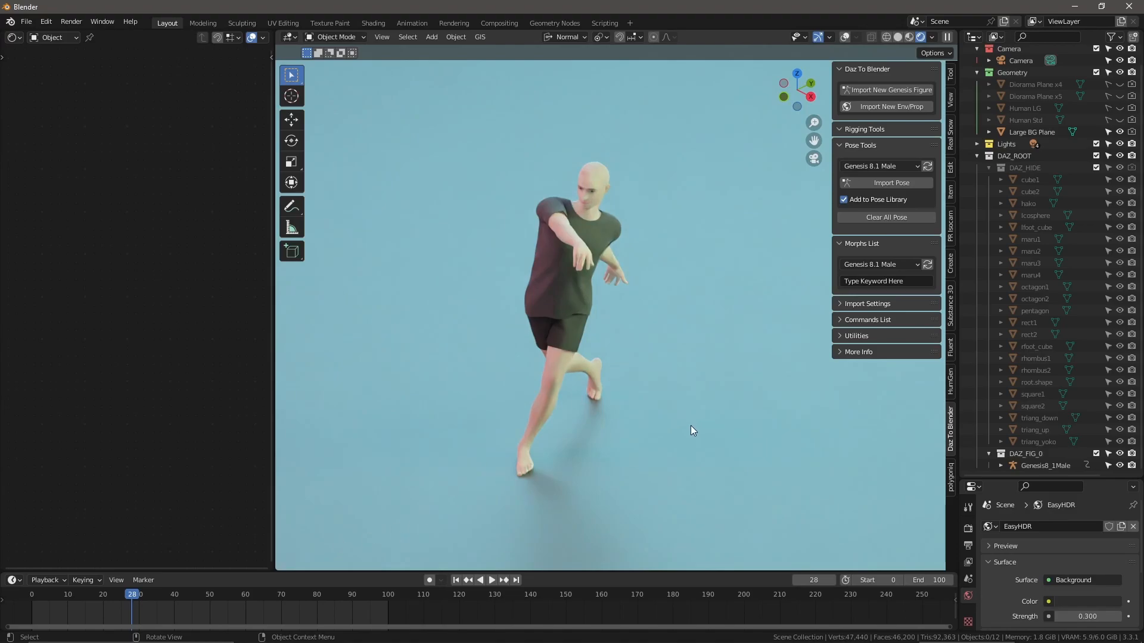
mouse_move(691, 429)
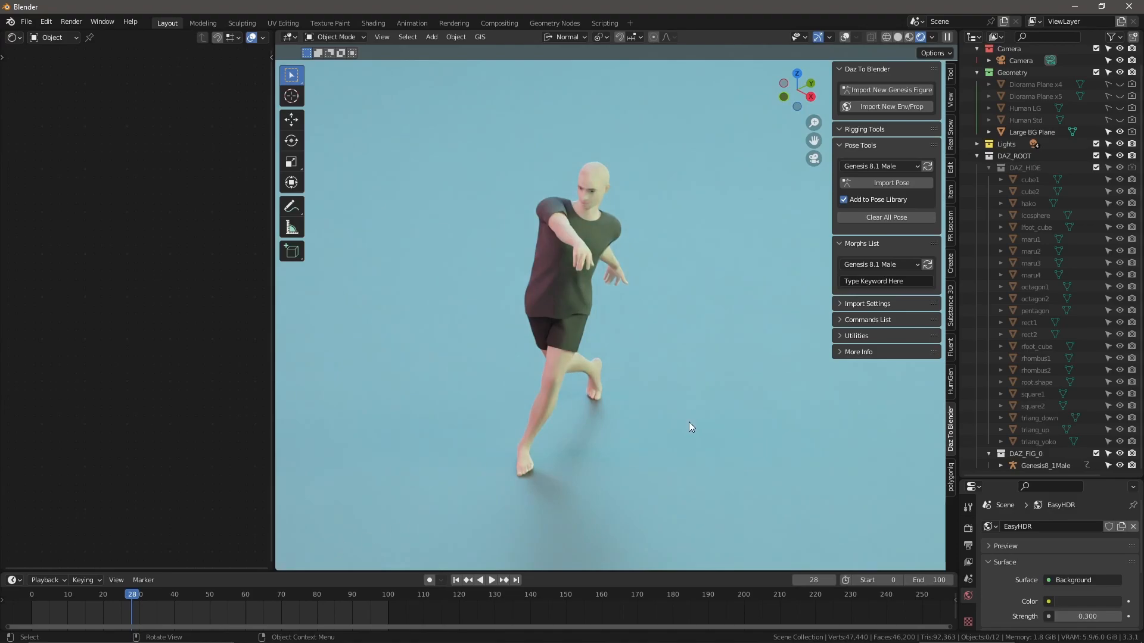
mouse_move(684, 432)
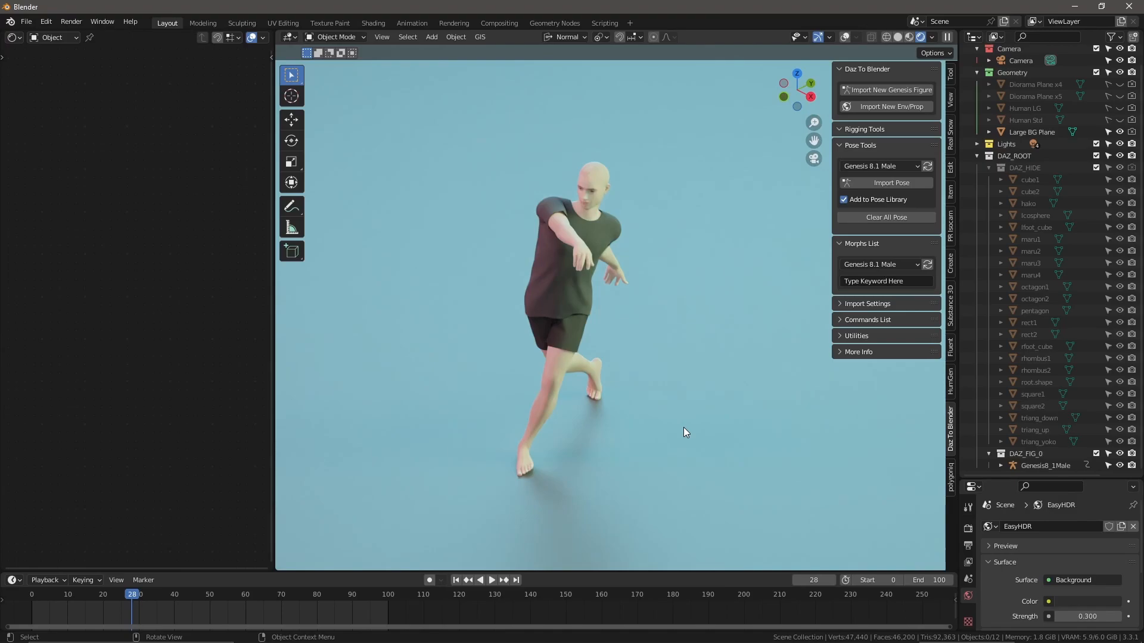
mouse_move(665, 323)
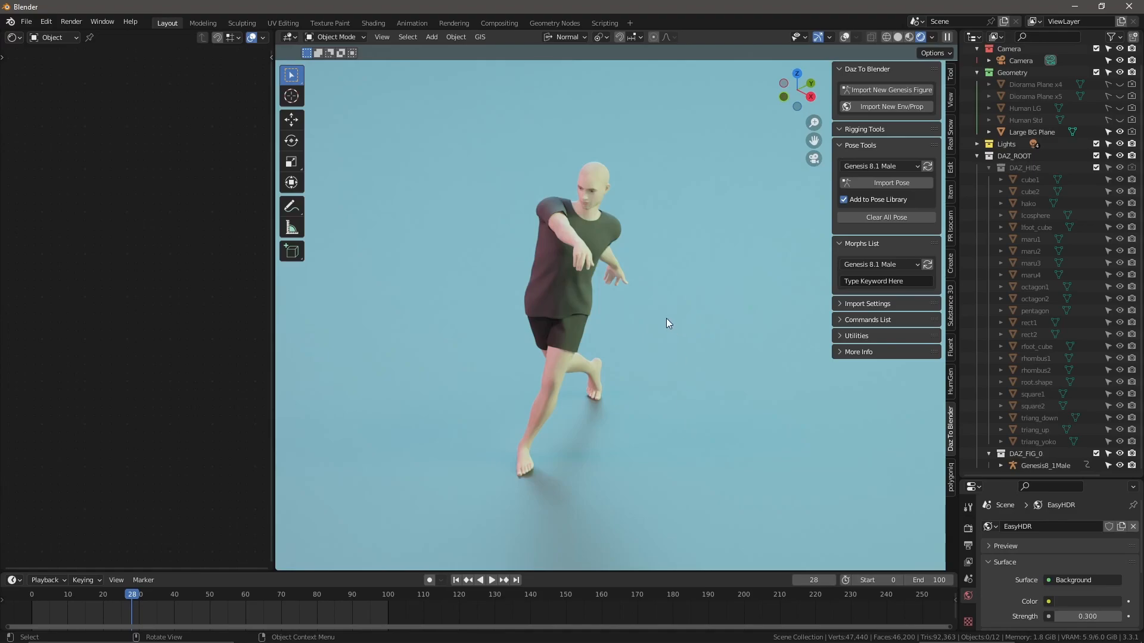
mouse_move(674, 350)
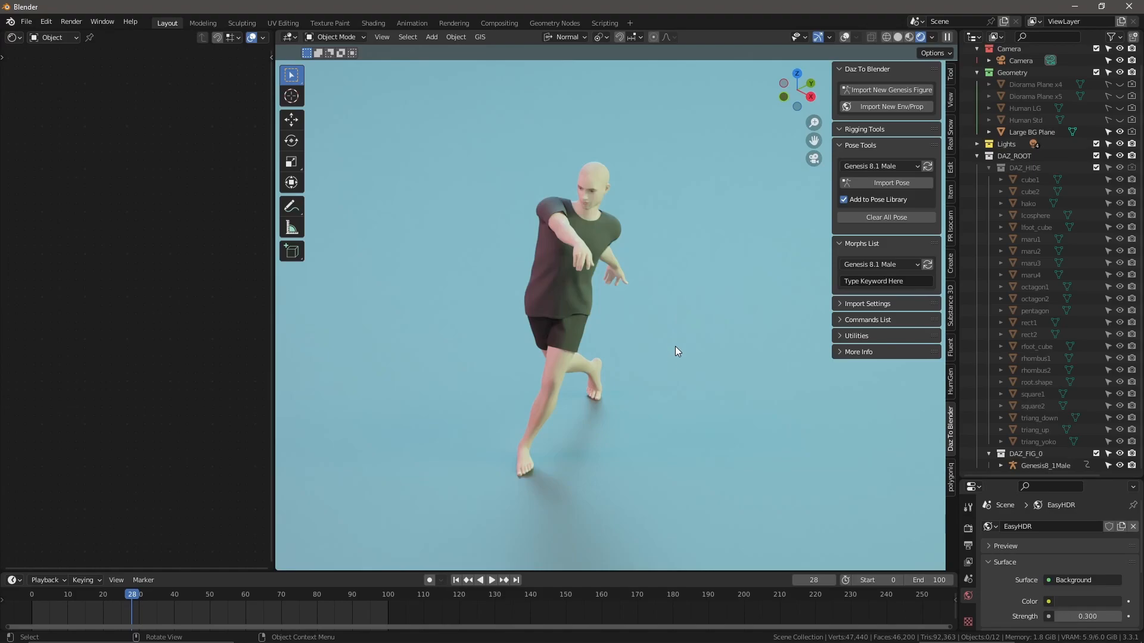
mouse_move(668, 356)
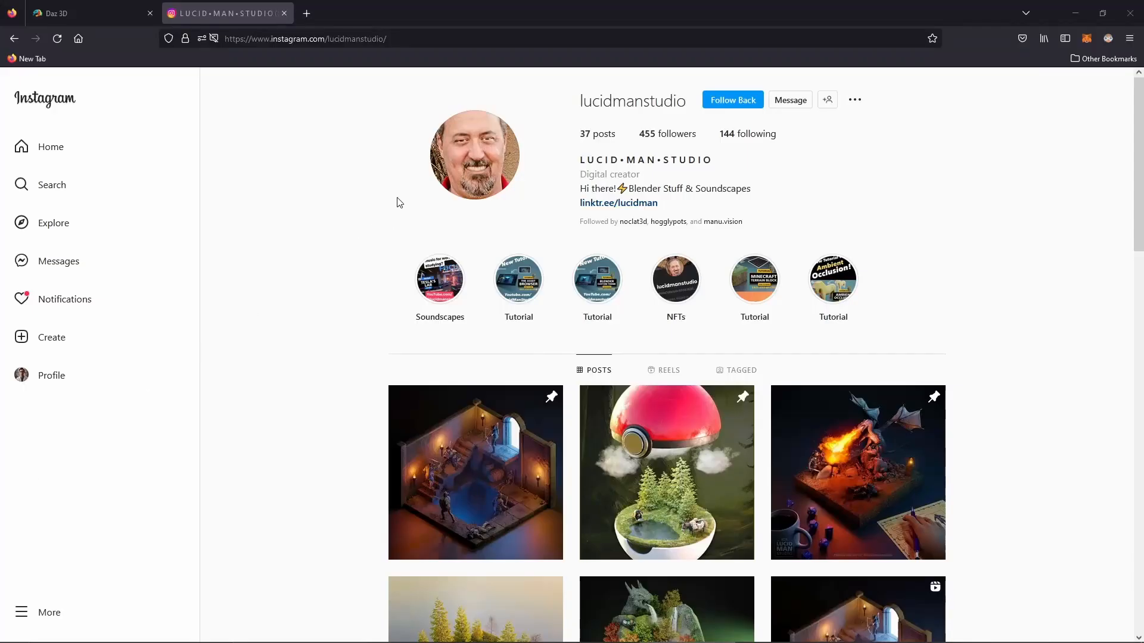
mouse_move(462, 25)
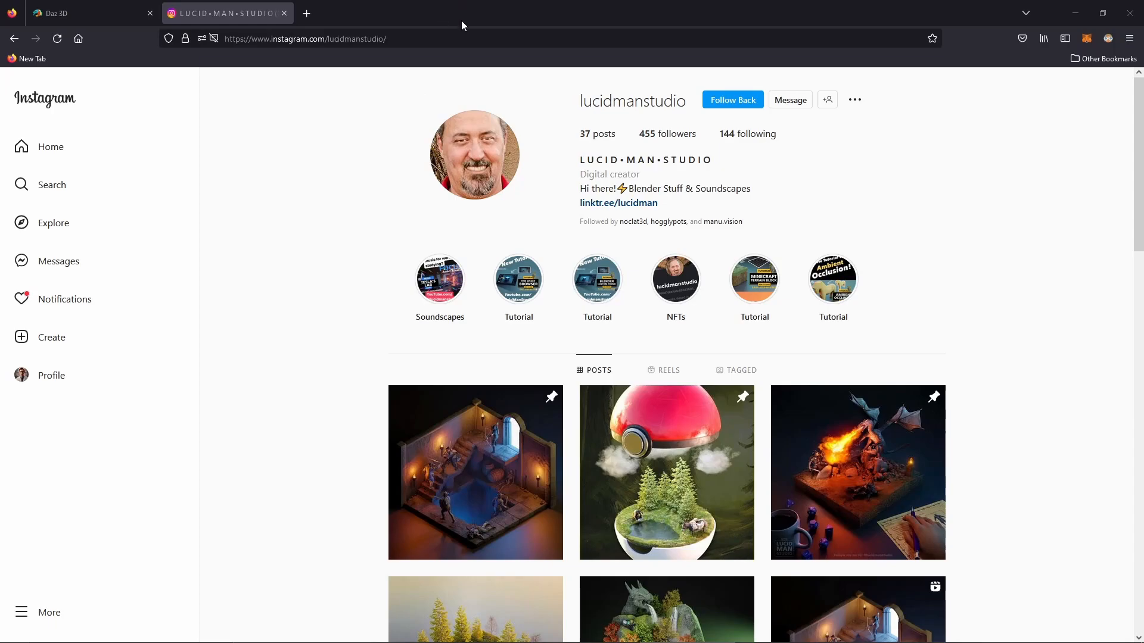
mouse_move(426, 116)
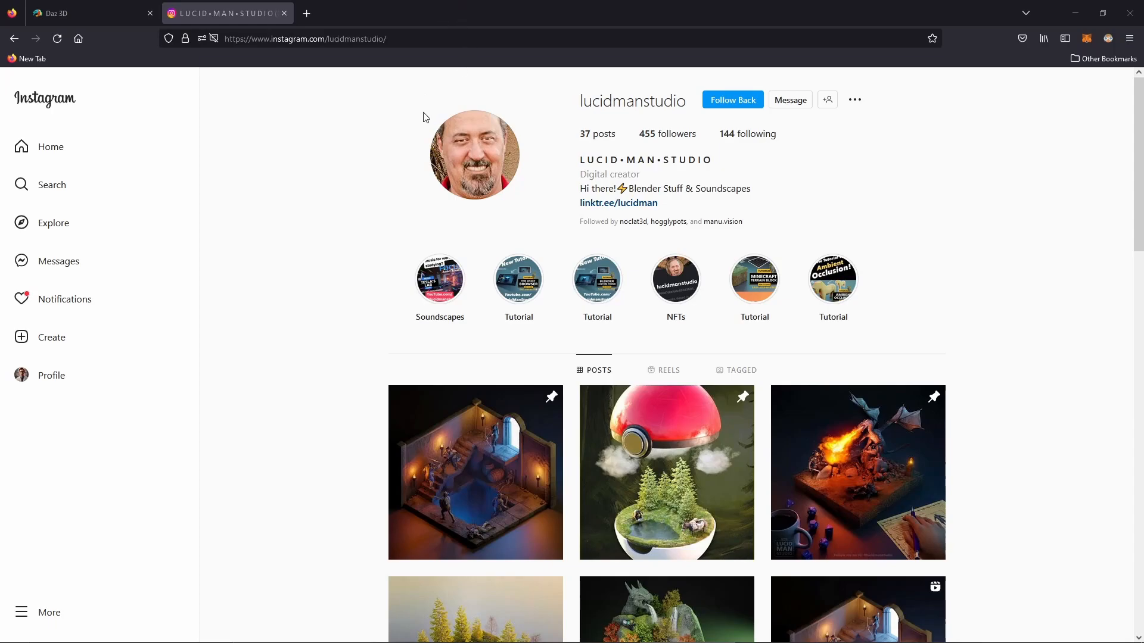
mouse_move(932, 317)
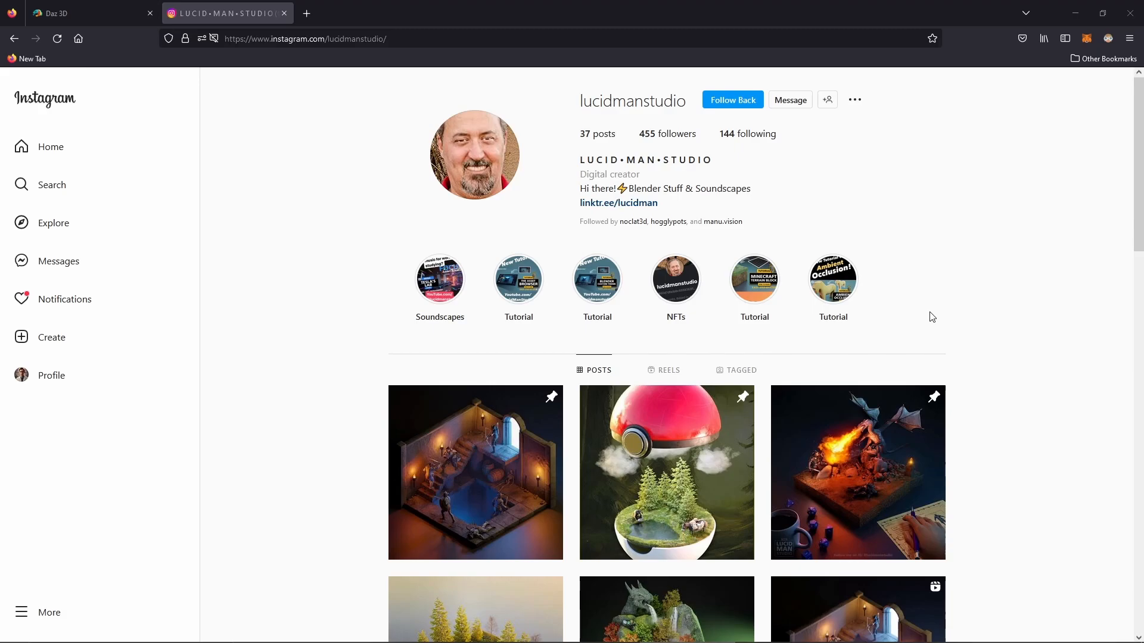
Scroll down the lucidmanstudio Instagram profile of Blender artwork posts
scroll("down", 3)
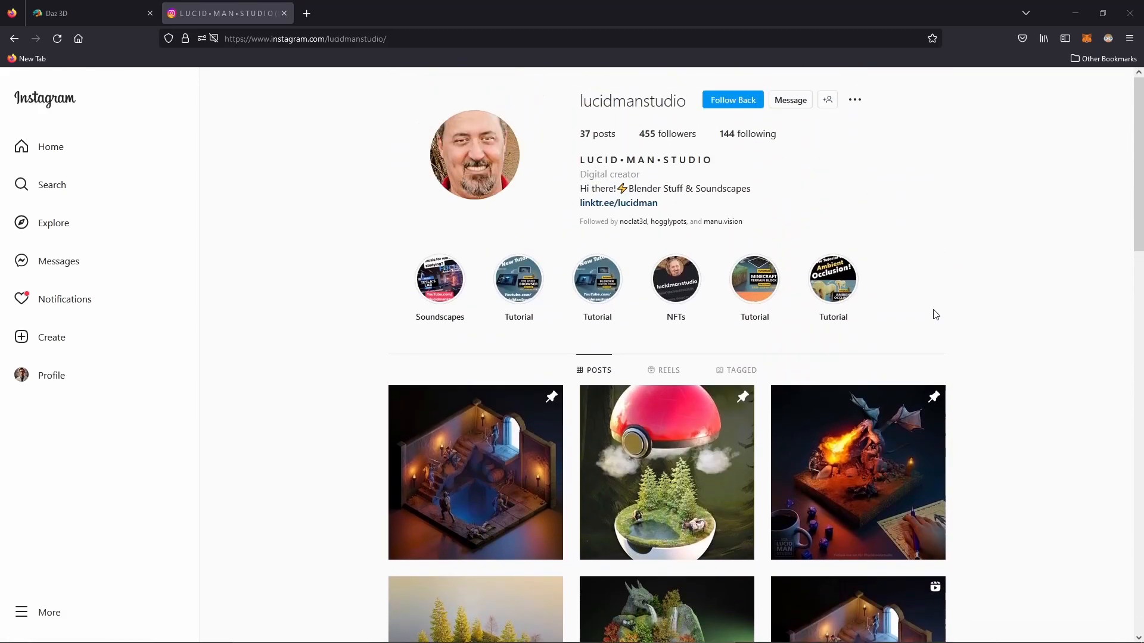
mouse_move(933, 312)
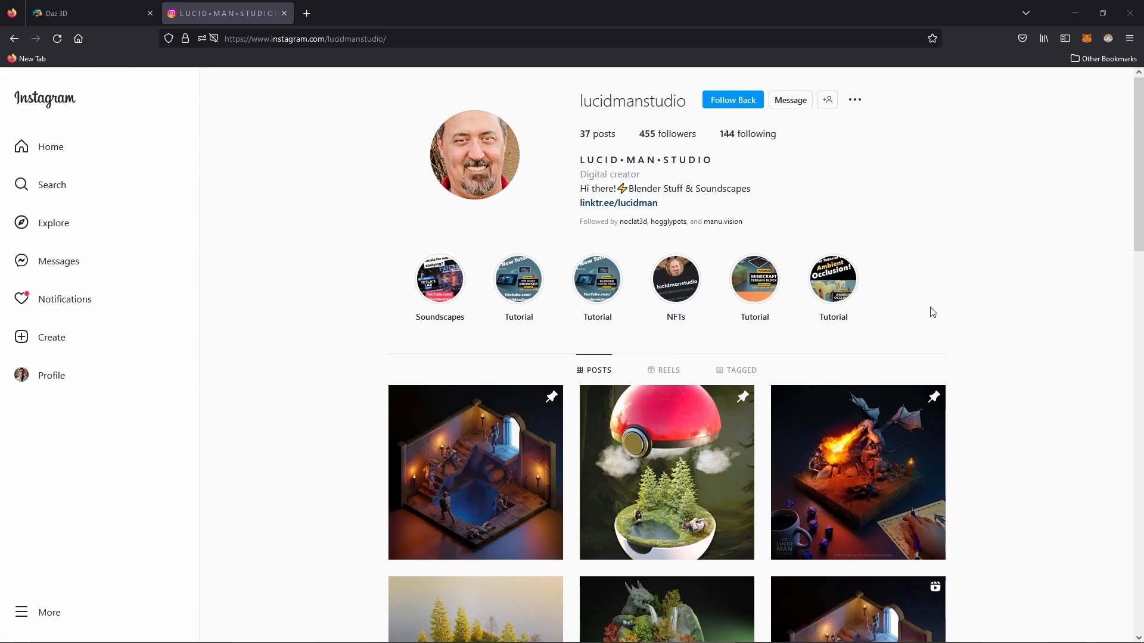
mouse_move(925, 307)
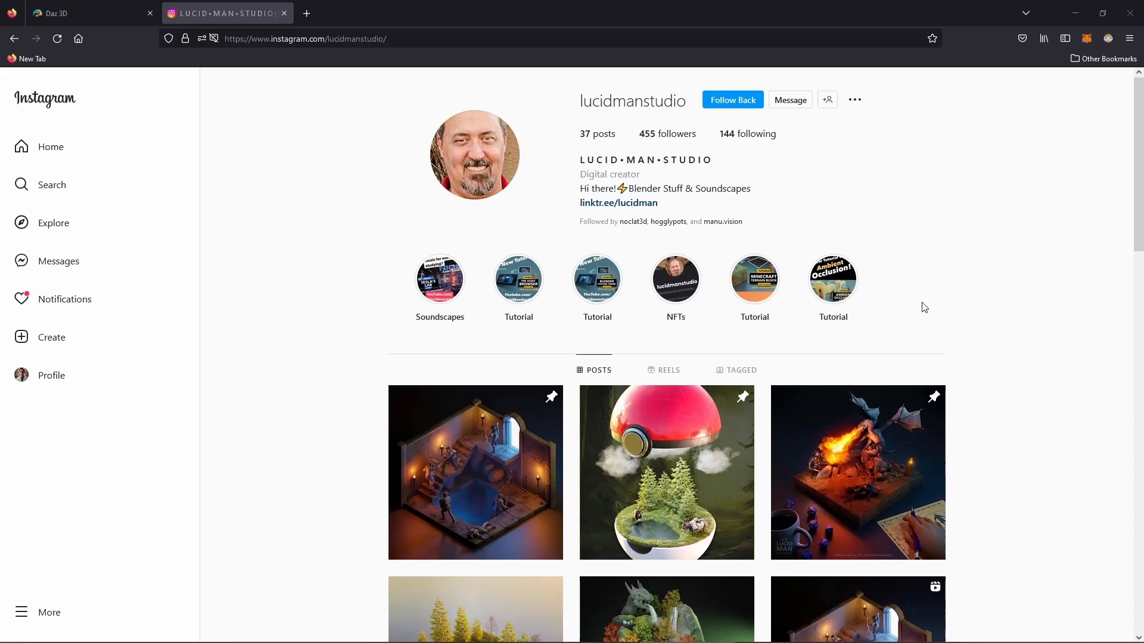